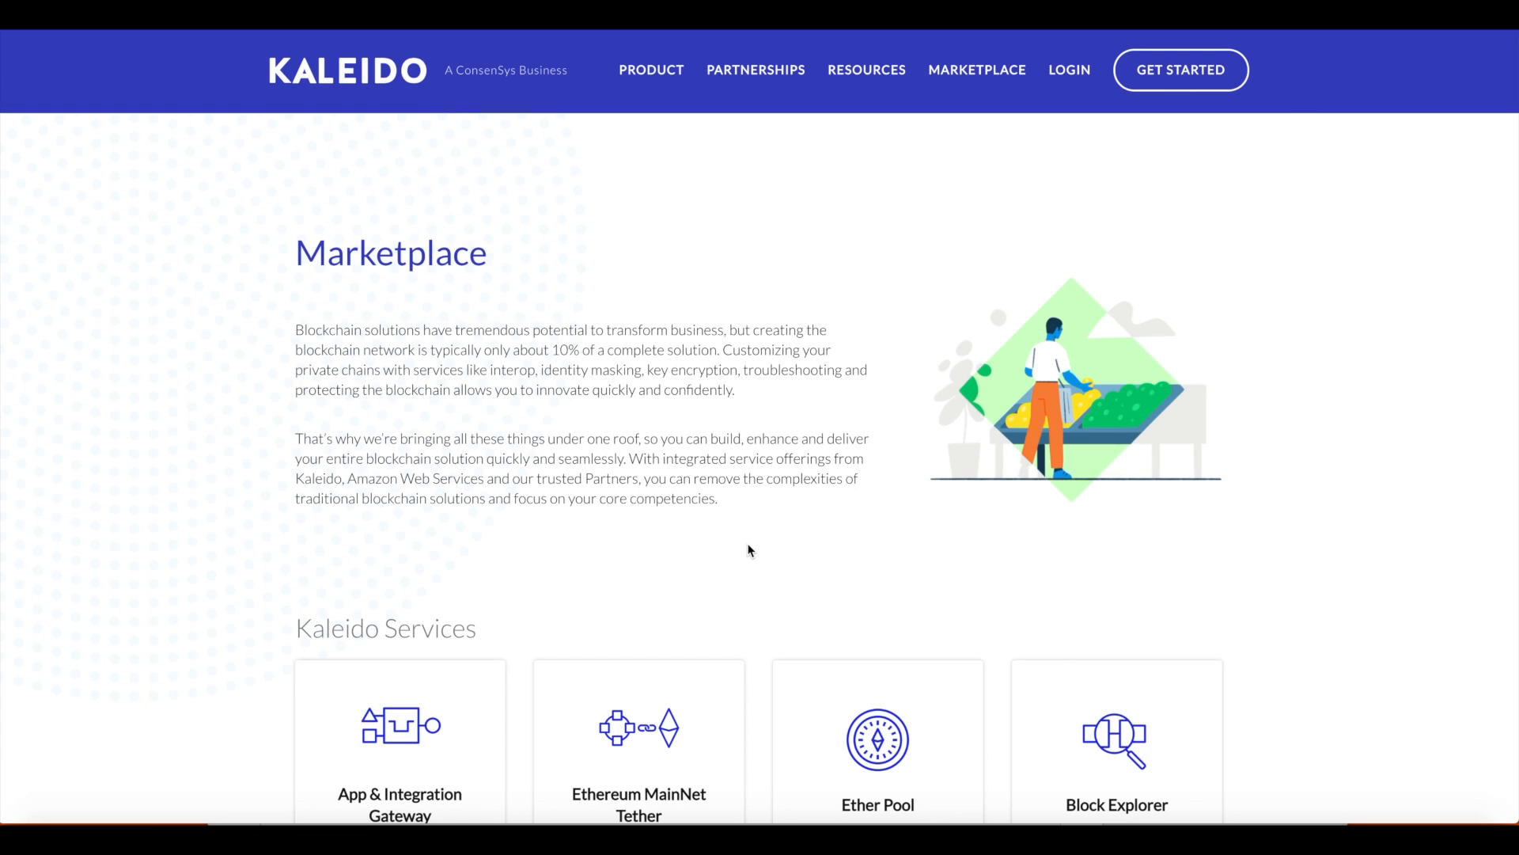
Scroll the Kaleido Marketplace page down to the Partner Services section with Chainlink.
scroll("down", 3)
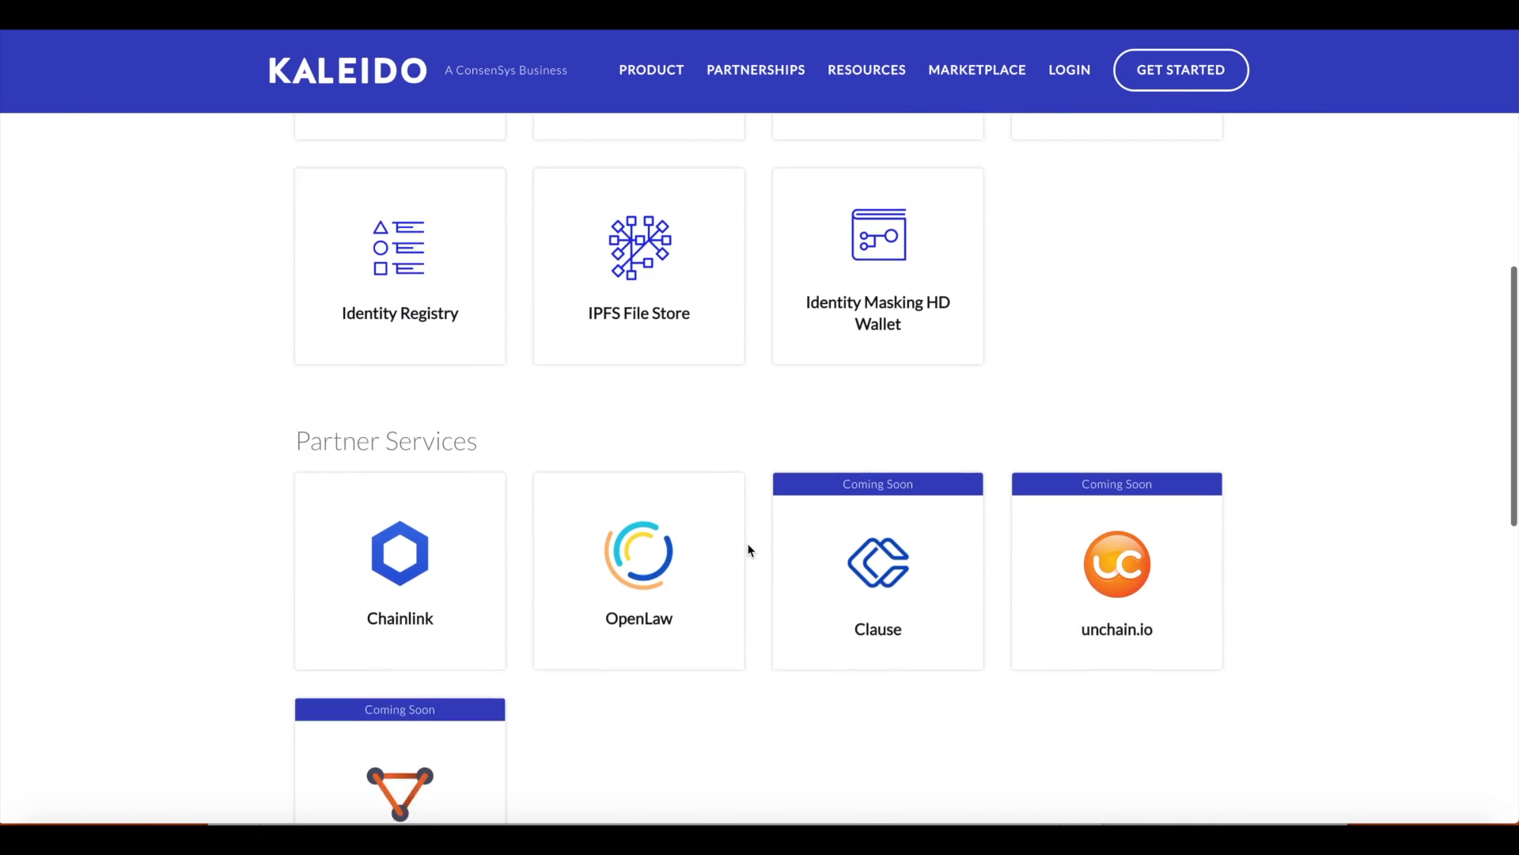
scroll("down", 3)
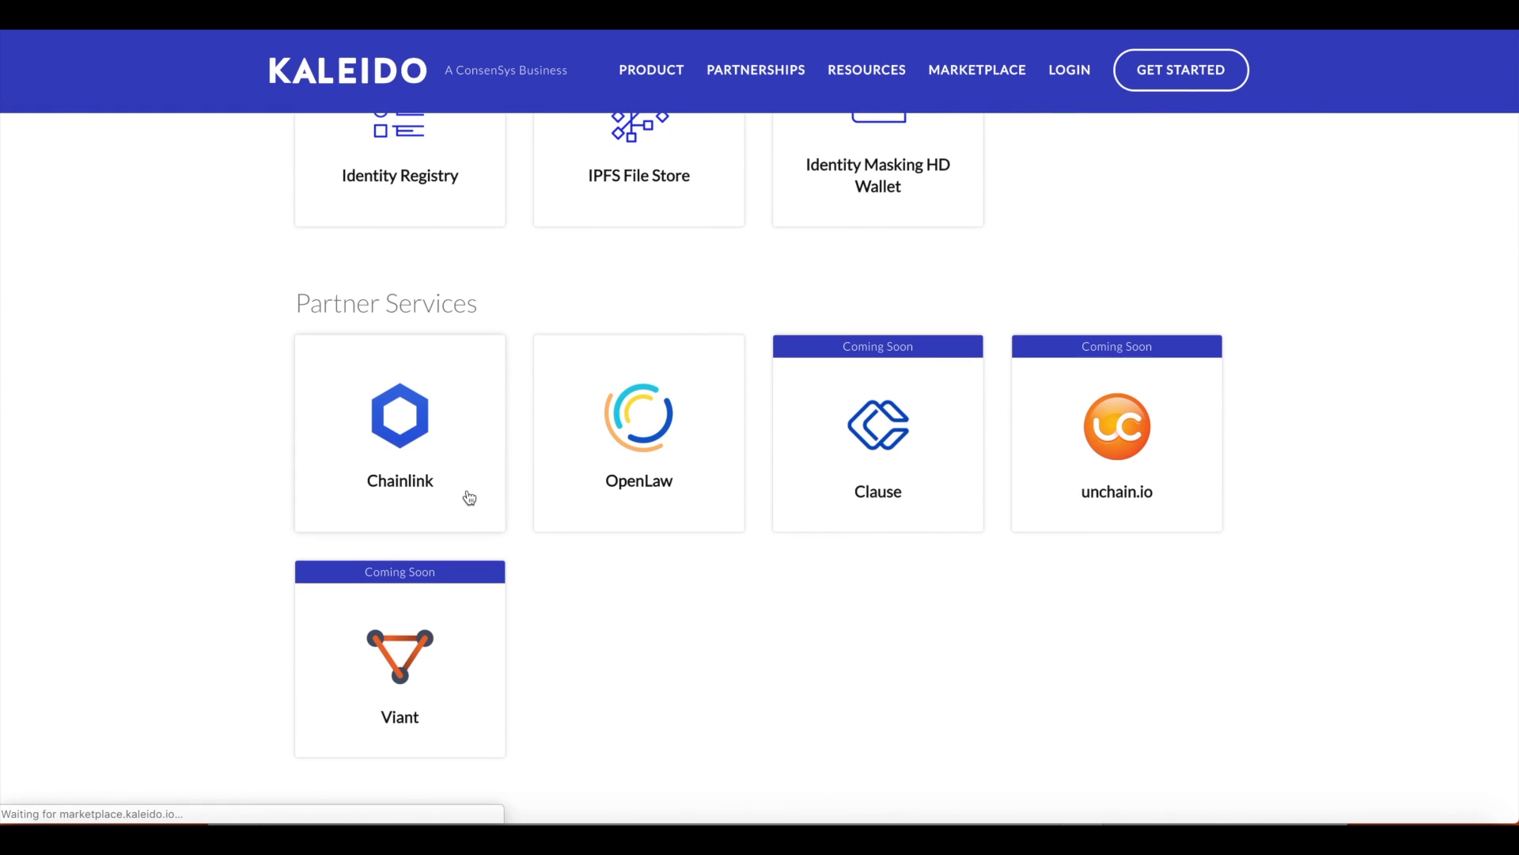
mouse_move(746, 588)
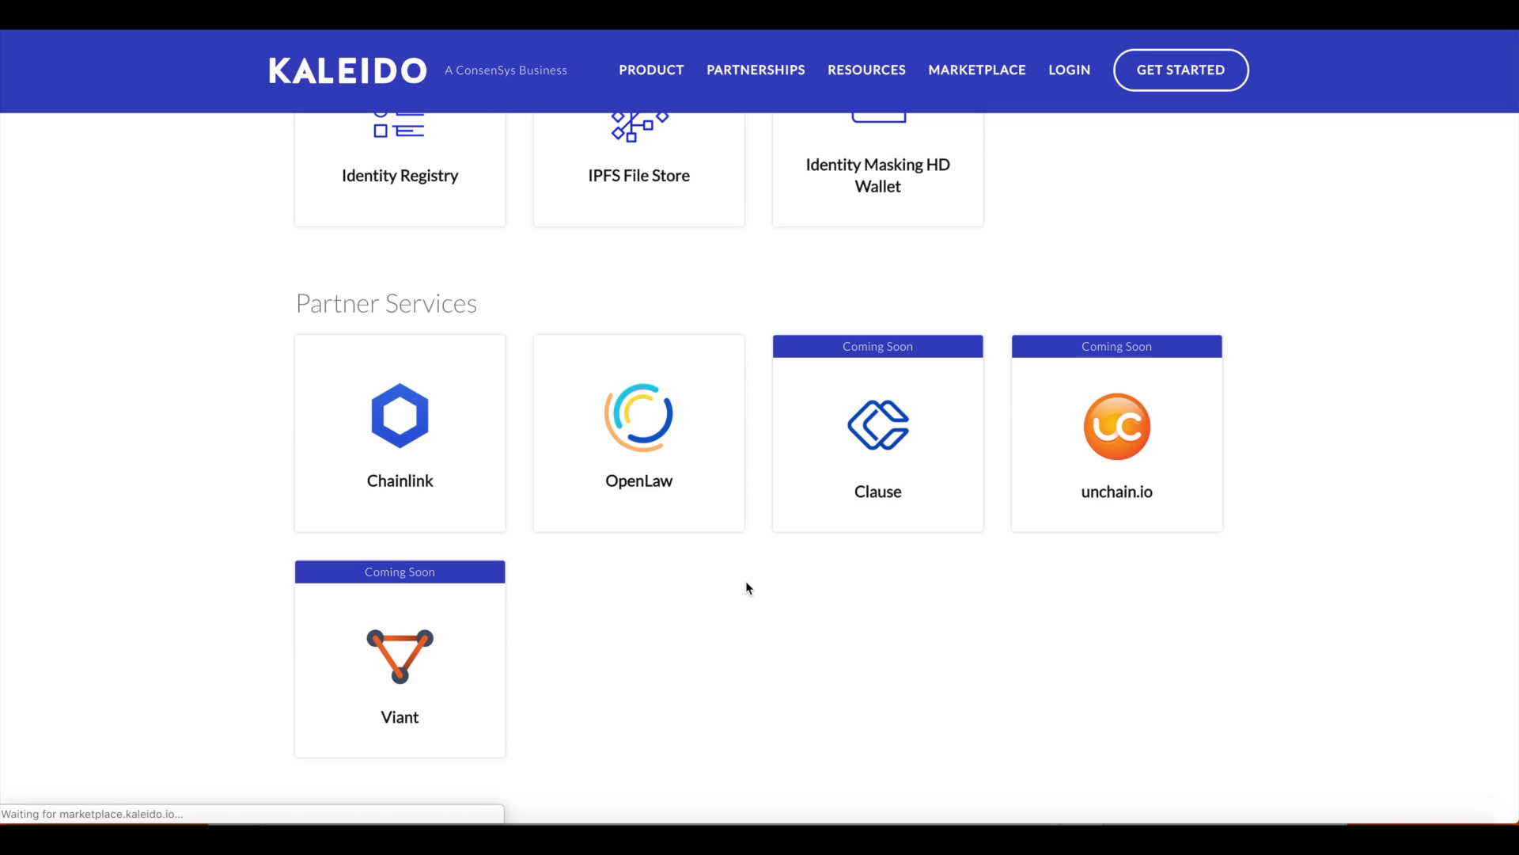
mouse_move(372, 430)
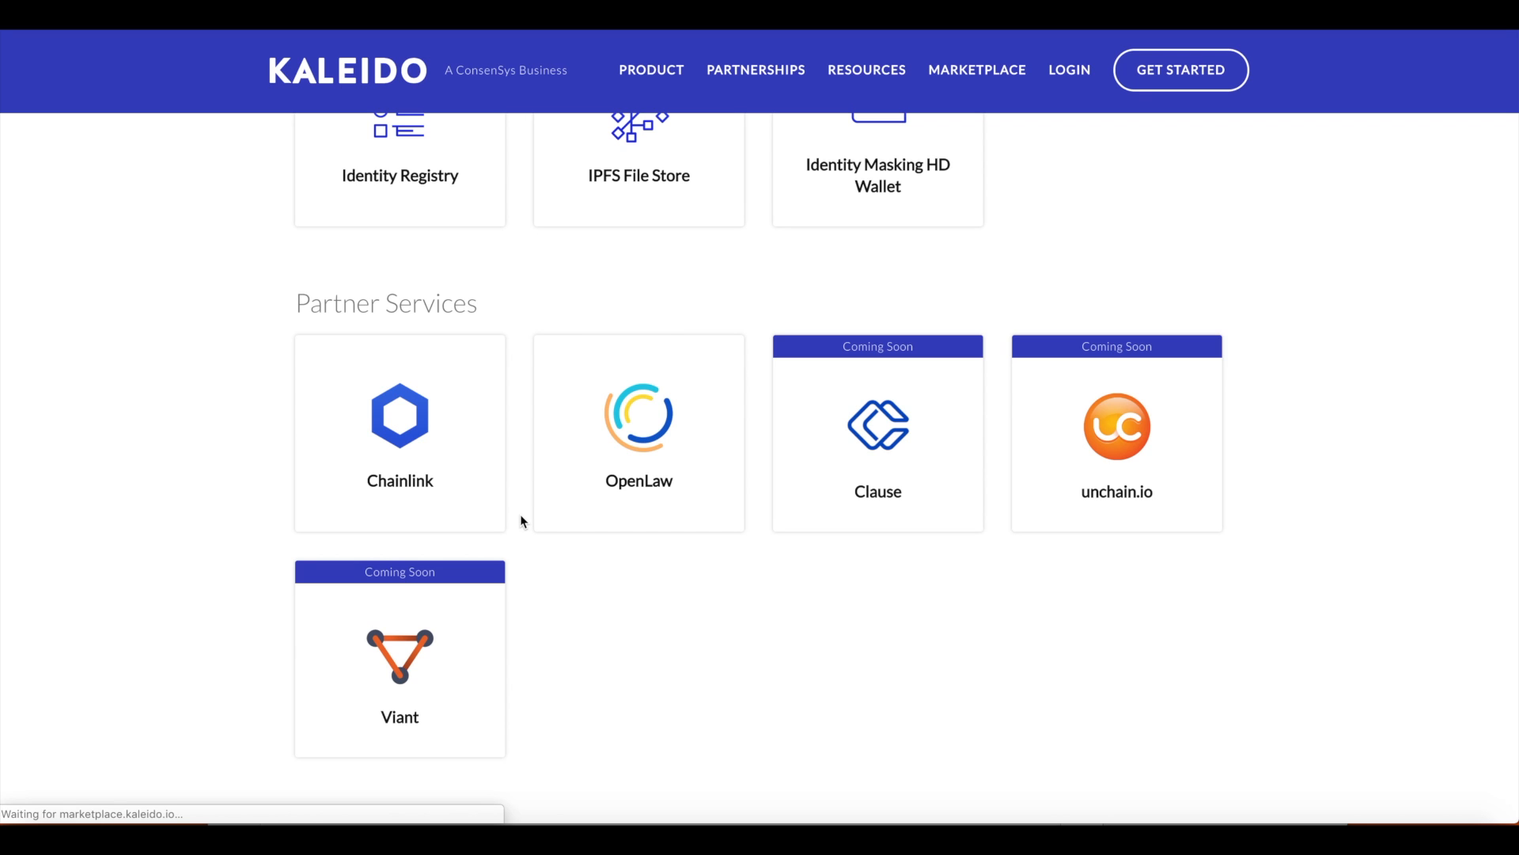
View the Chainlink partner service listing, then head back to the Marketplace overview.
left_click(399, 432)
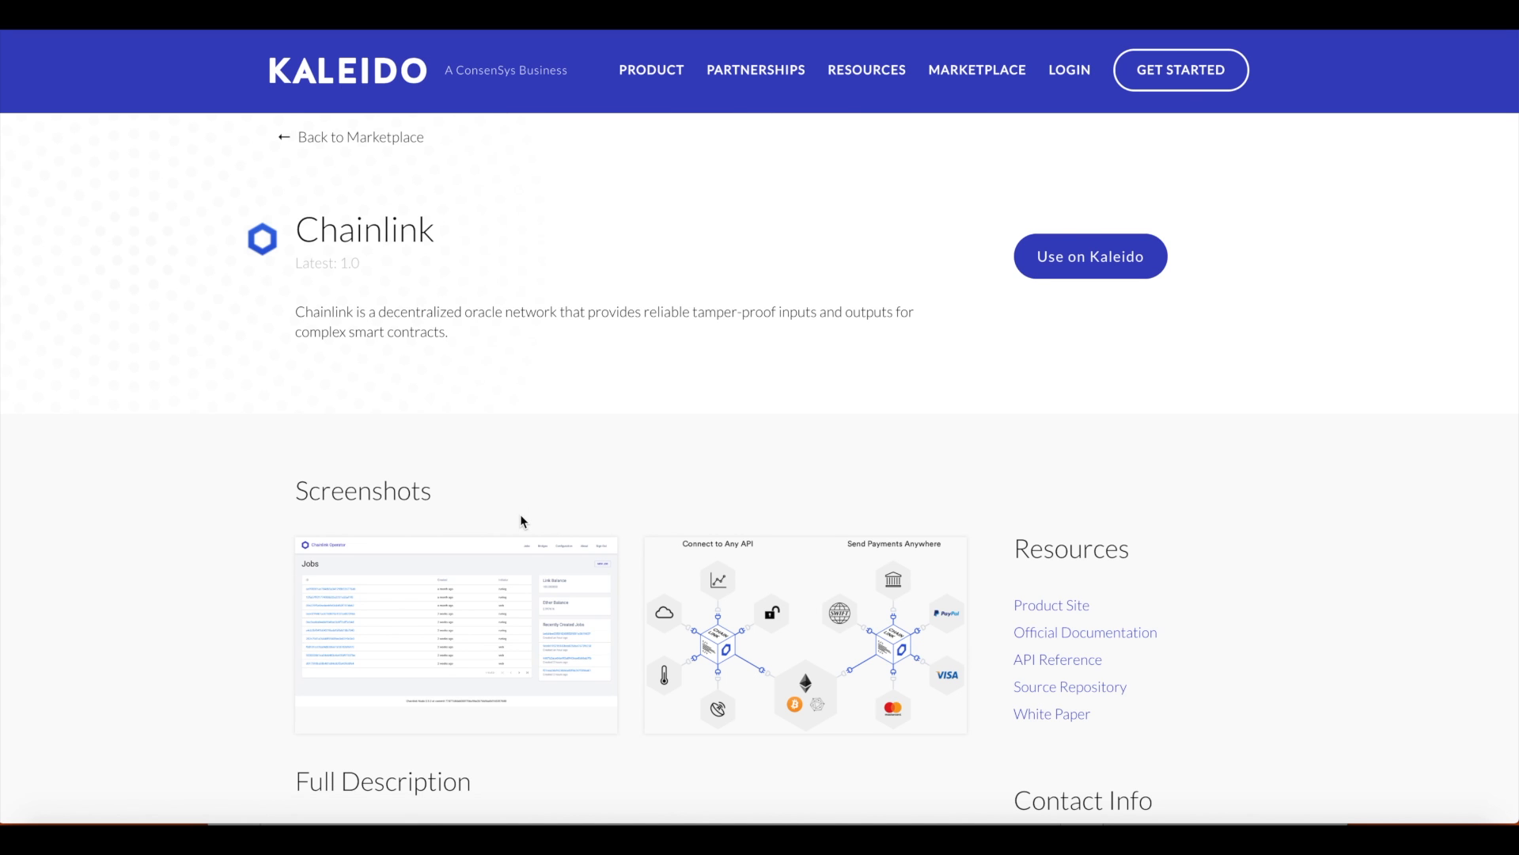
mouse_move(628, 626)
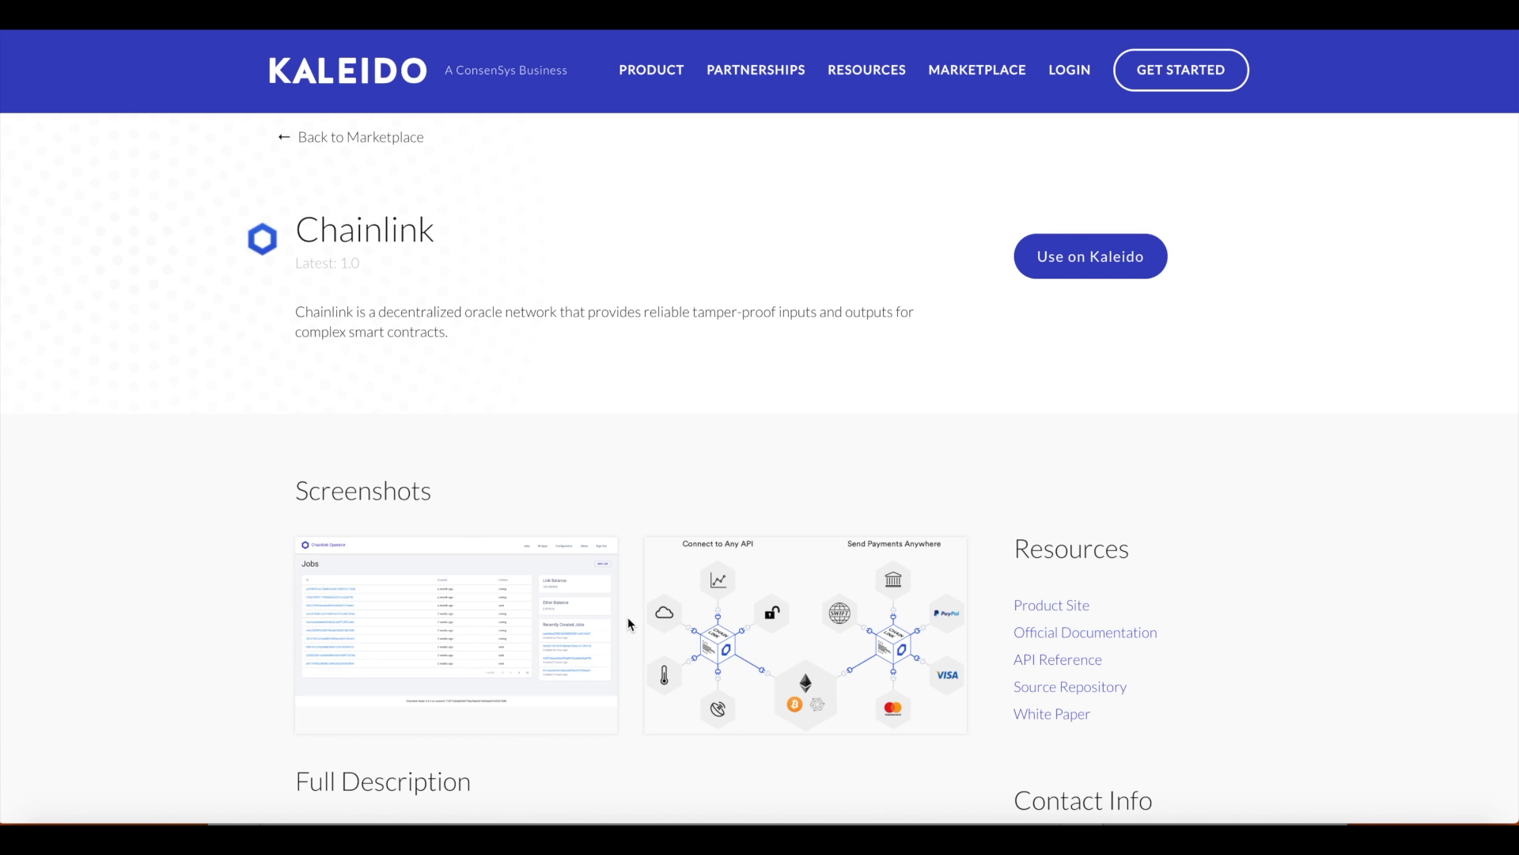
mouse_move(463, 290)
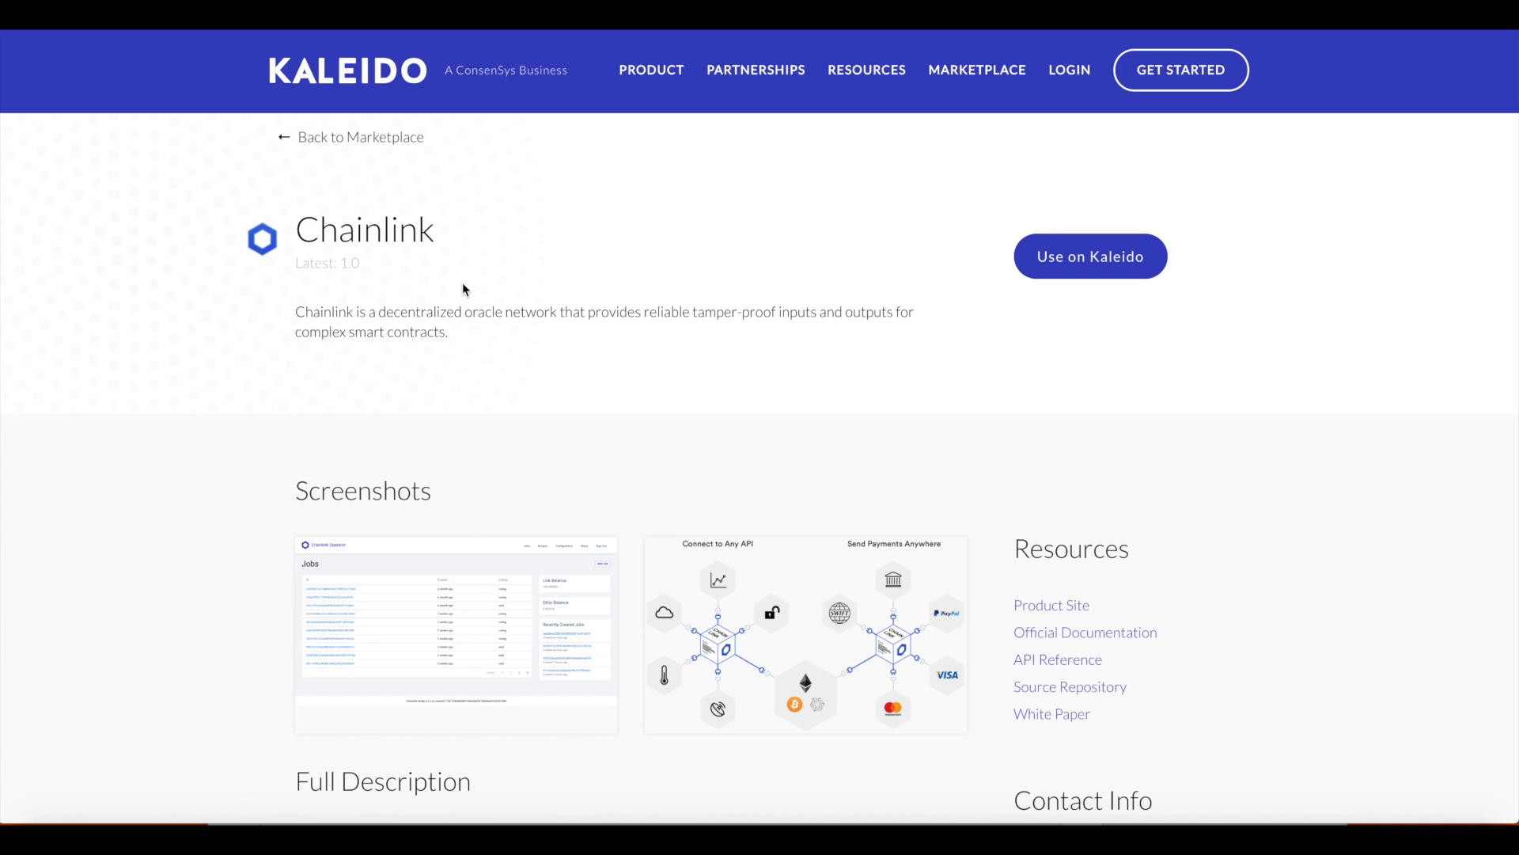
mouse_move(342, 151)
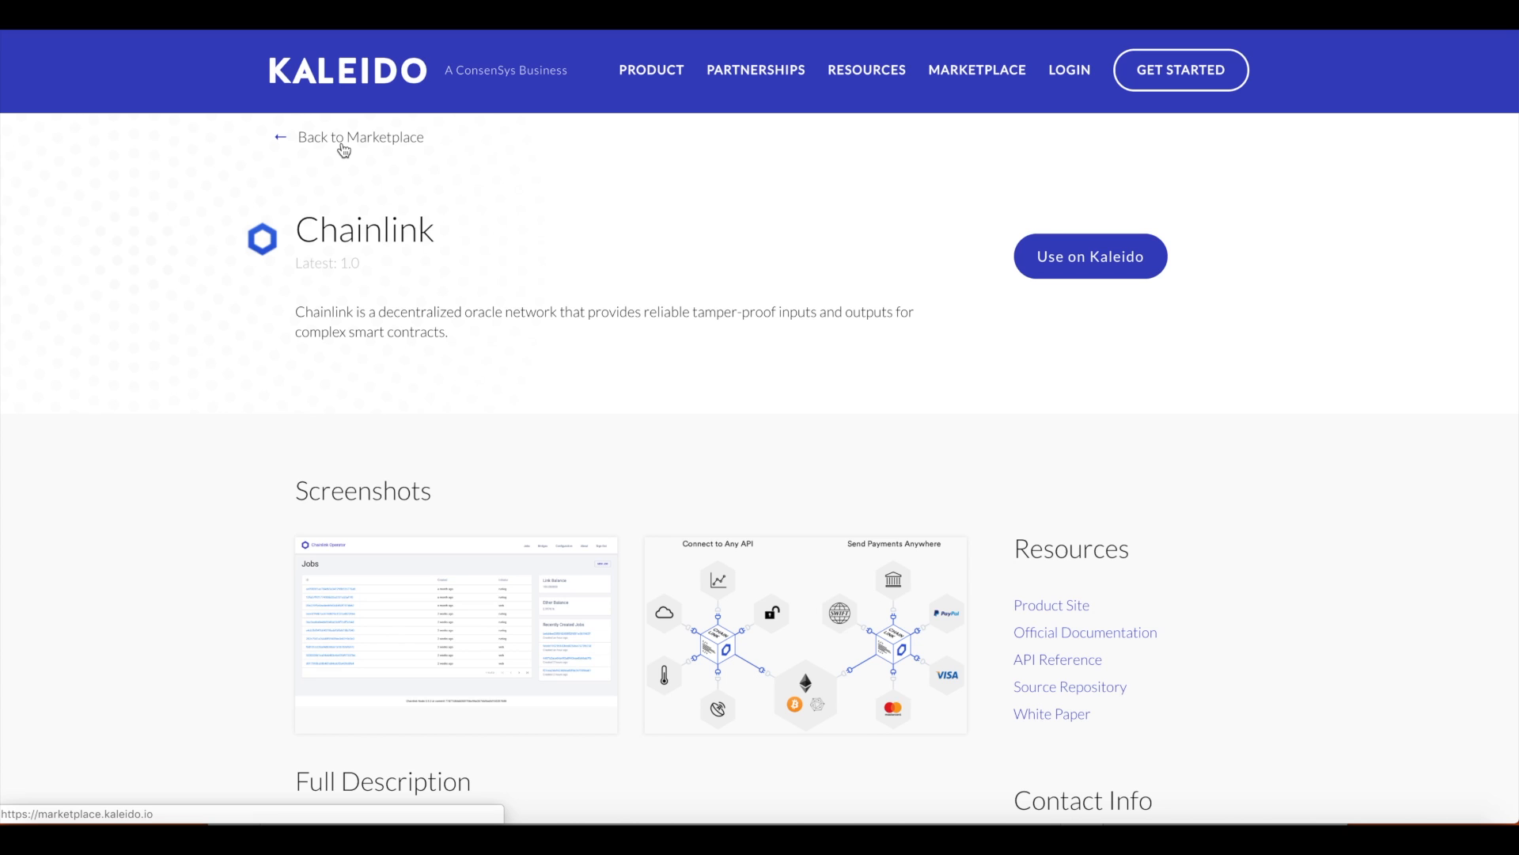
left_click(361, 137)
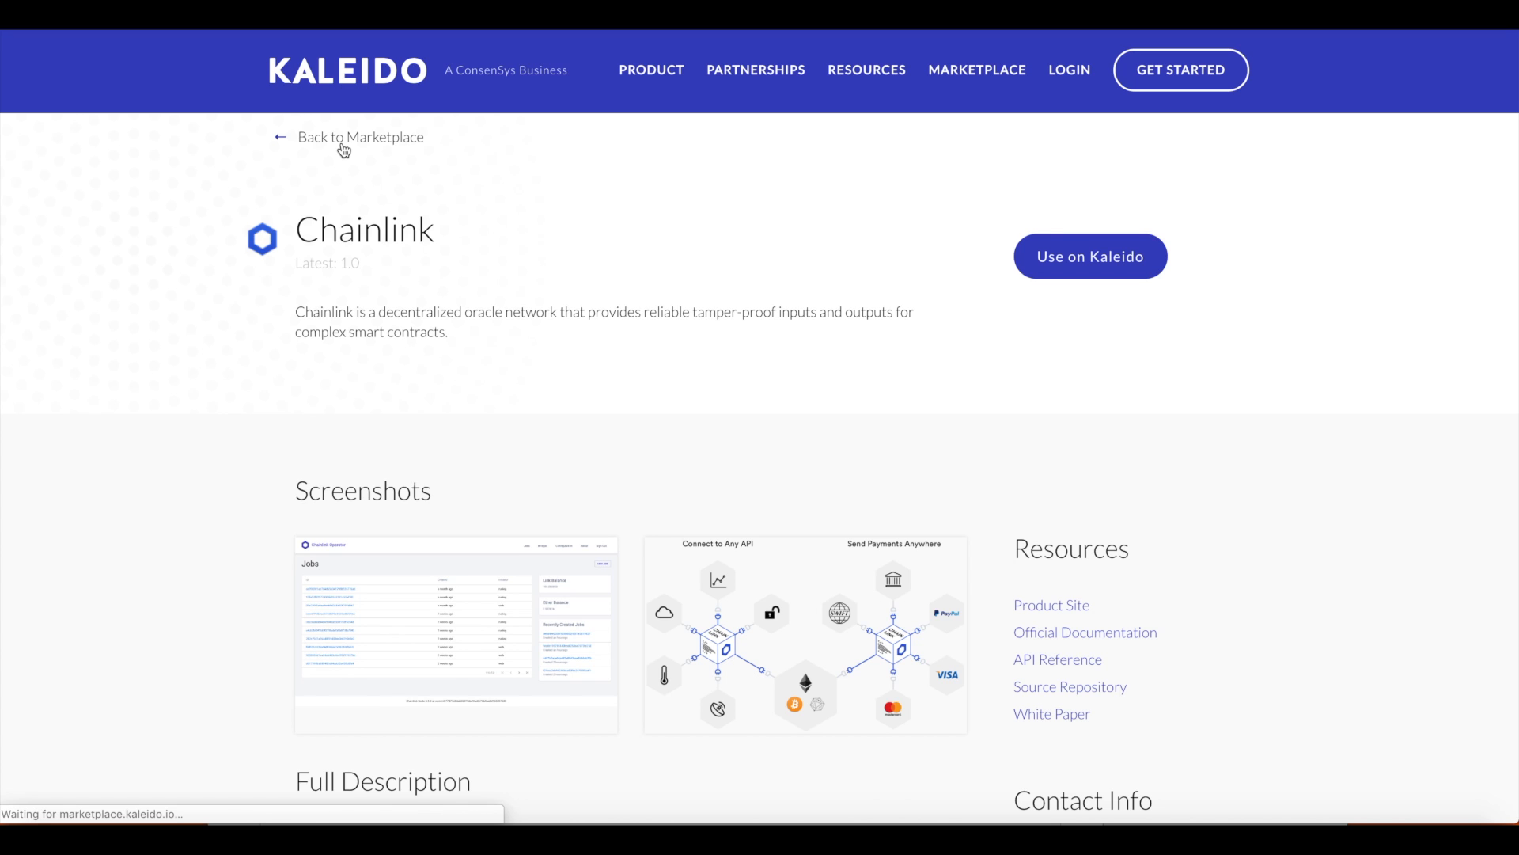
Open the Chainlink Environment dashboard showing node 1, System Monitor, Block Explorer and Ether Pool.
left_click(361, 137)
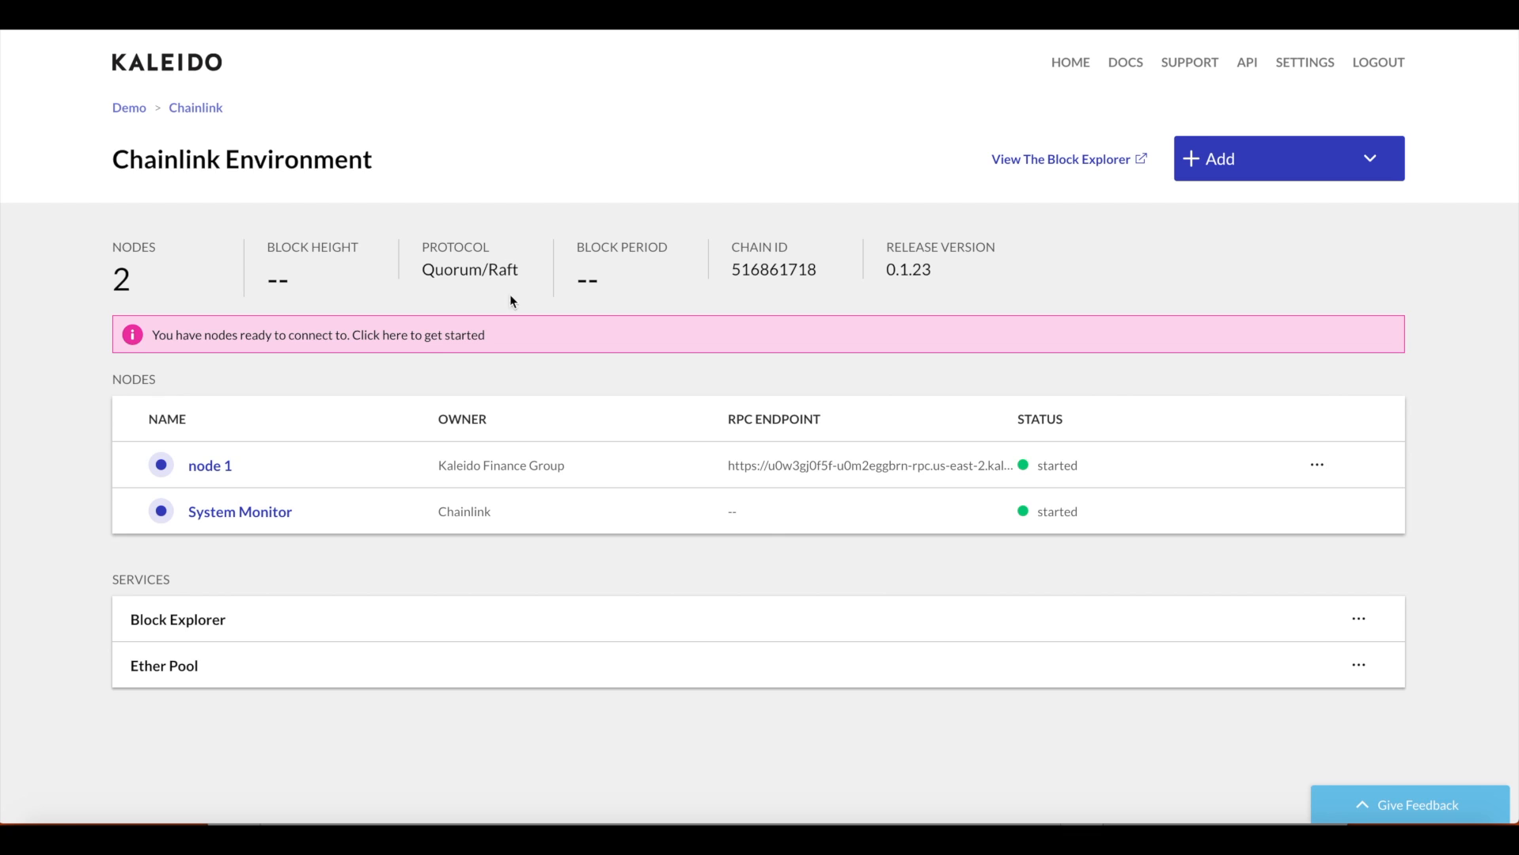
mouse_move(1252, 165)
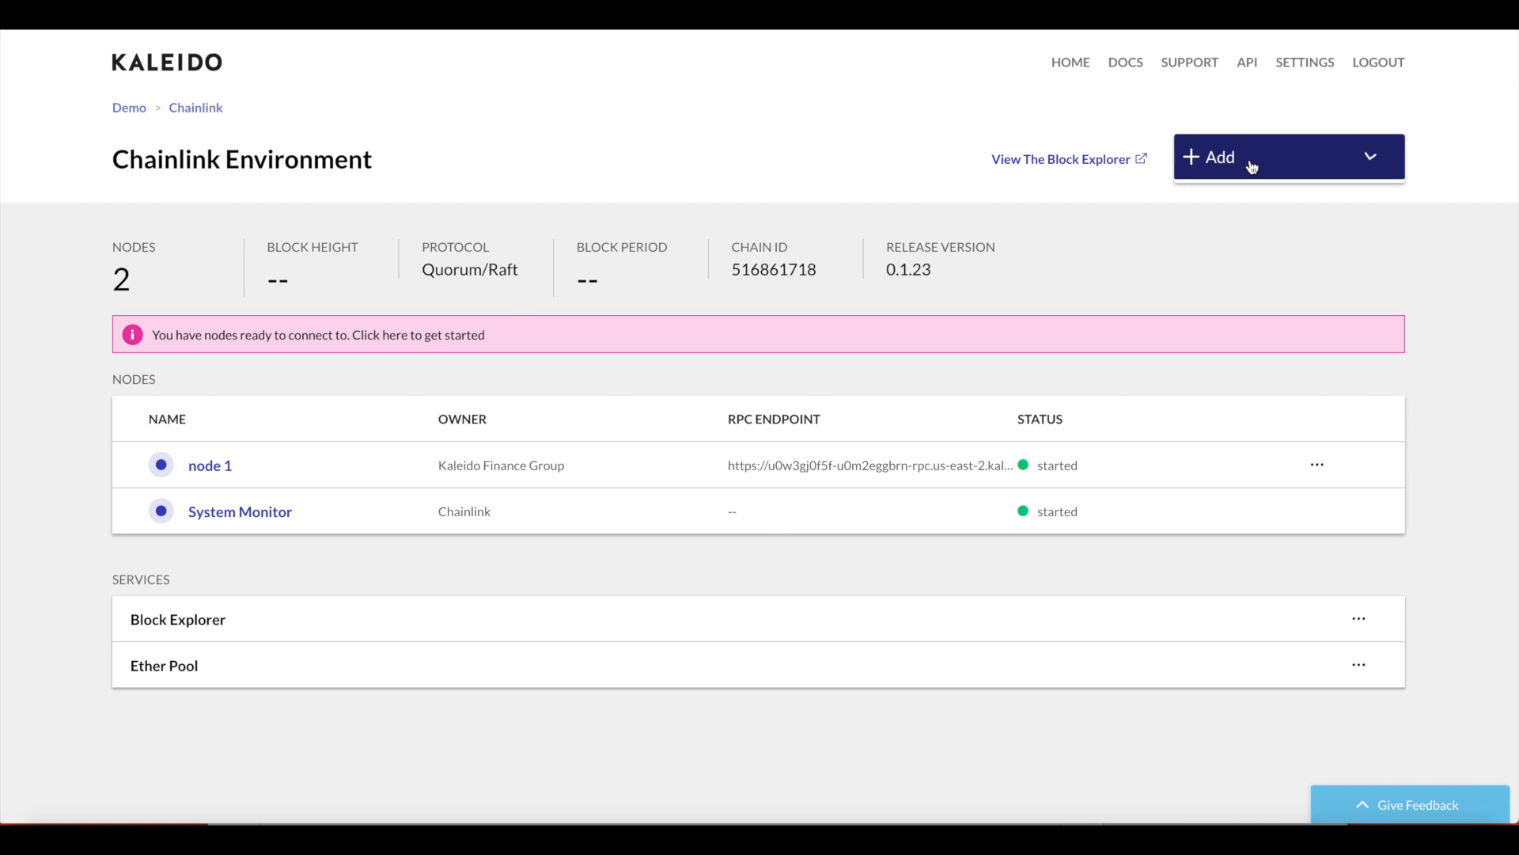
Add the Chainlink service from the services catalogue, provisioned with its default name.
left_click(1250, 157)
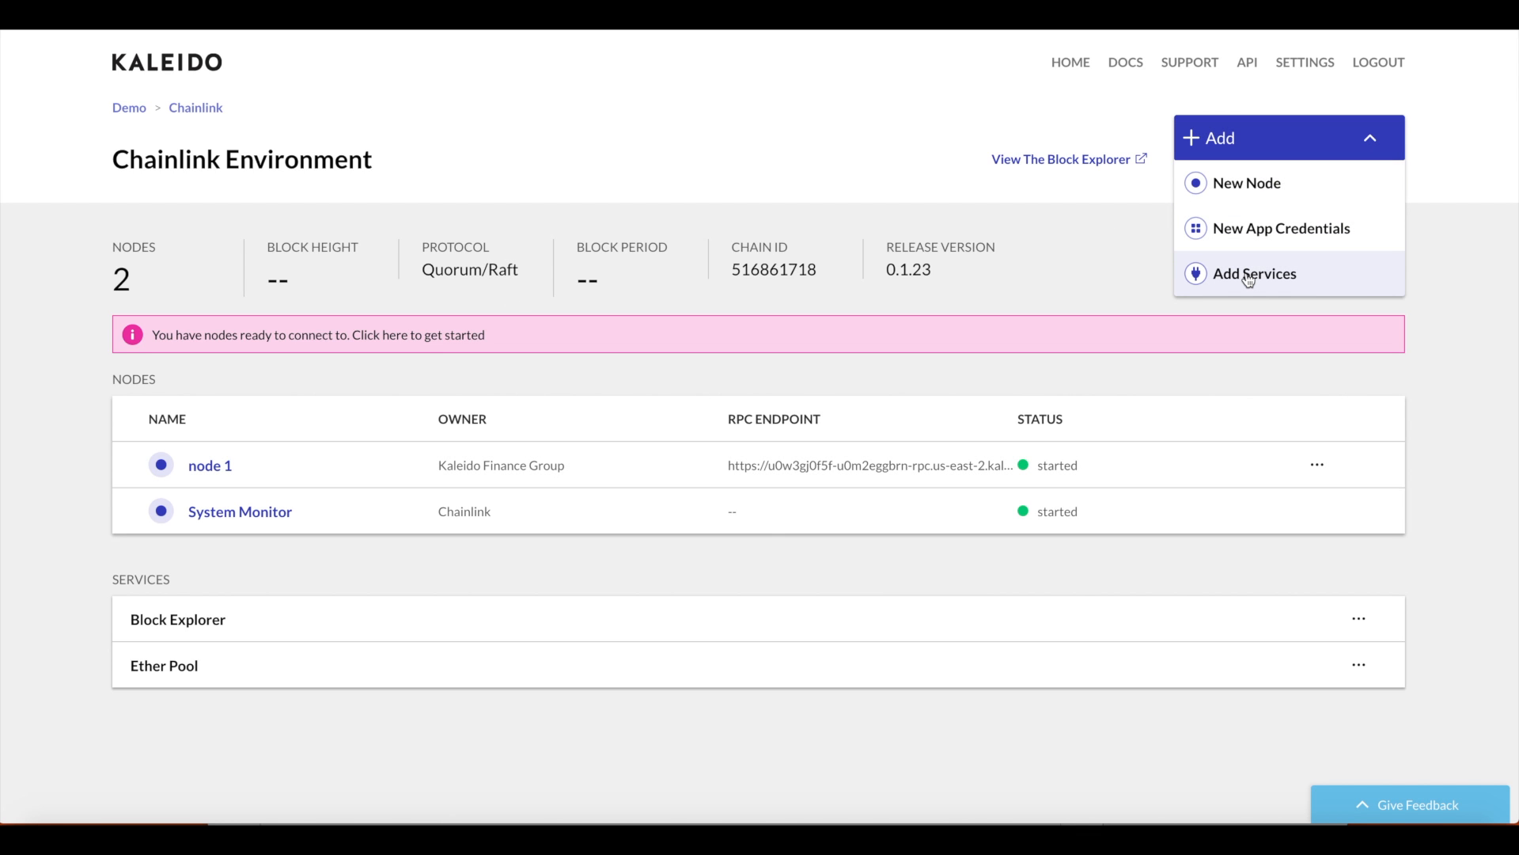
left_click(1254, 273)
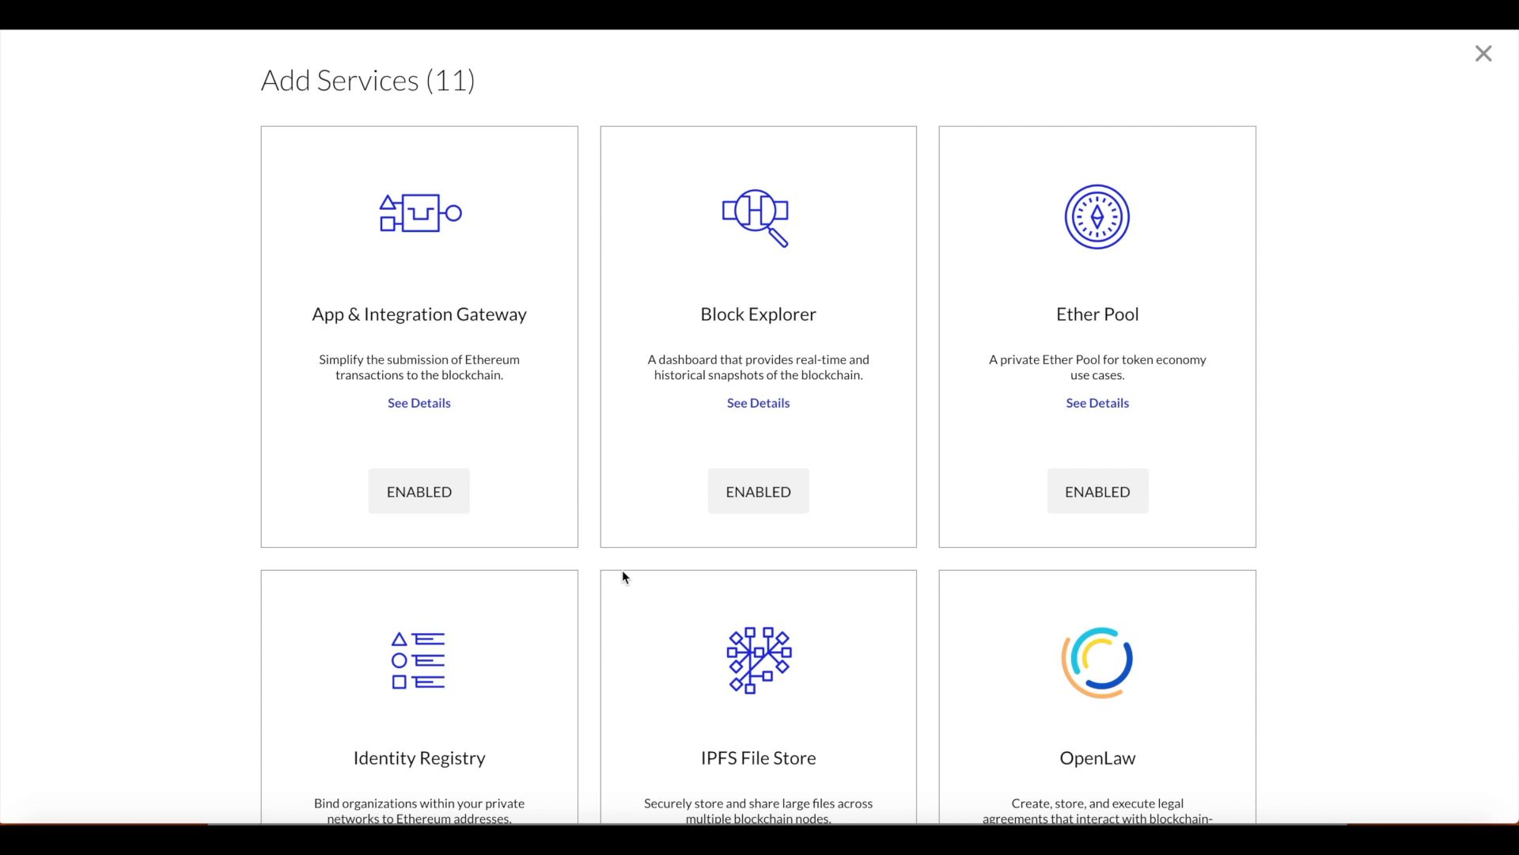
scroll("down", 3)
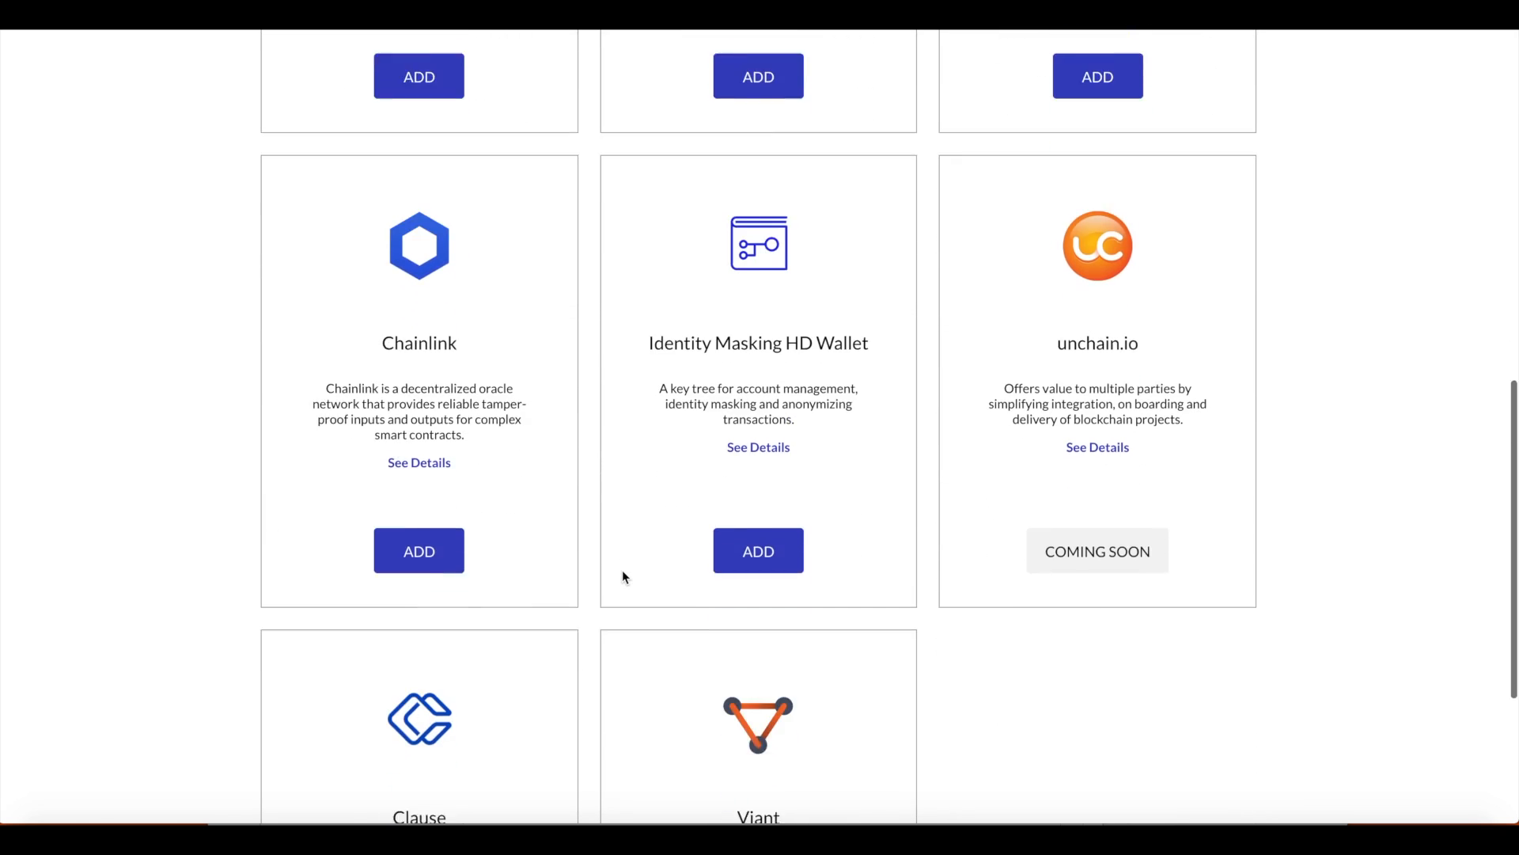
scroll("up", 3)
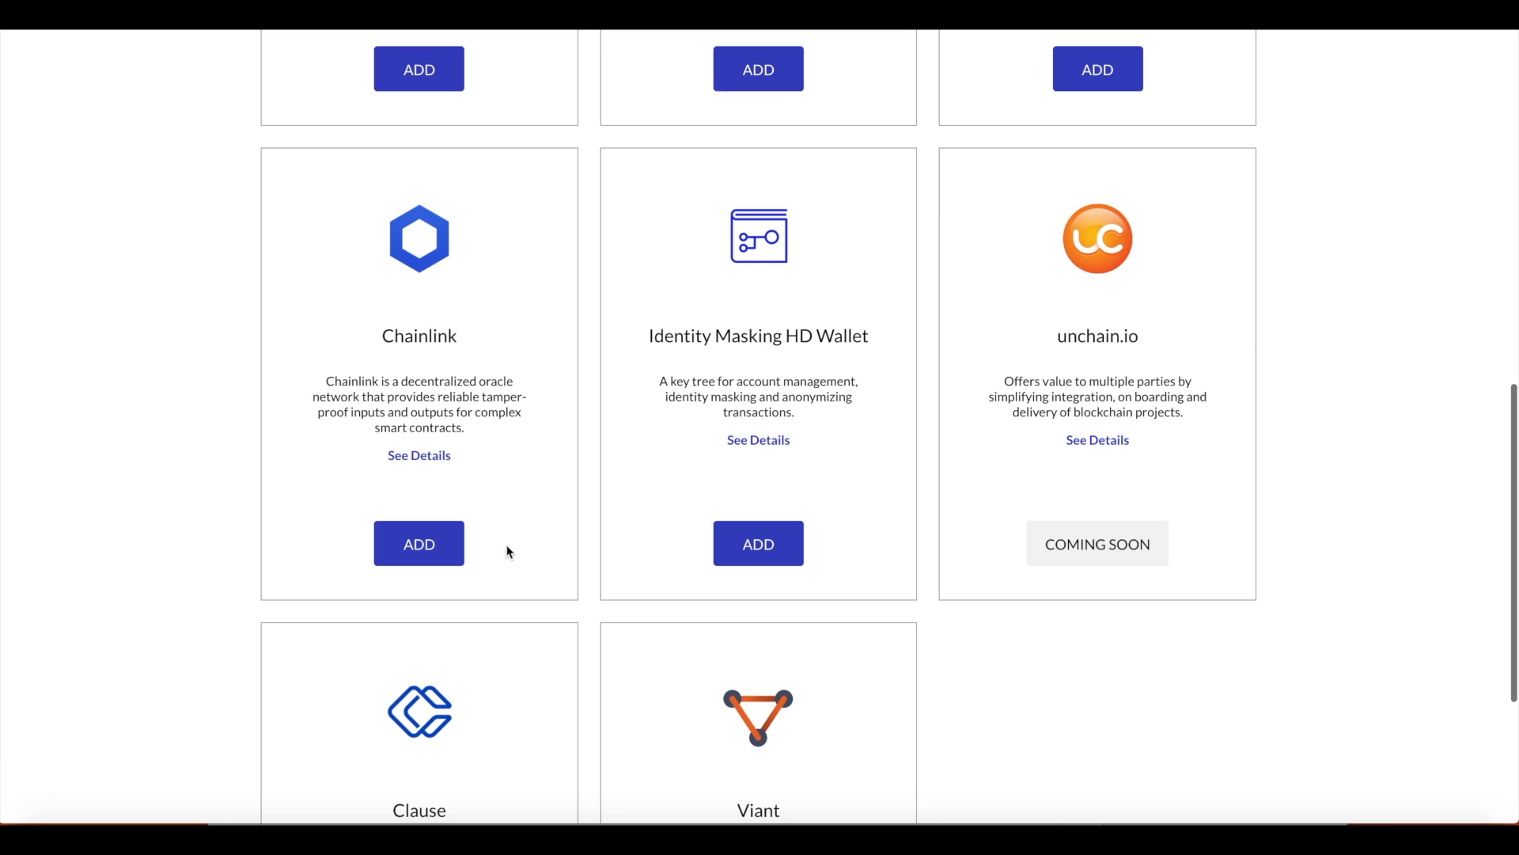
left_click(419, 542)
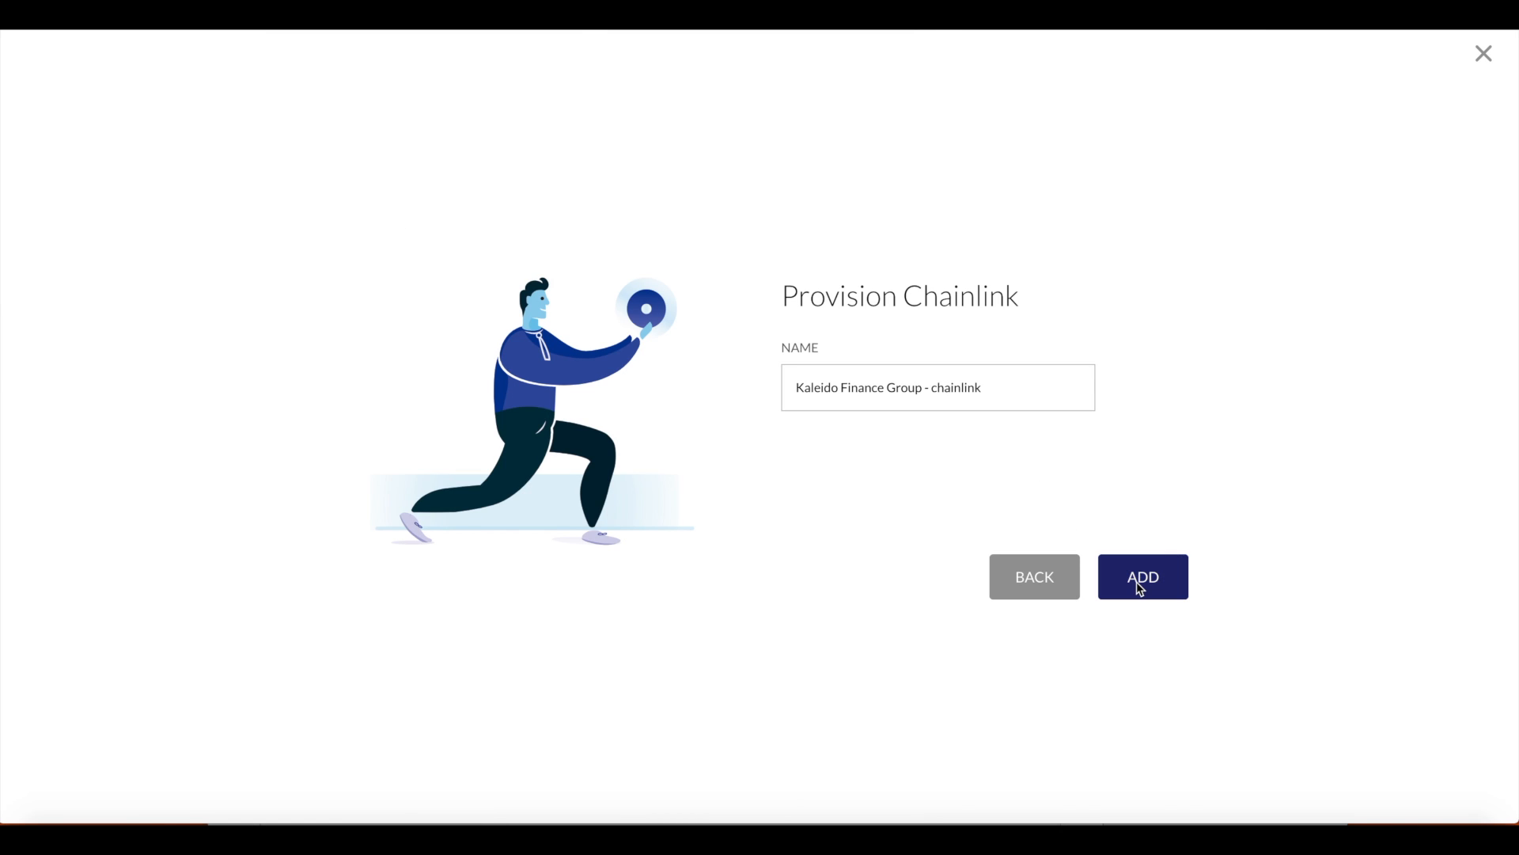
left_click(1142, 577)
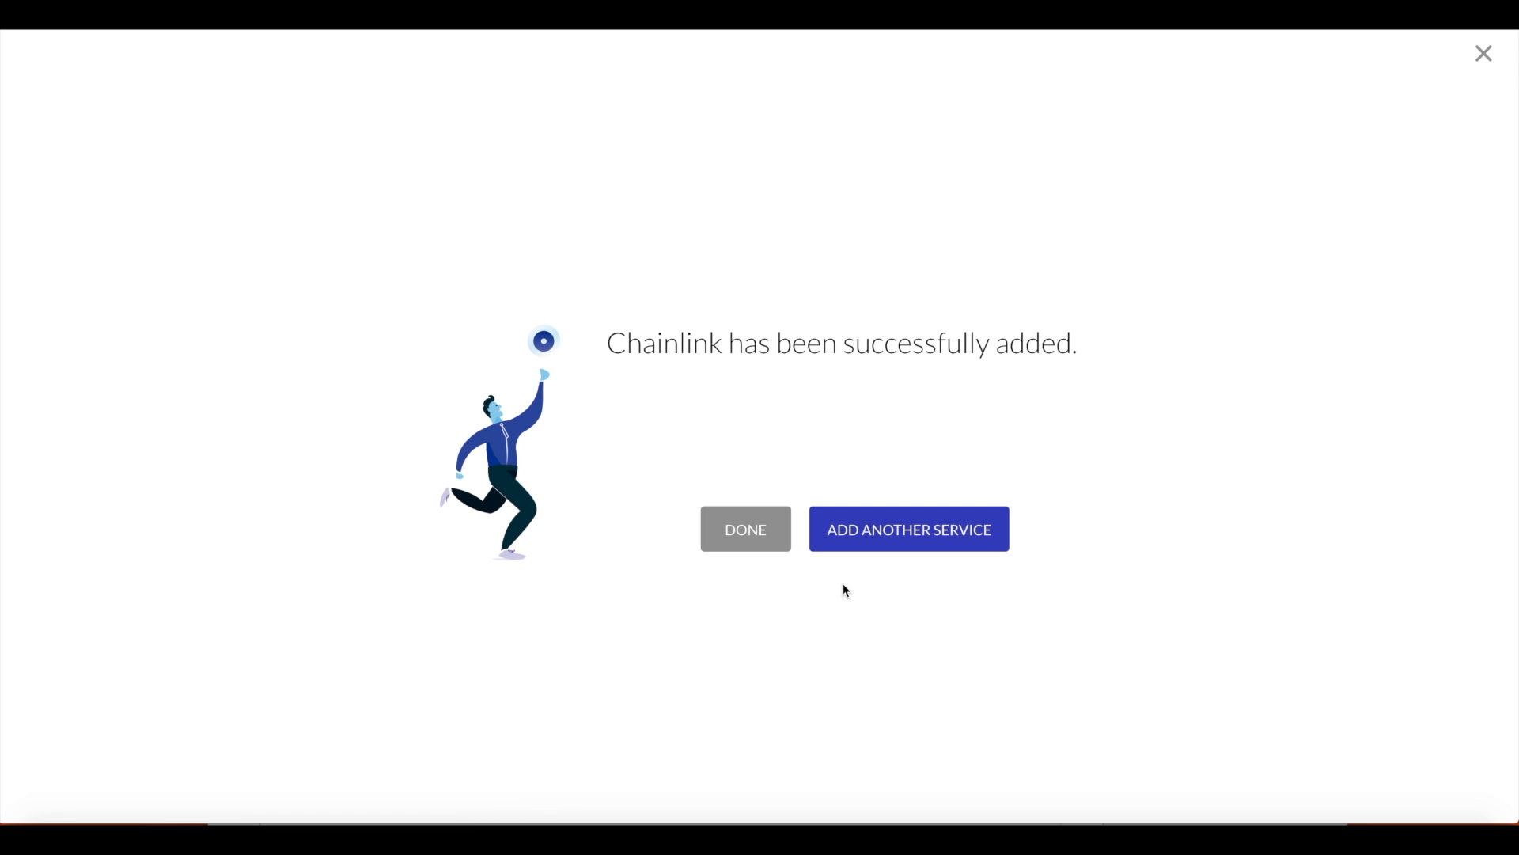
Finish provisioning so "Chainlink- Kaleido Finance Group - chainlink" appears under Member Services.
left_click(745, 529)
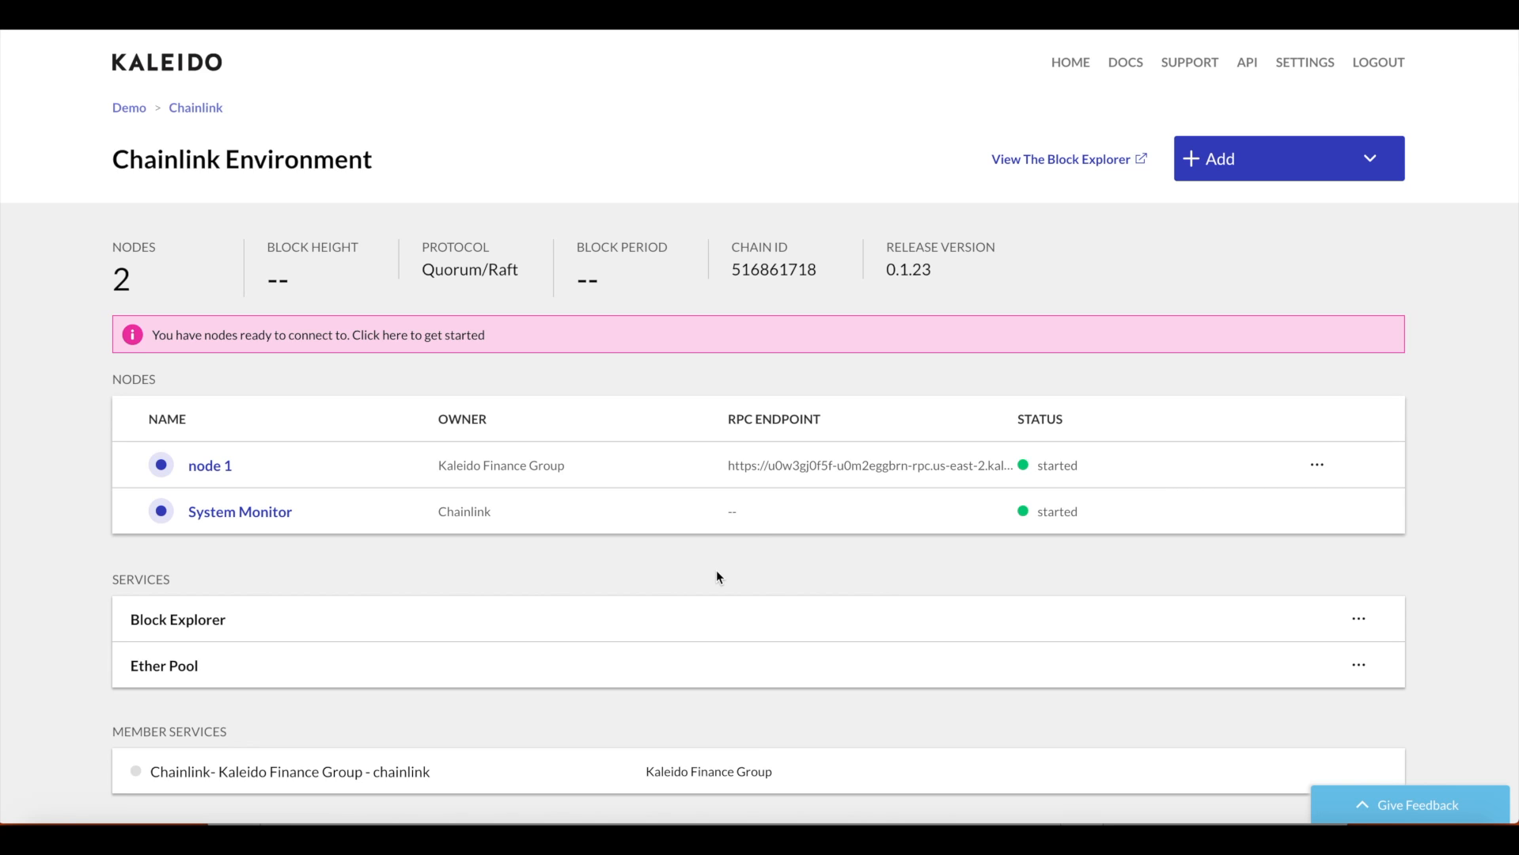
mouse_move(545, 715)
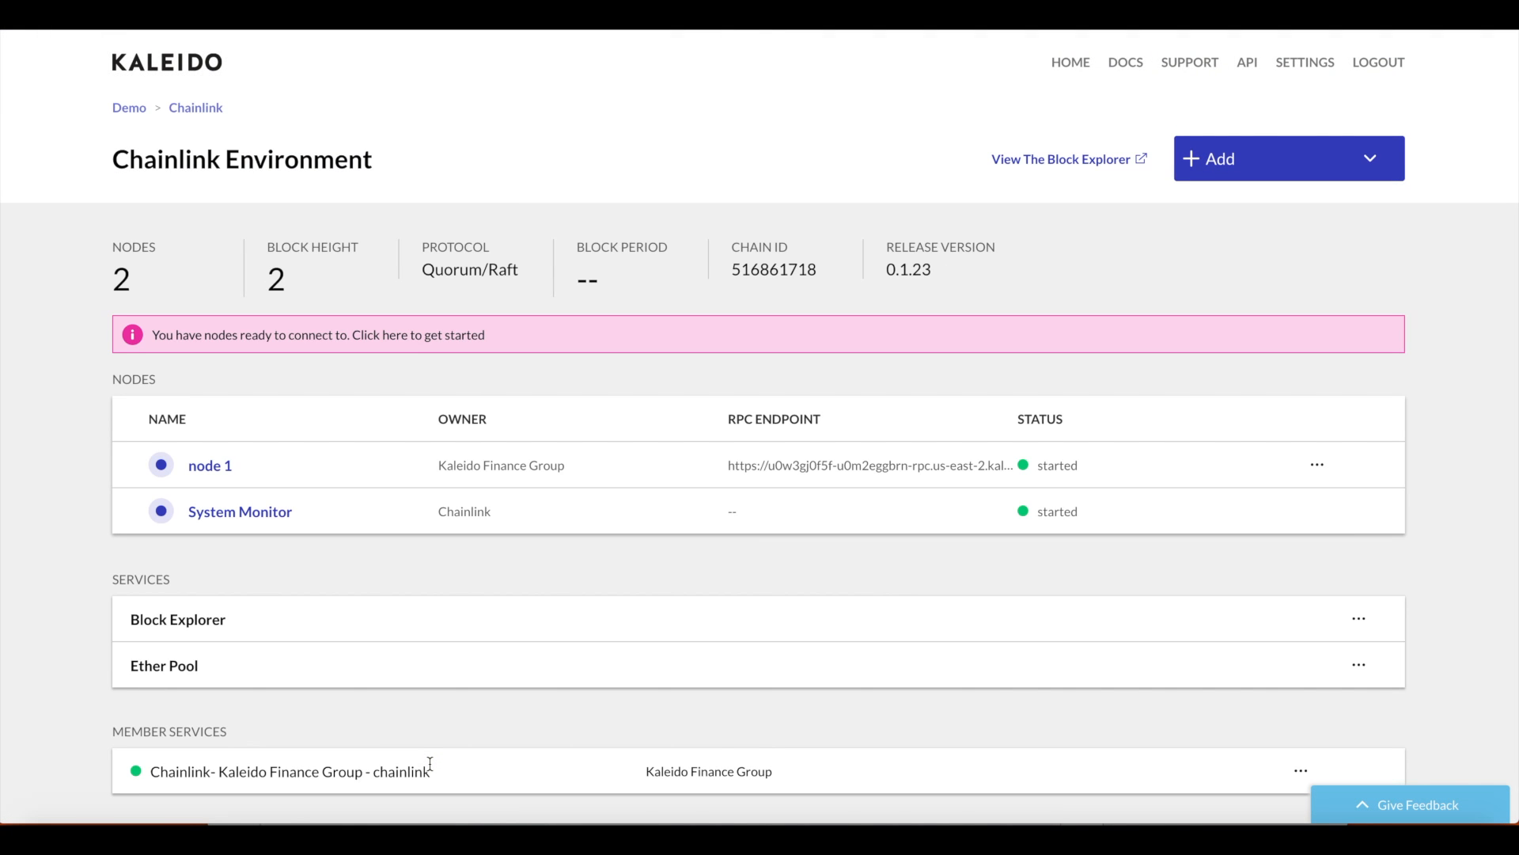
mouse_move(909, 768)
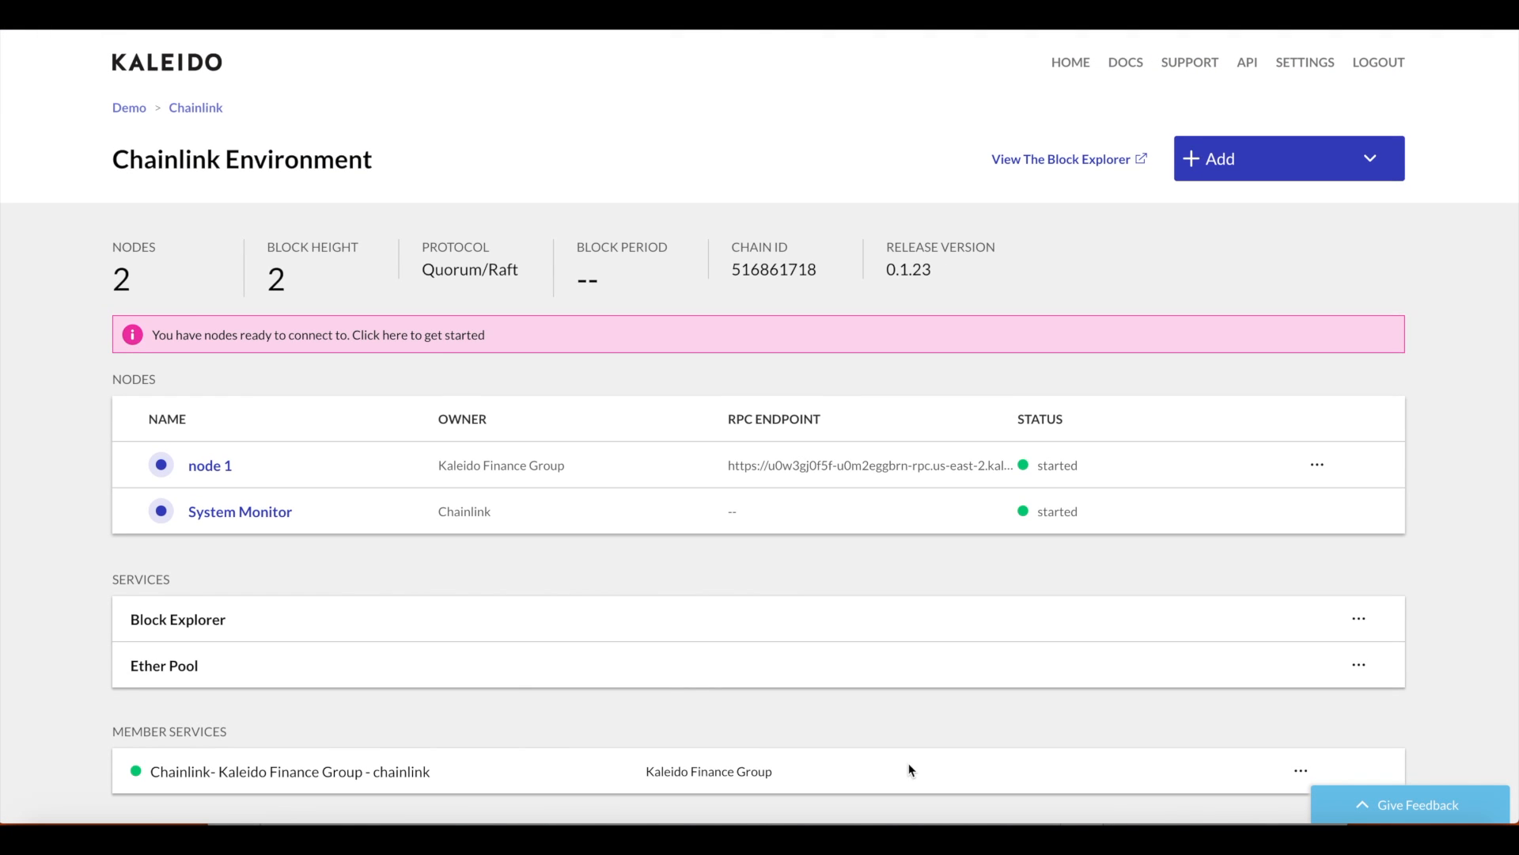
mouse_move(1049, 425)
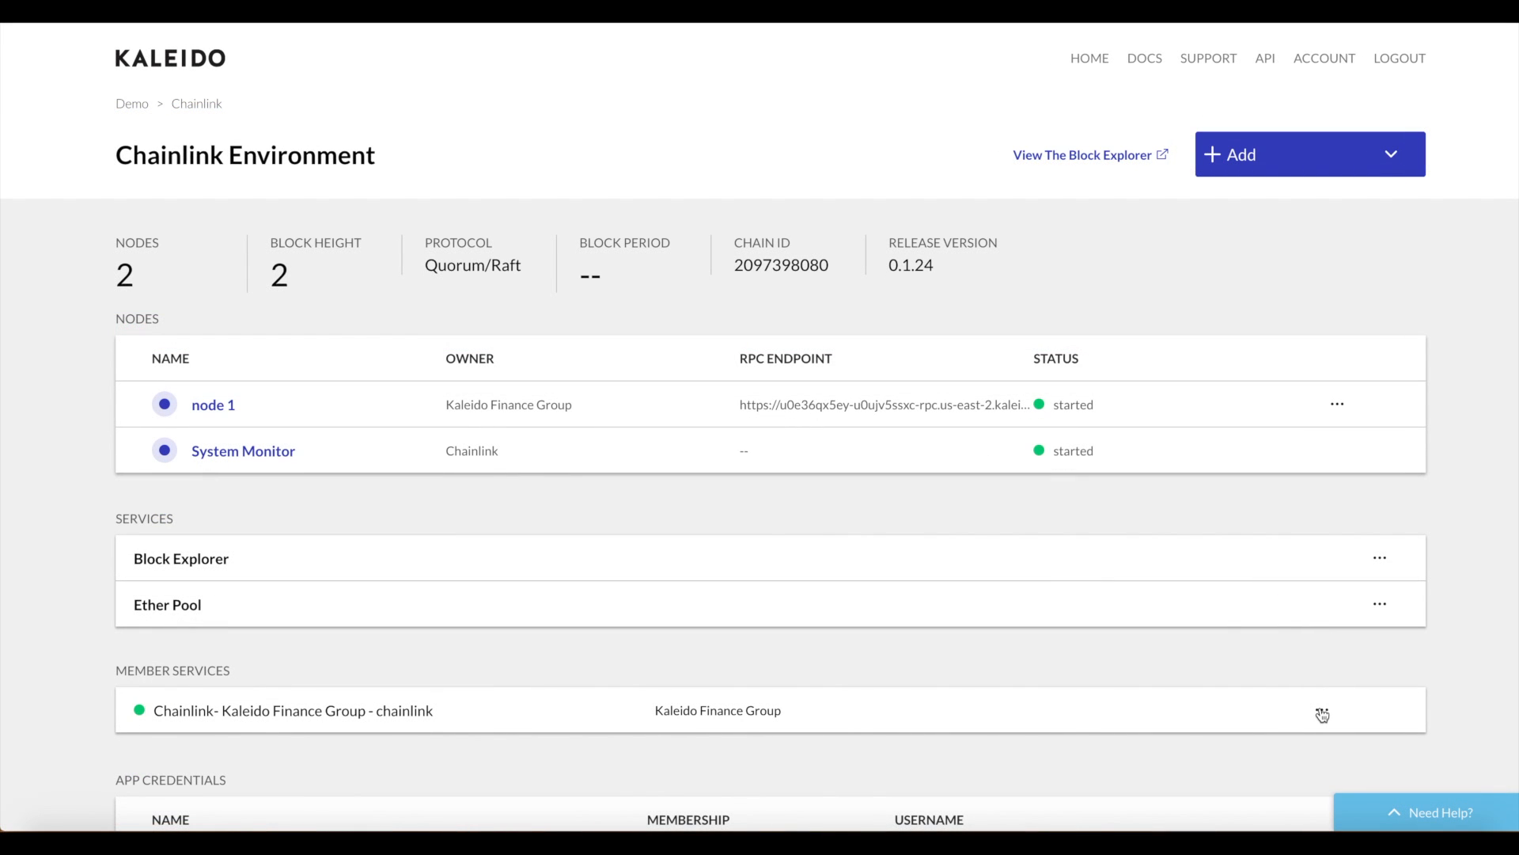
Open the Chainlink member service row to see its API endpoint, credentials and contract addresses.
left_click(292, 711)
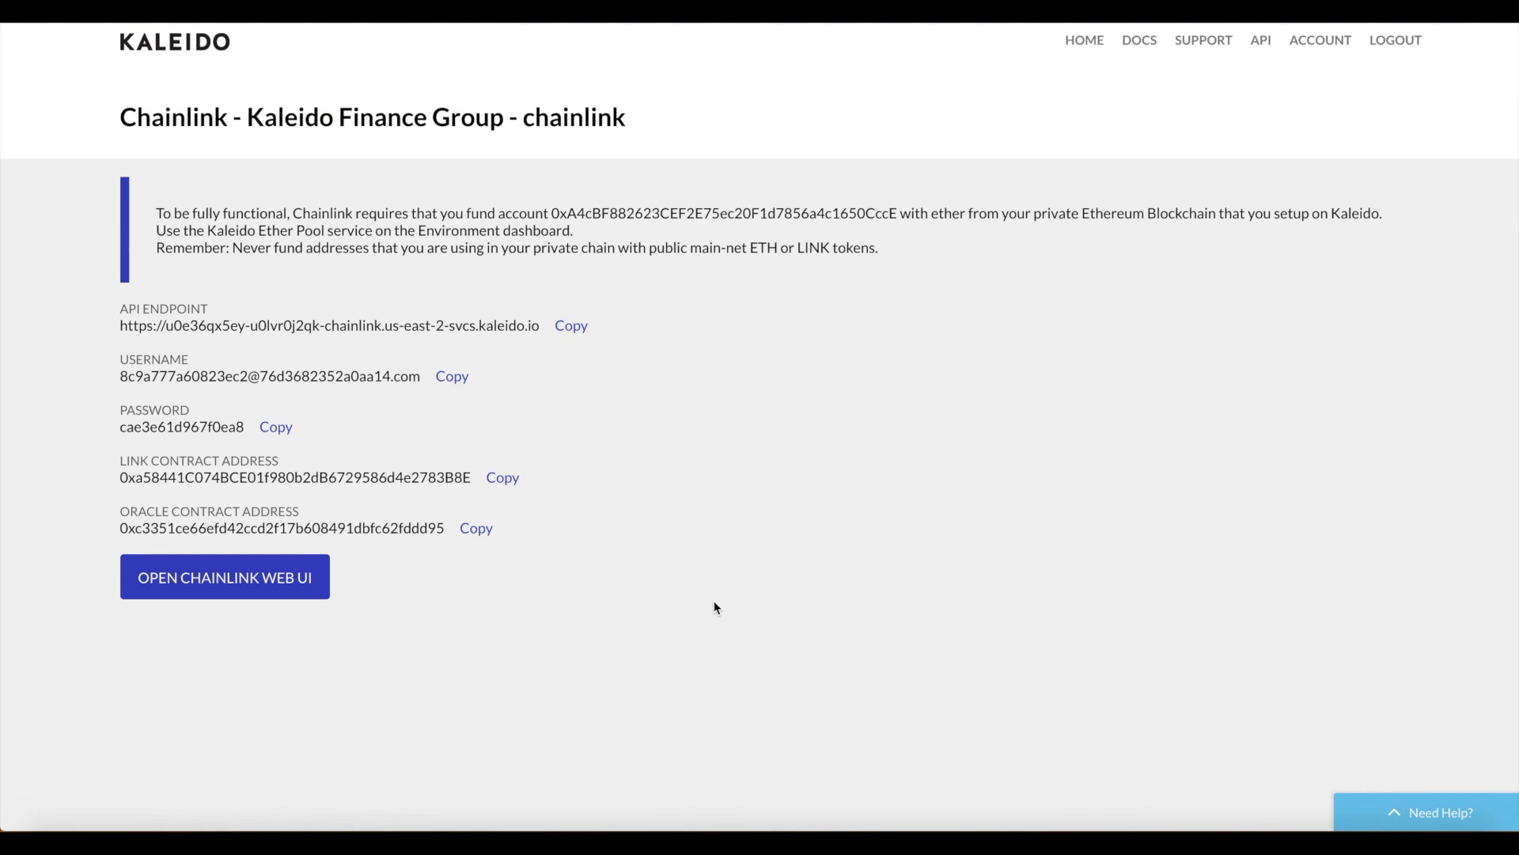
mouse_move(493, 444)
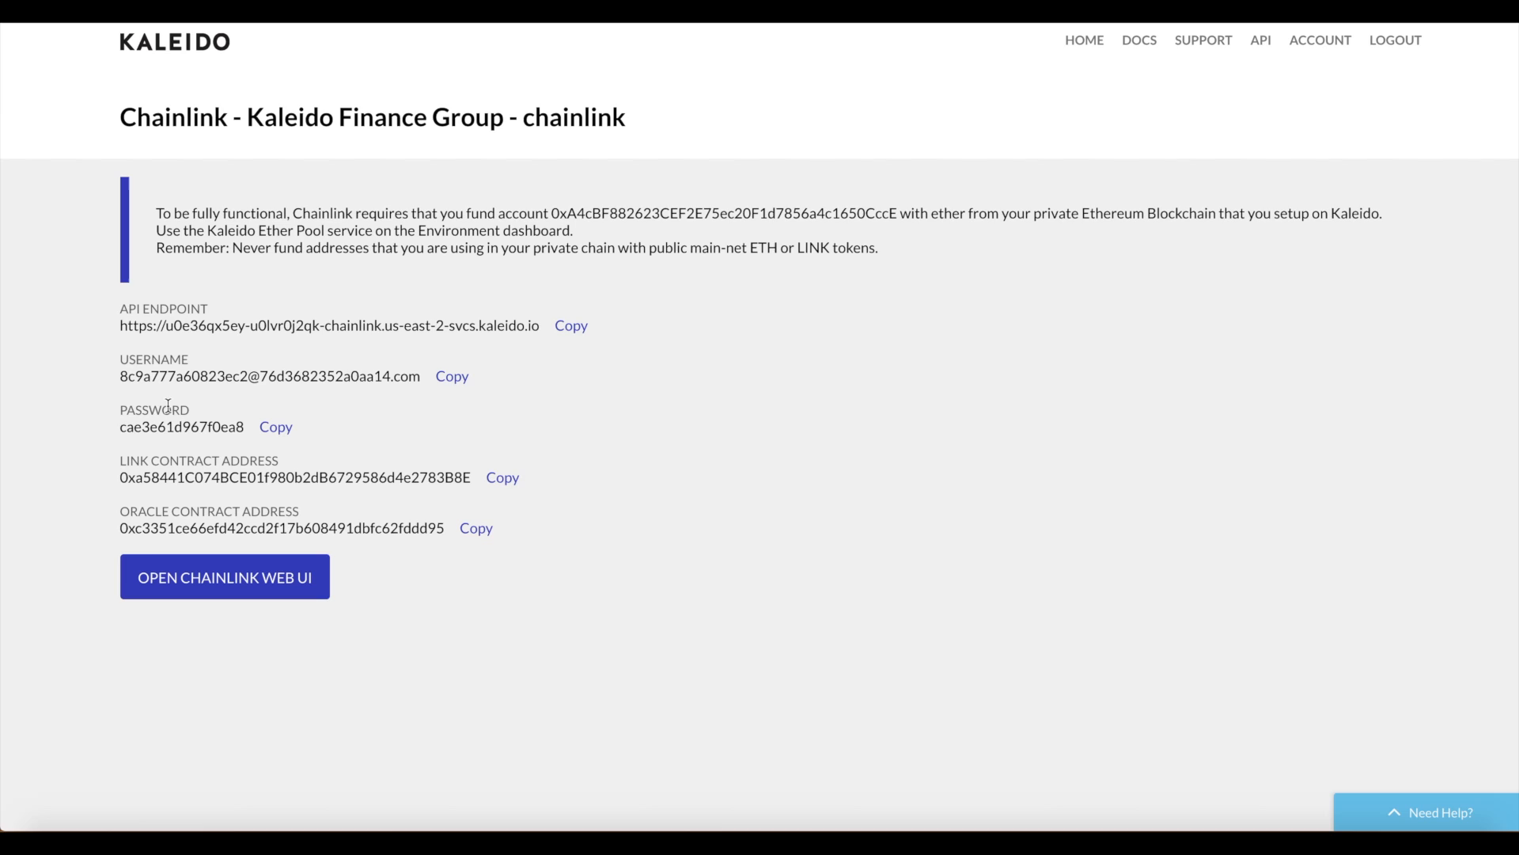
mouse_move(493, 418)
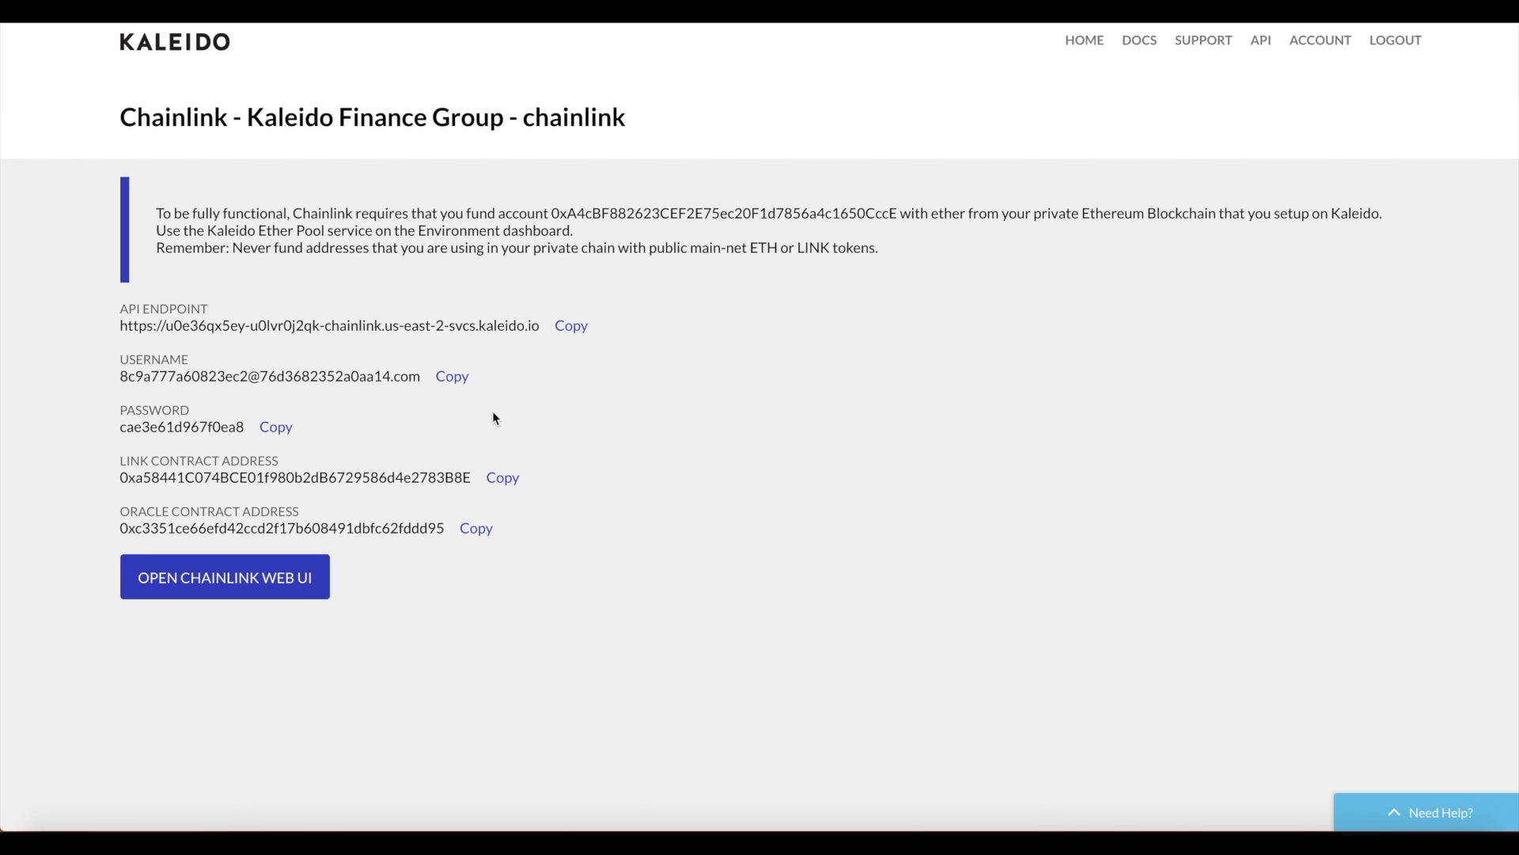
mouse_move(245, 466)
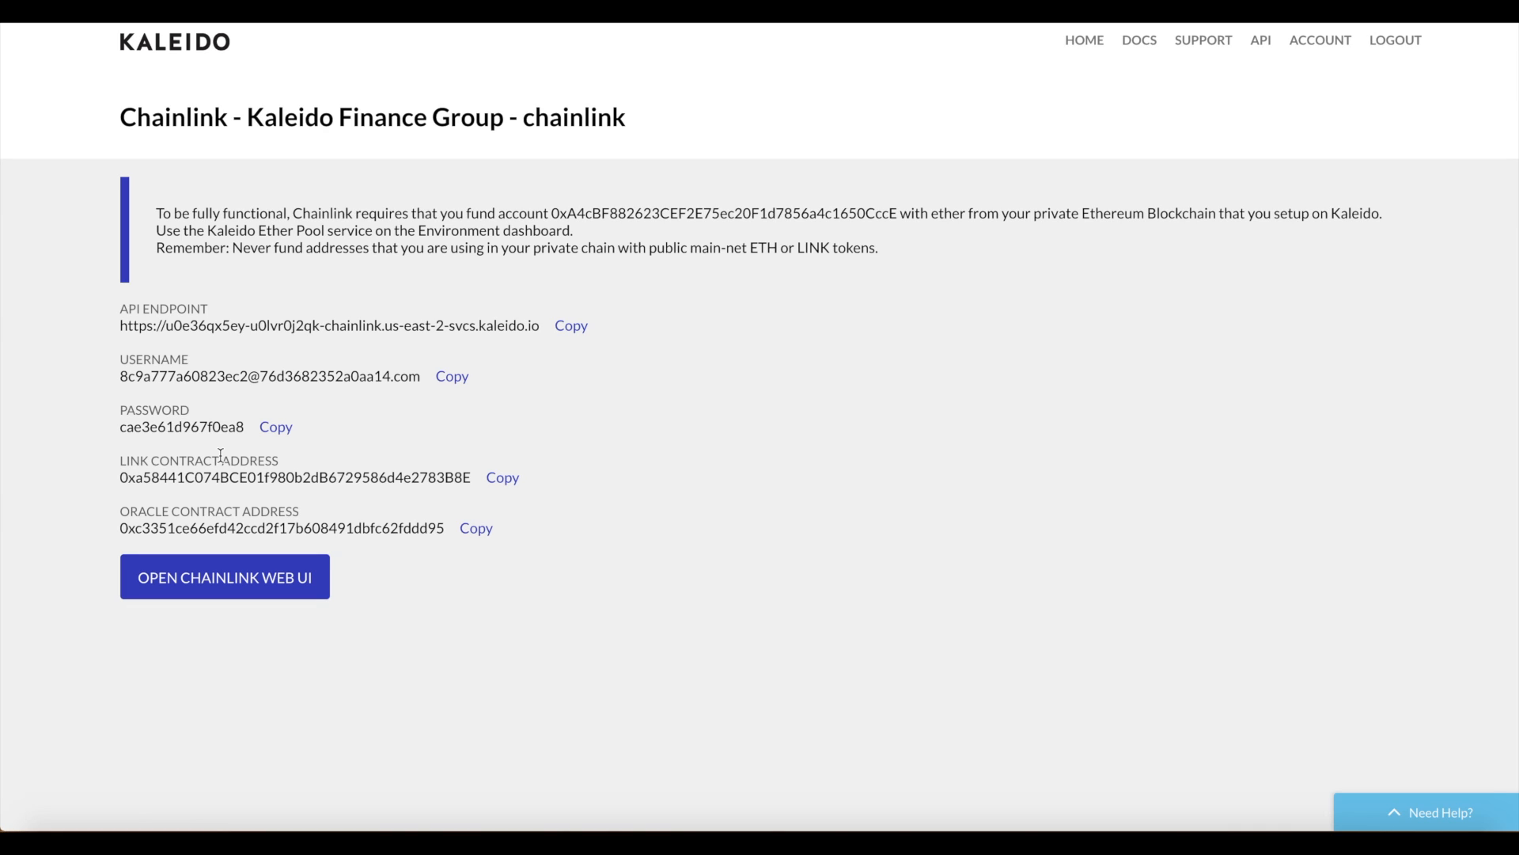
mouse_move(320, 465)
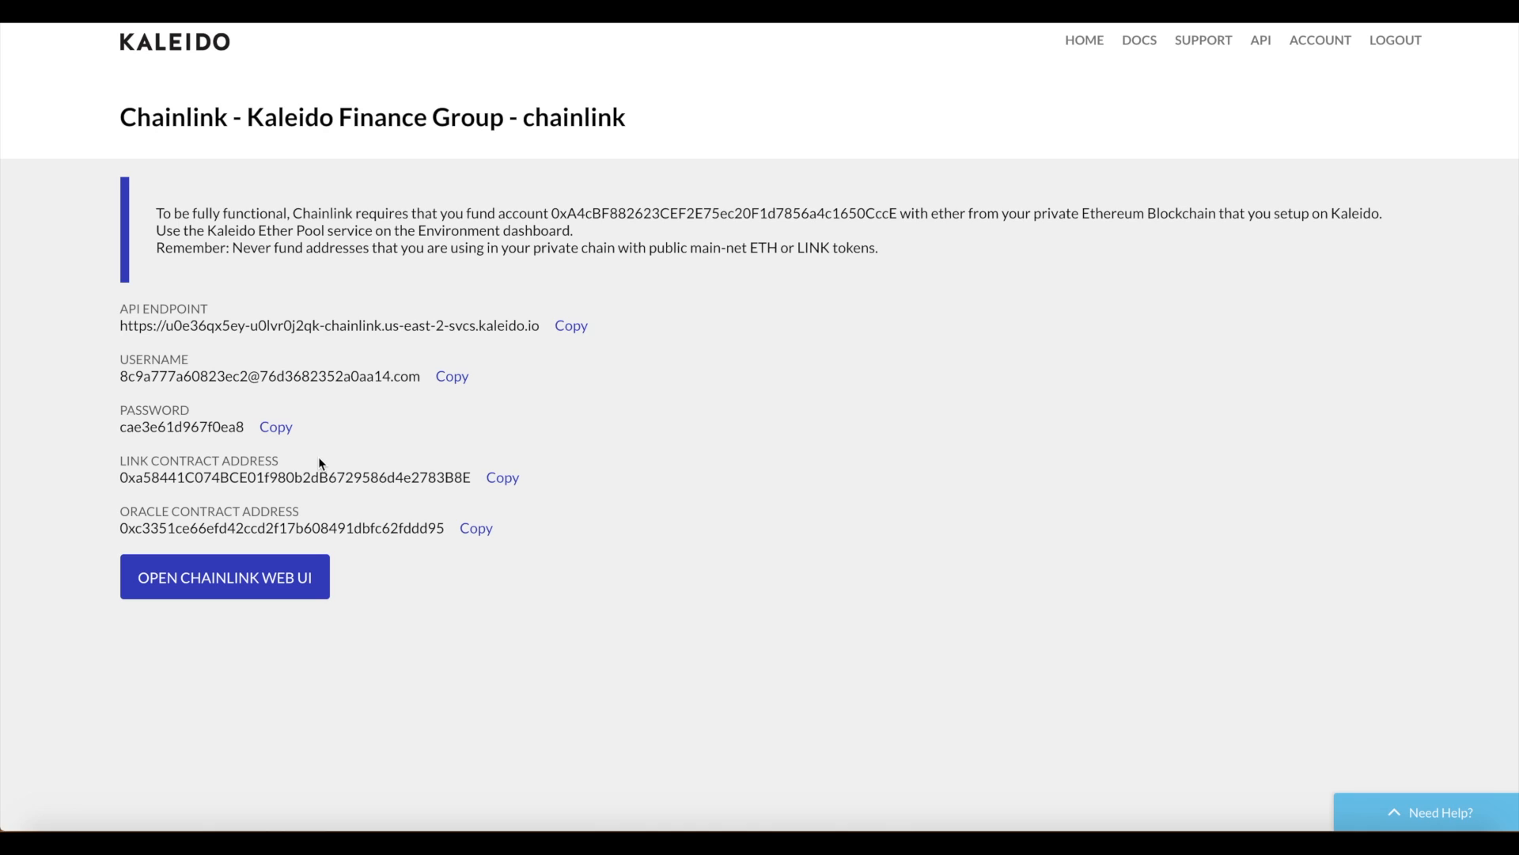
mouse_move(221, 512)
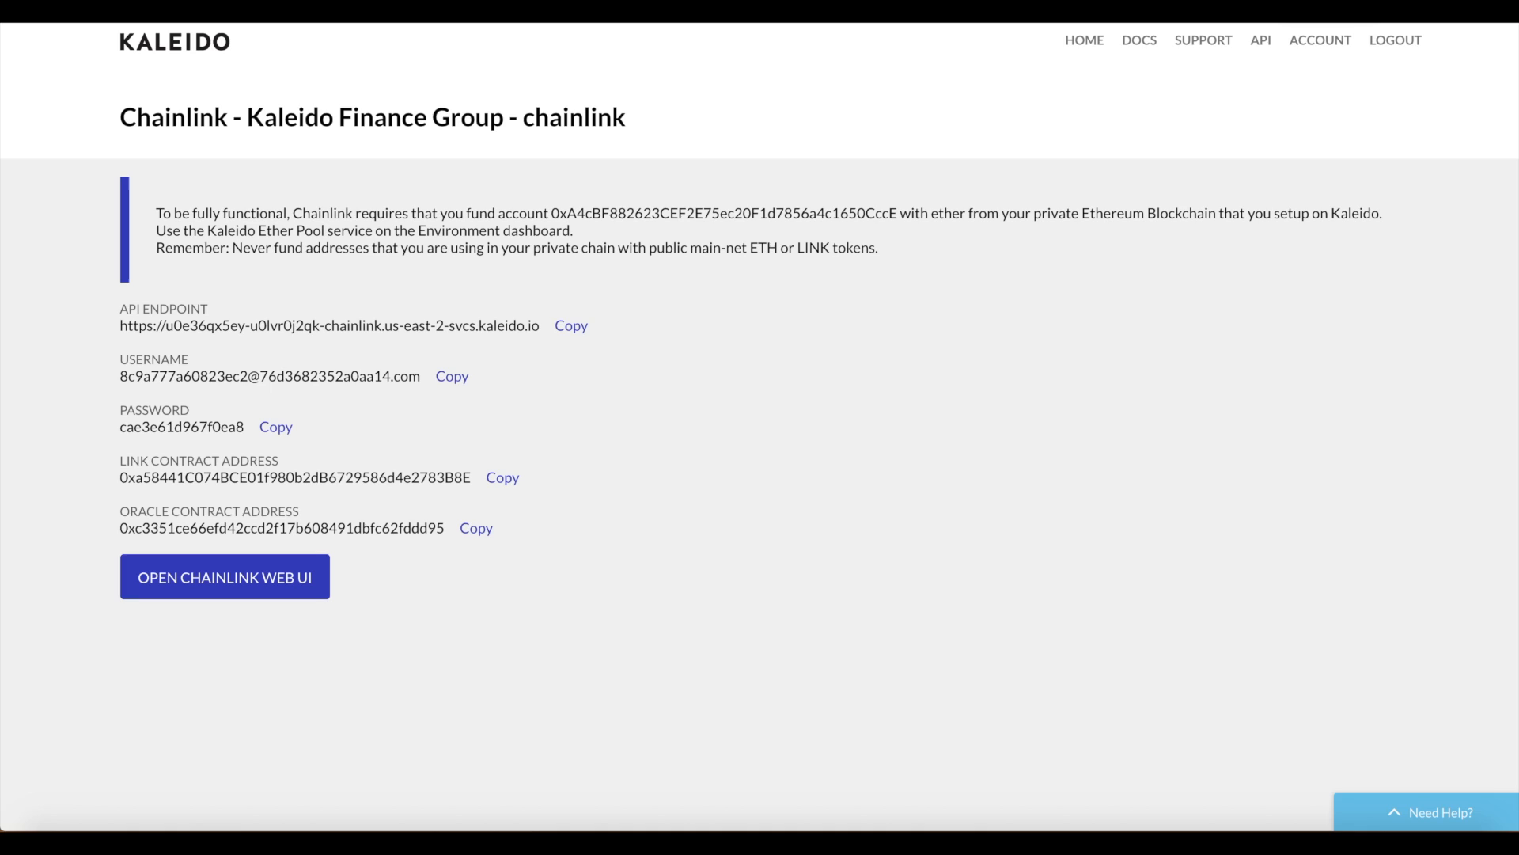
left_click(224, 577)
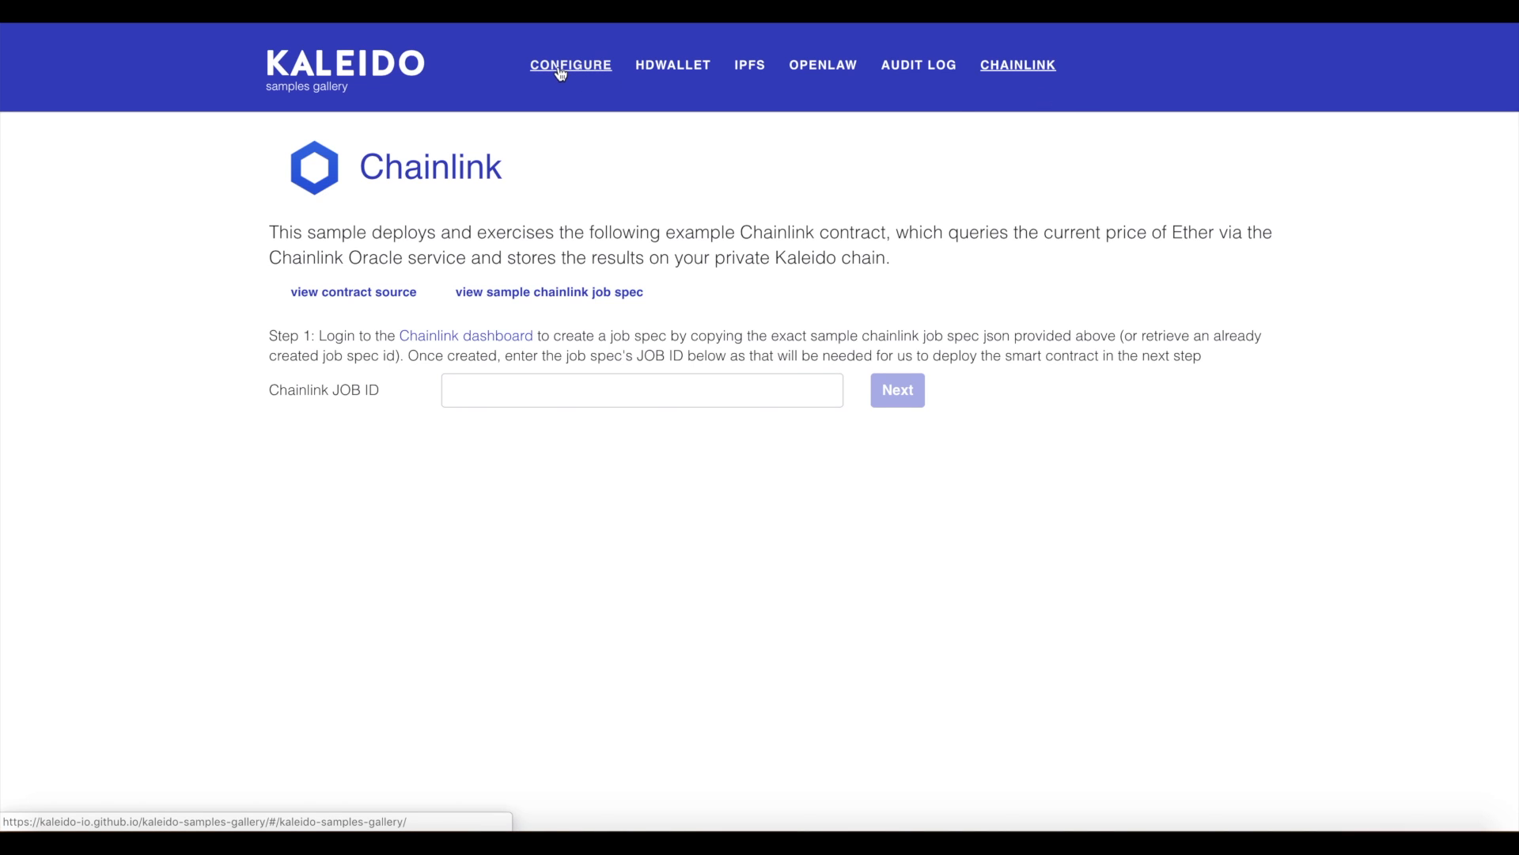
left_click(571, 65)
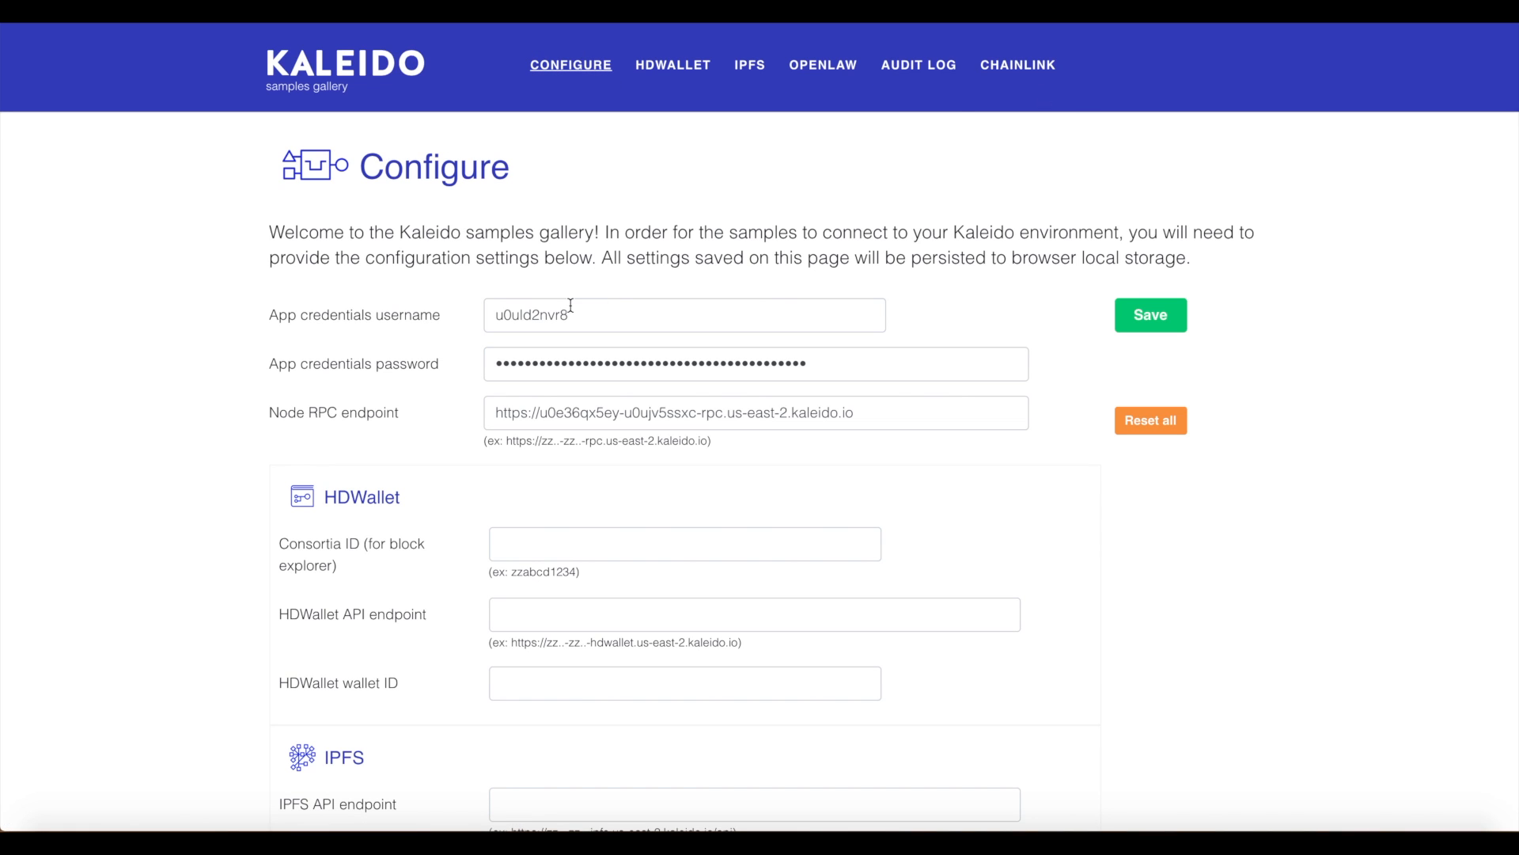
mouse_move(643, 412)
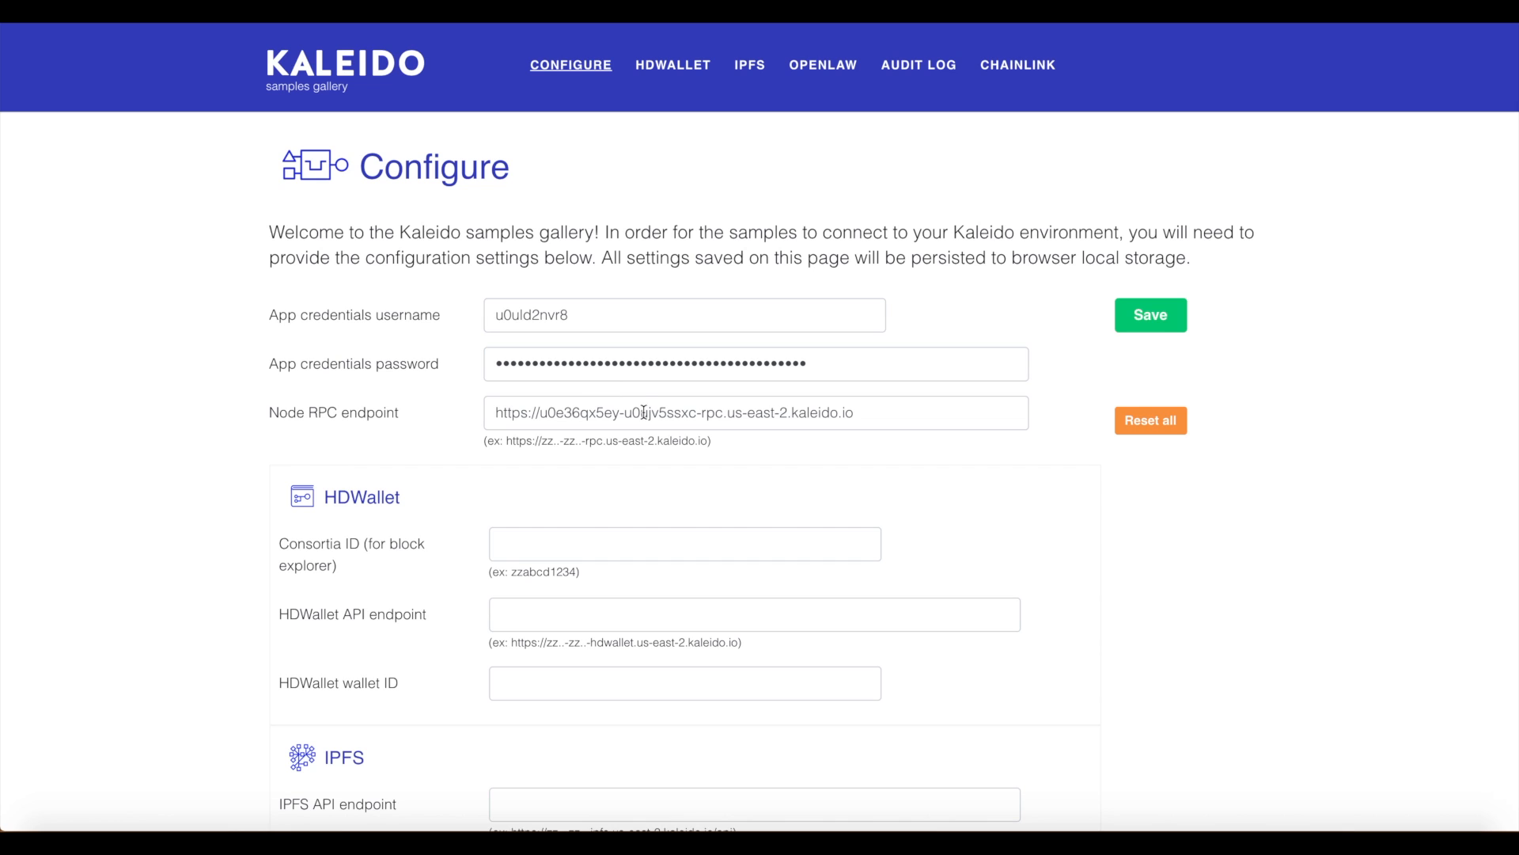
scroll("down", 3)
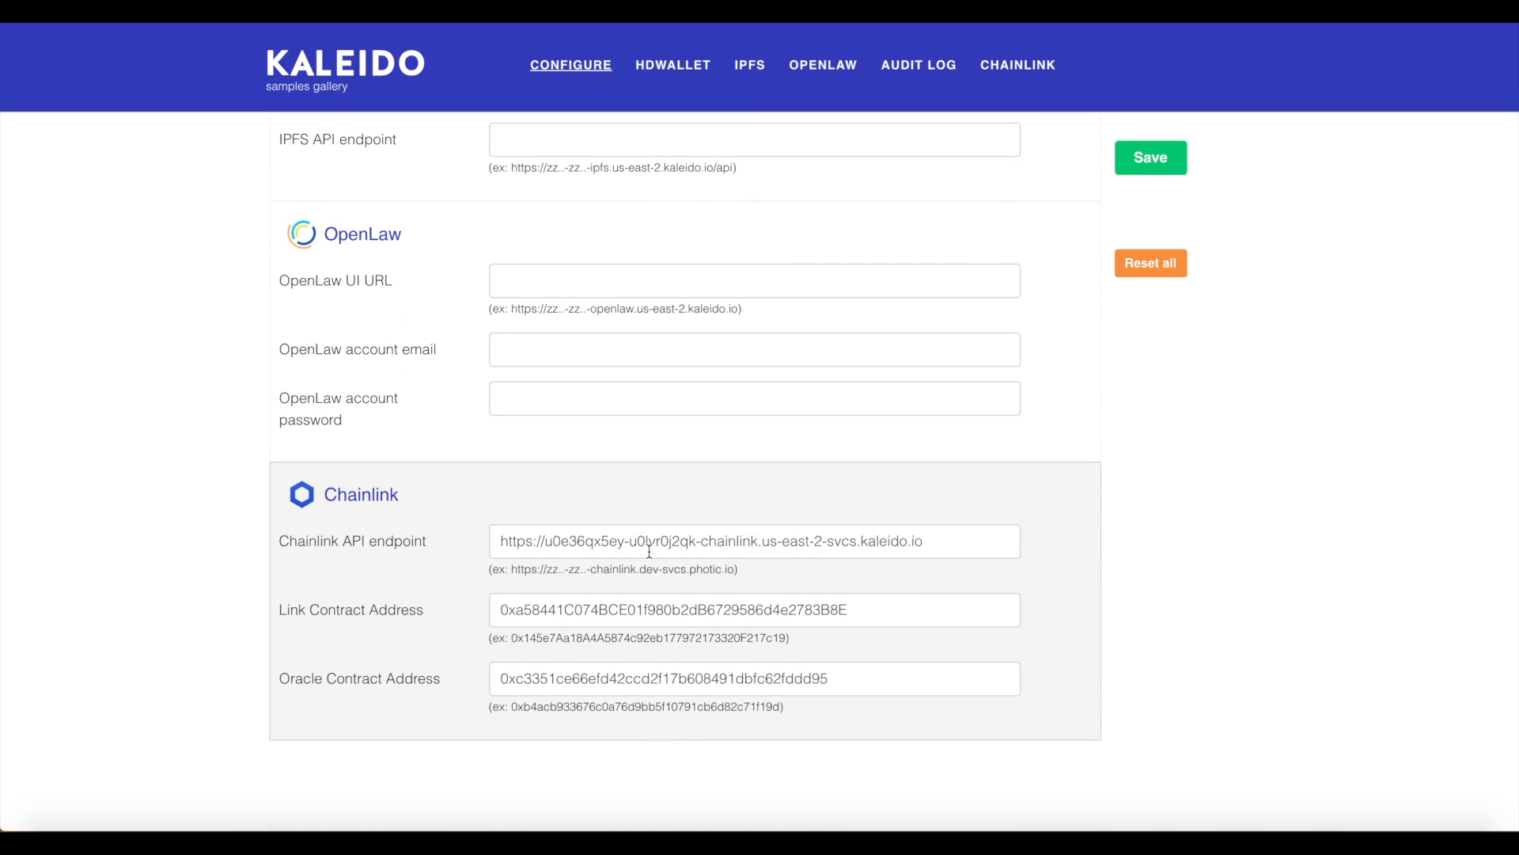
mouse_move(840, 669)
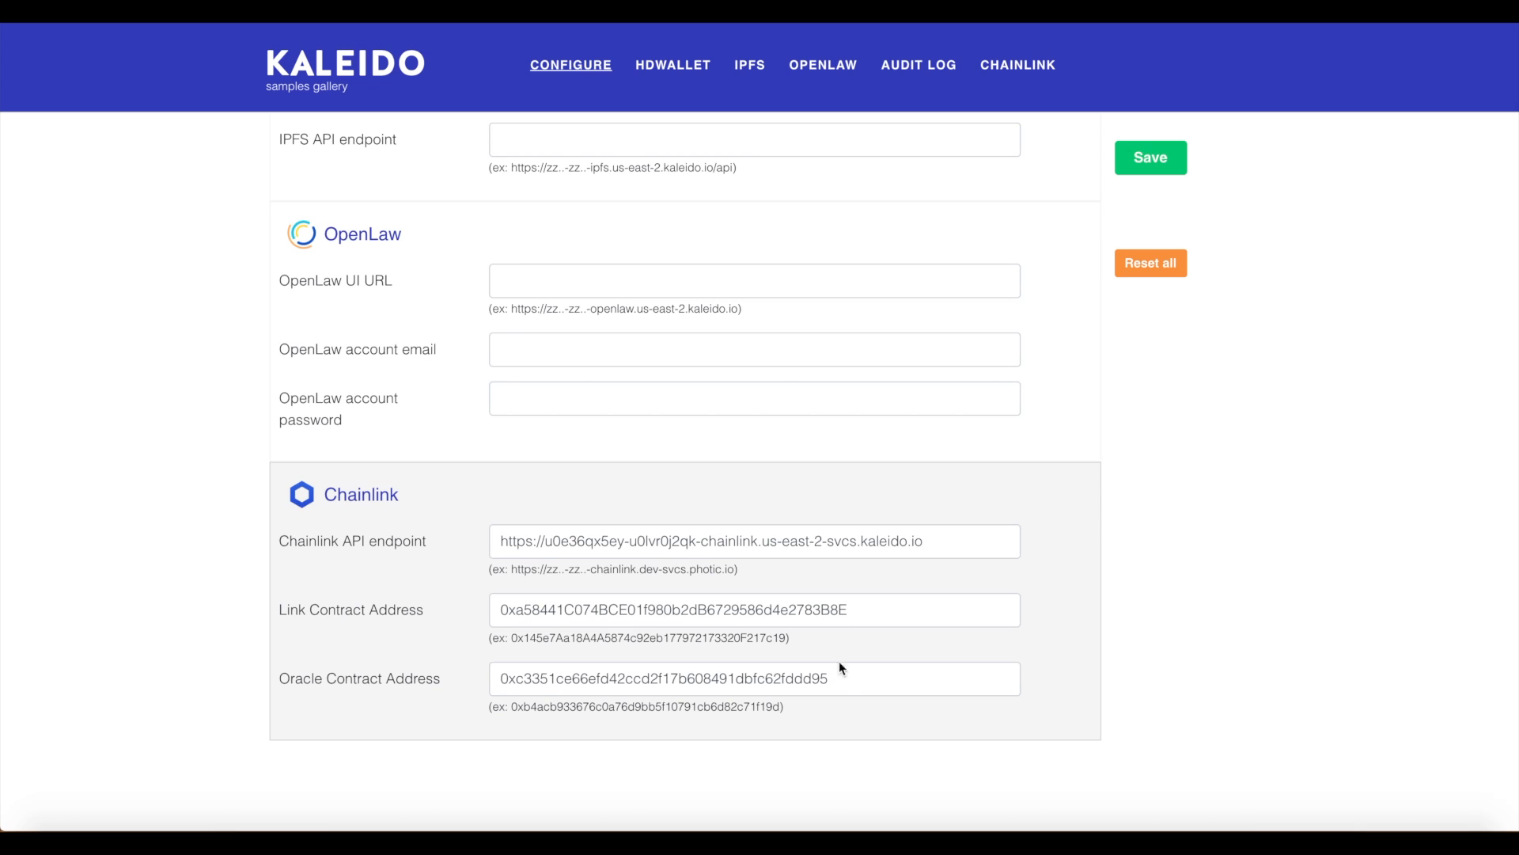
scroll("up", 3)
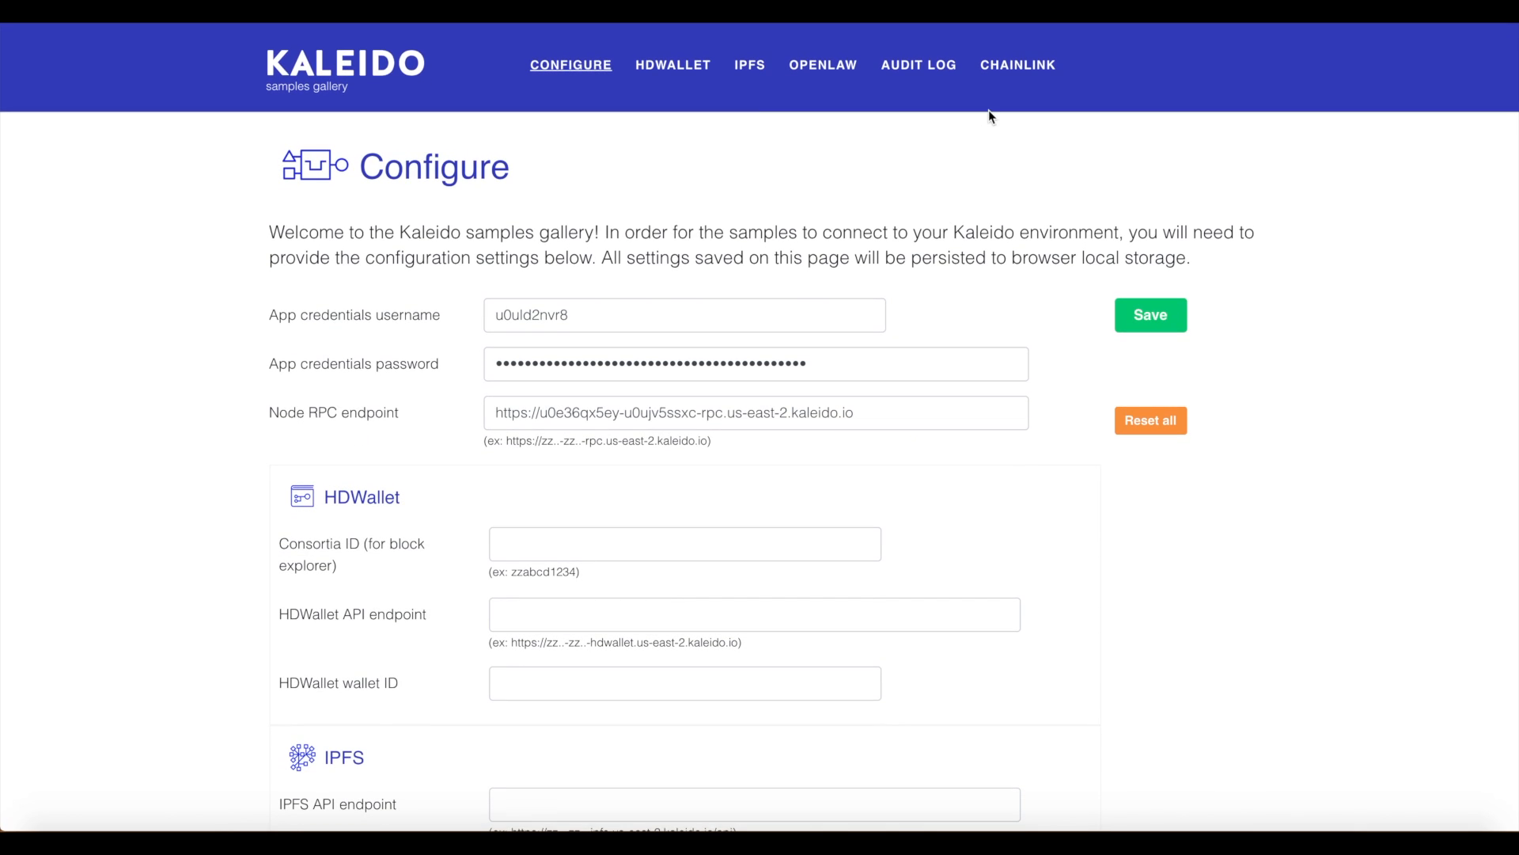
Switch the samples gallery to the Chainlink Ether-price sample asking for a job ID.
left_click(1018, 64)
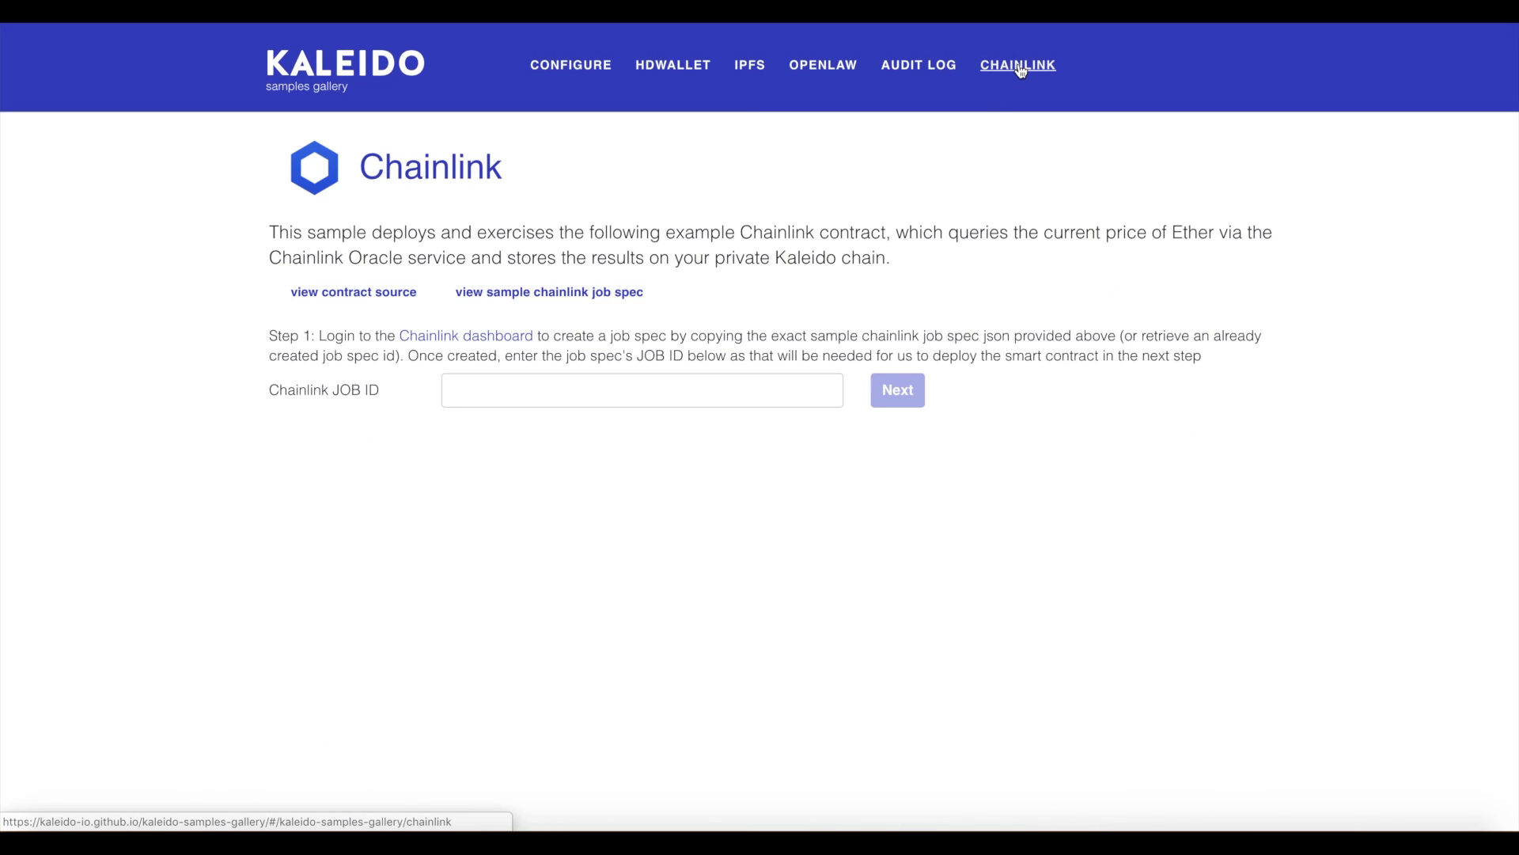
mouse_move(774, 253)
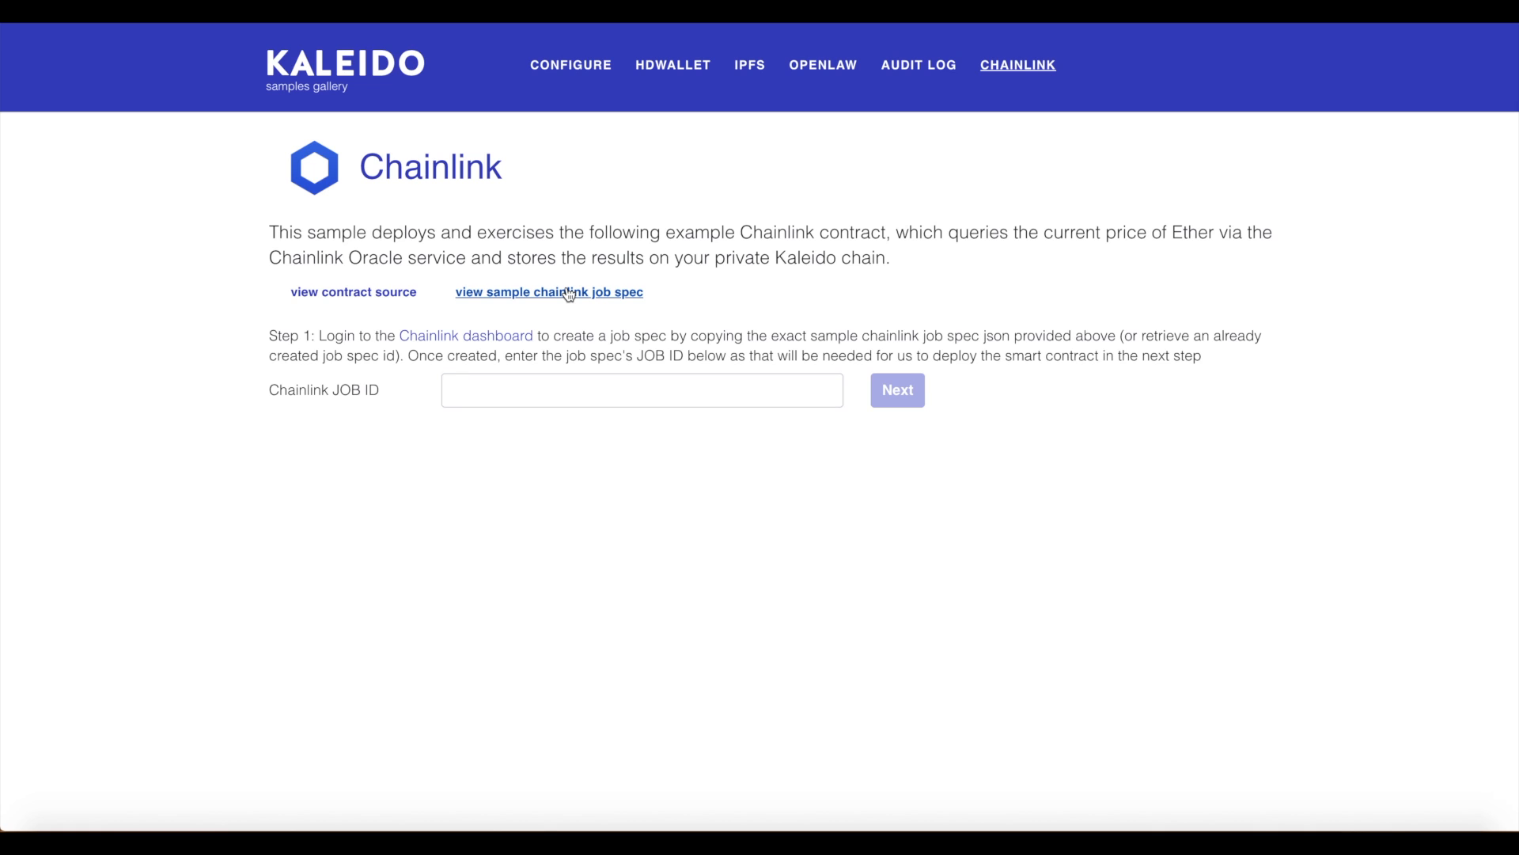
left_click(548, 292)
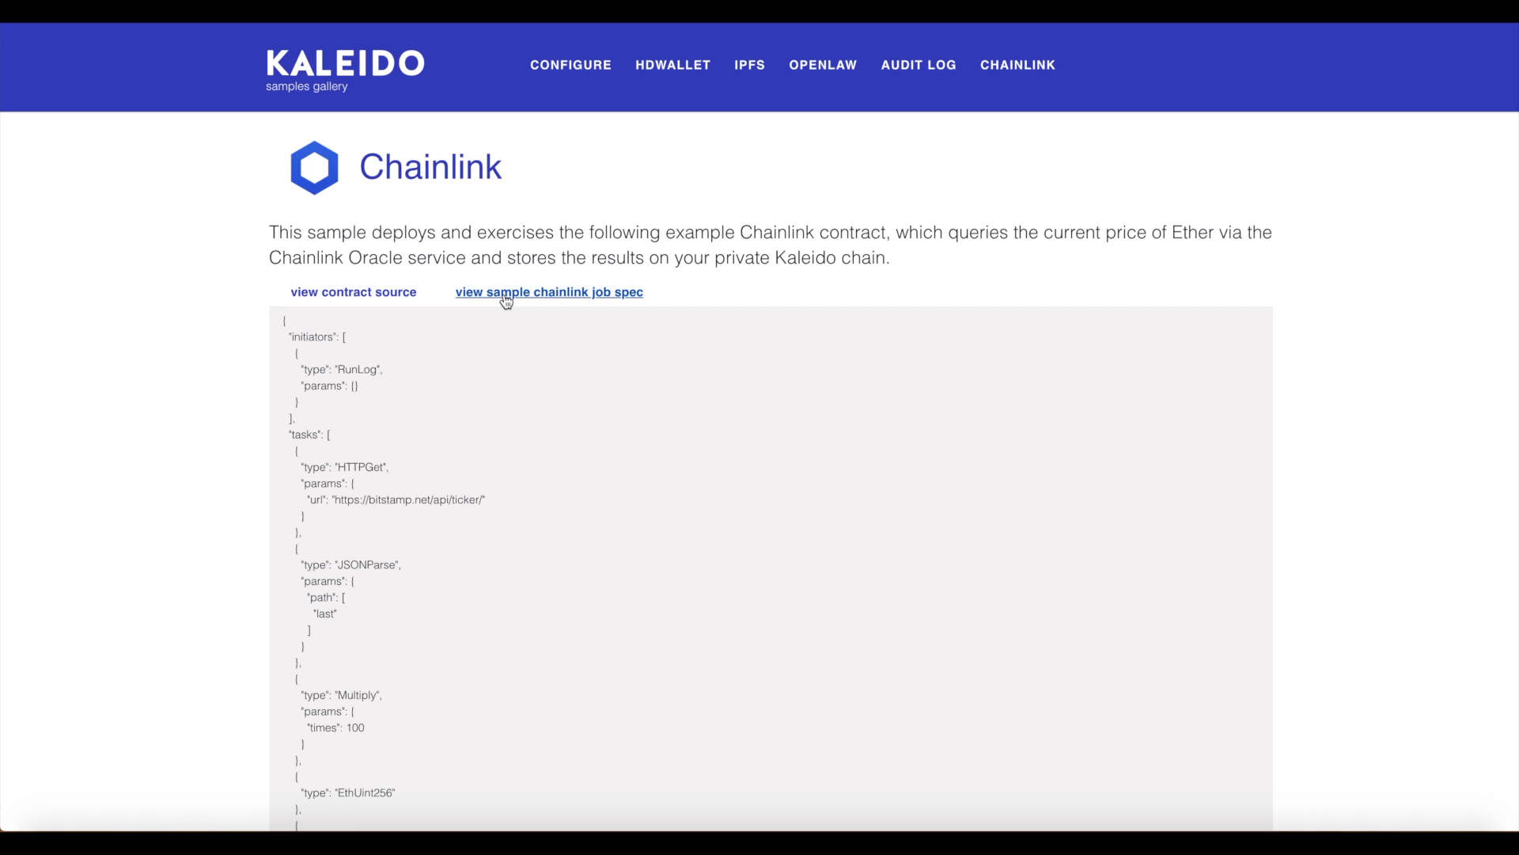
scroll("down", 3)
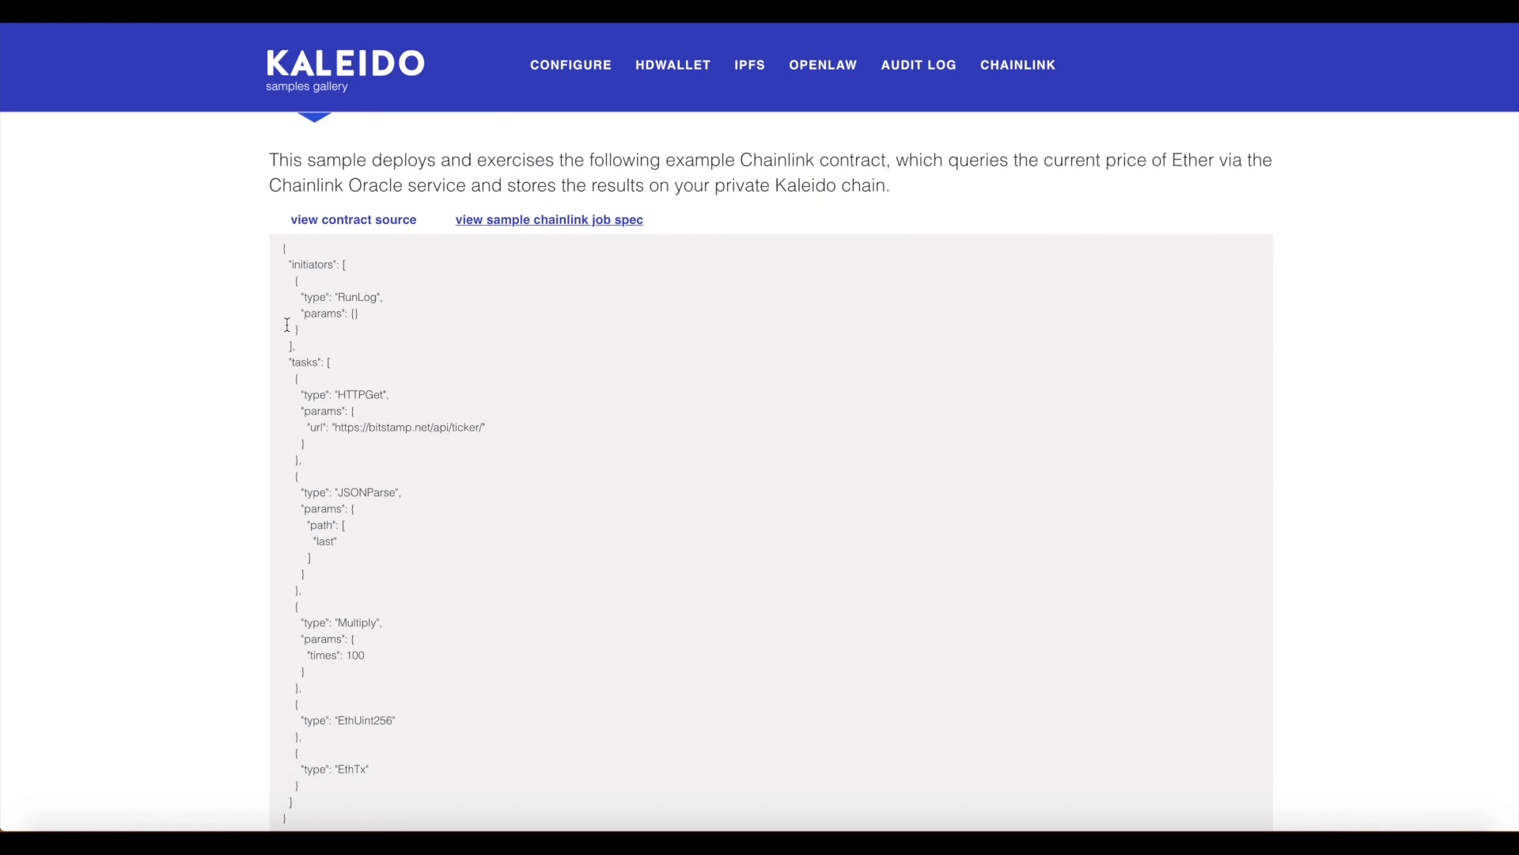
scroll("down", 3)
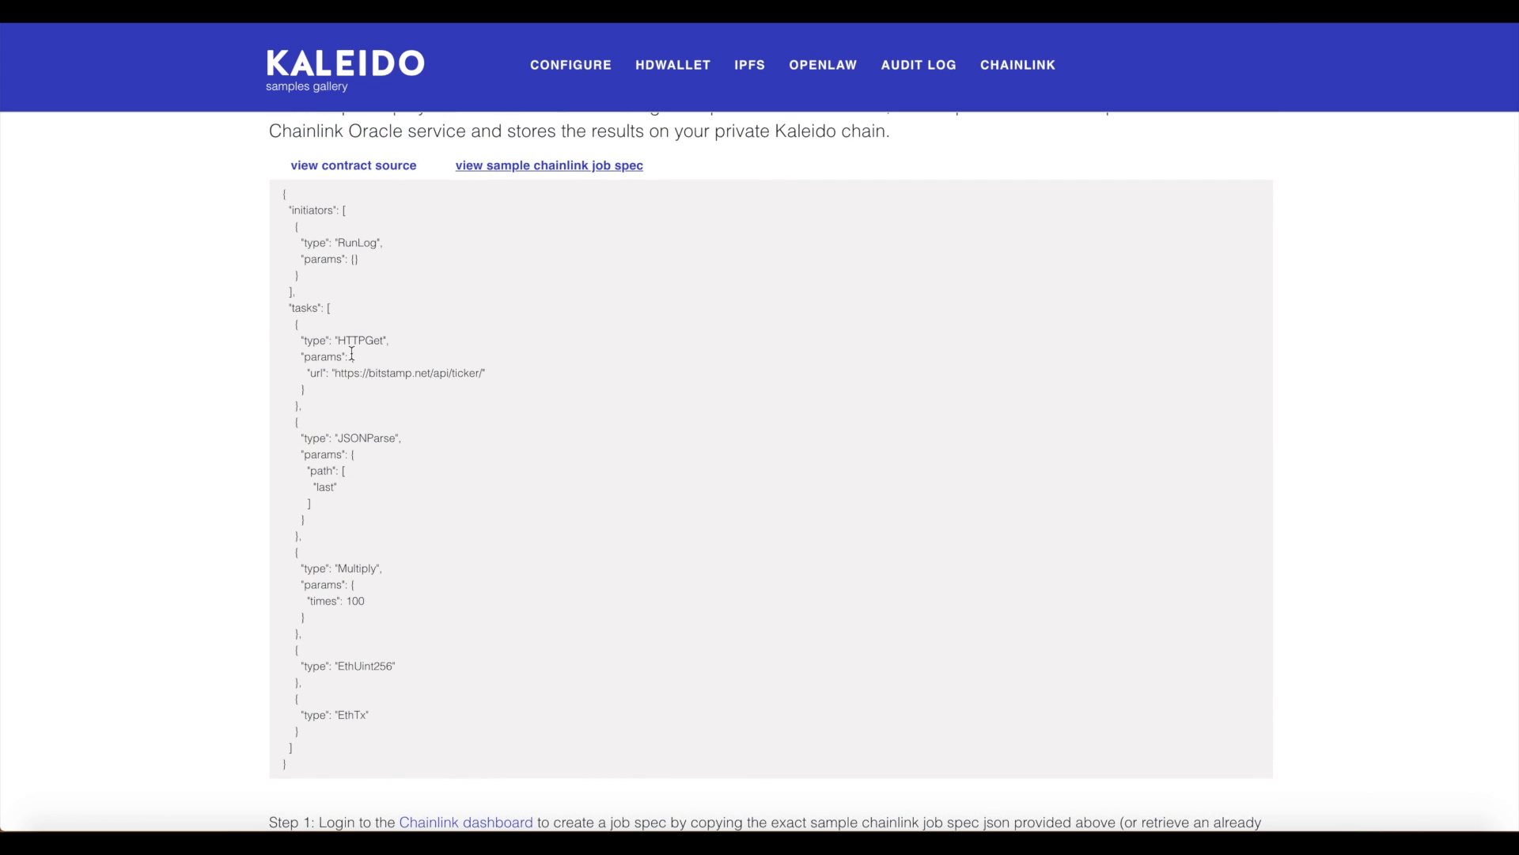
mouse_move(357, 342)
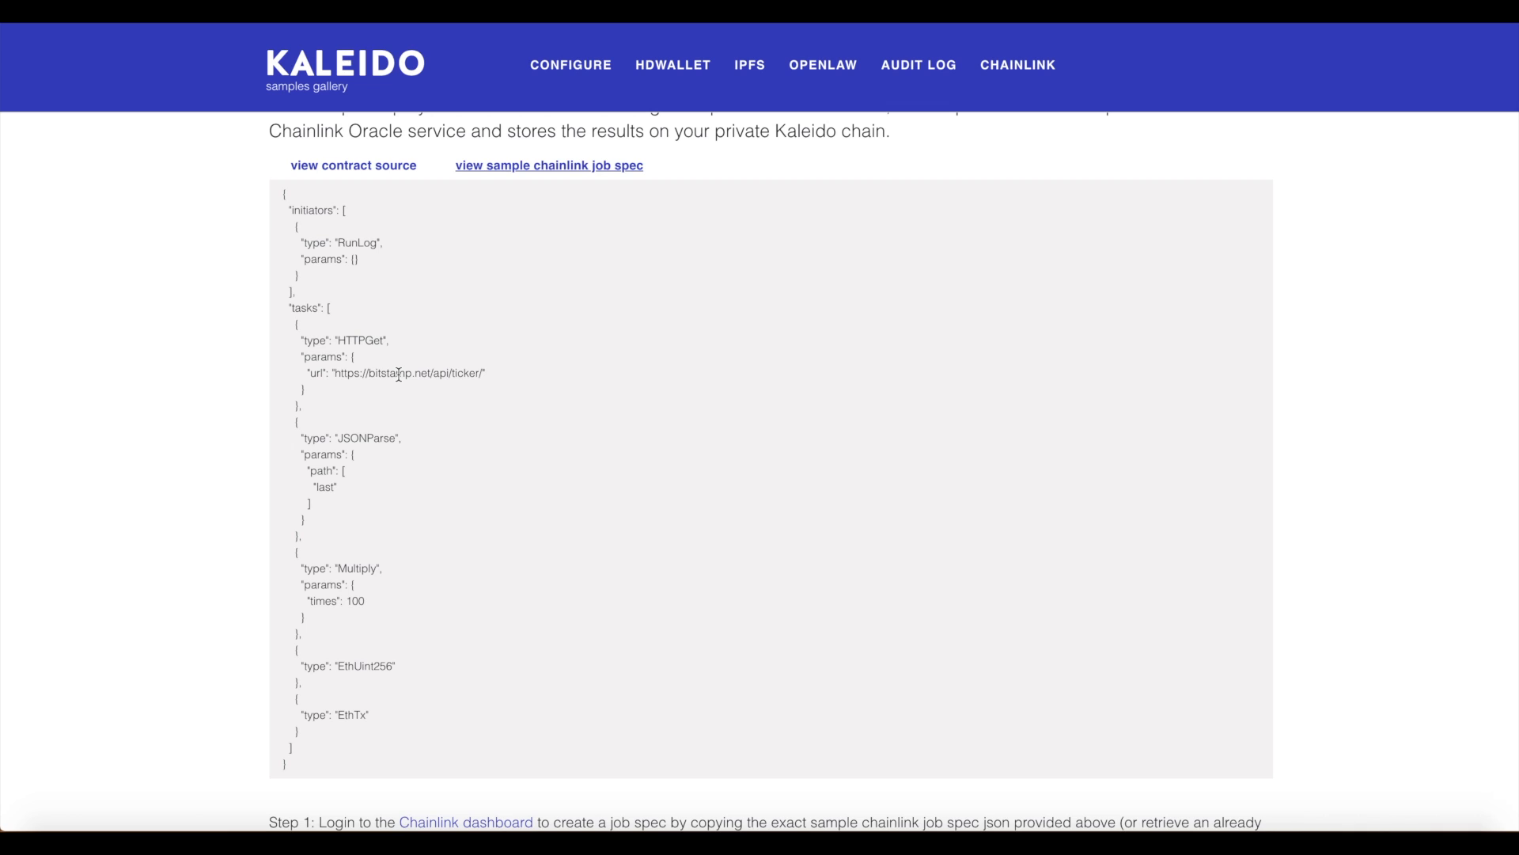
mouse_move(450, 373)
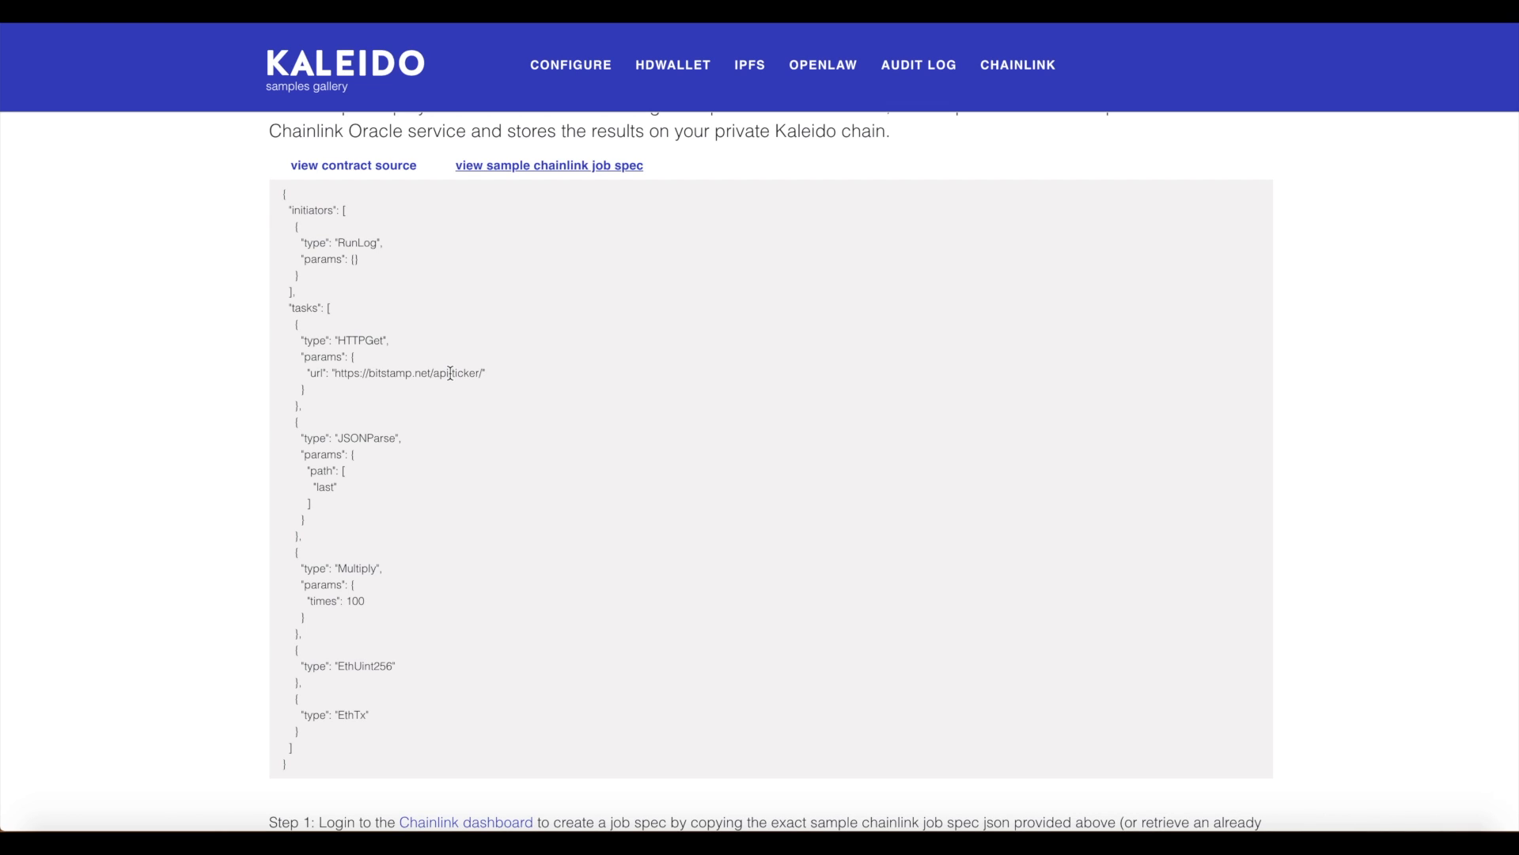
scroll("up", 3)
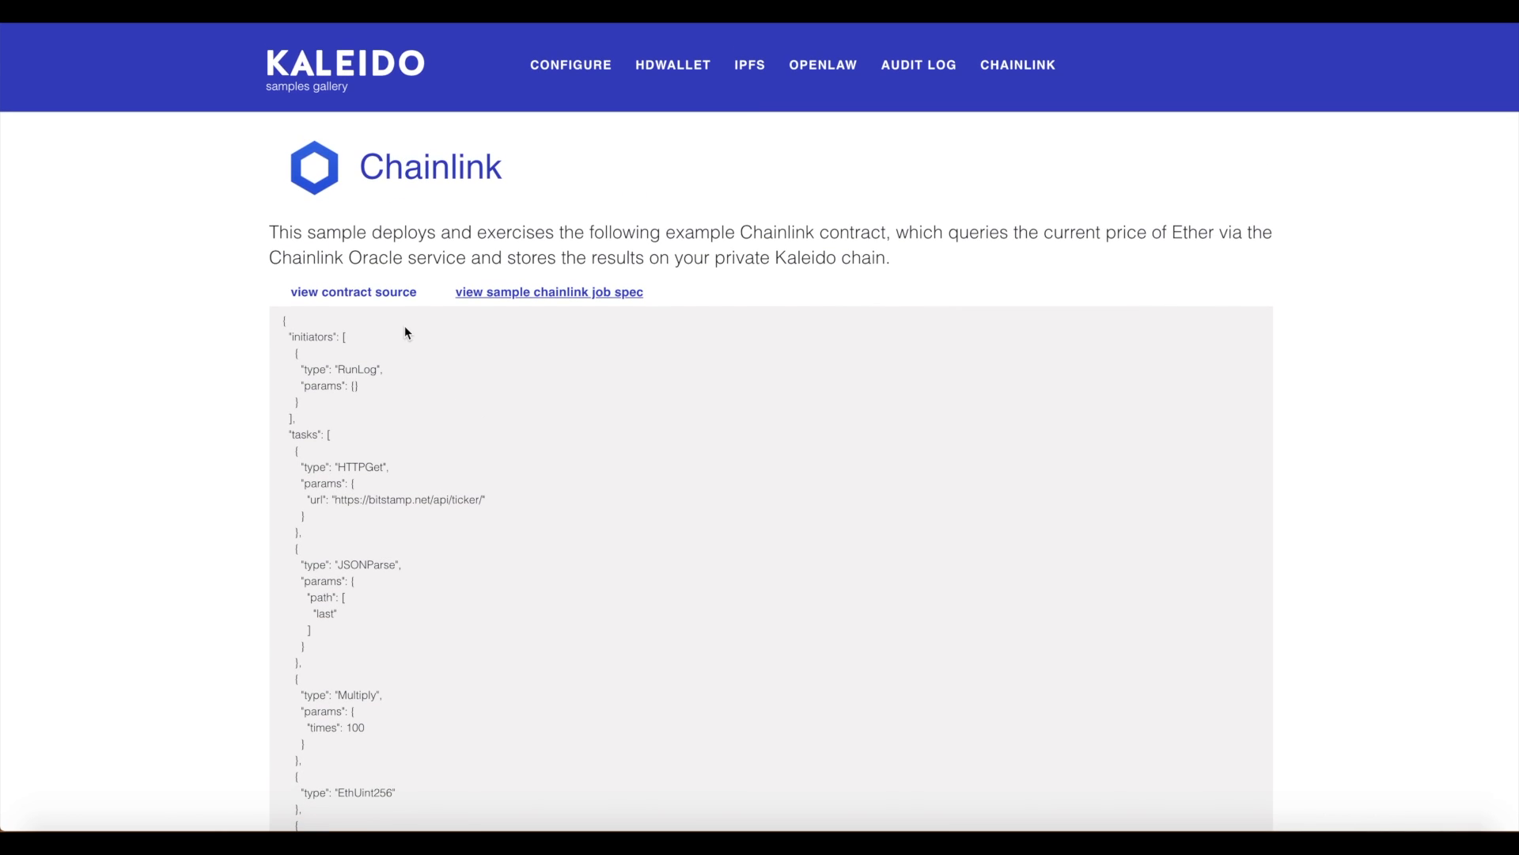
left_click(549, 292)
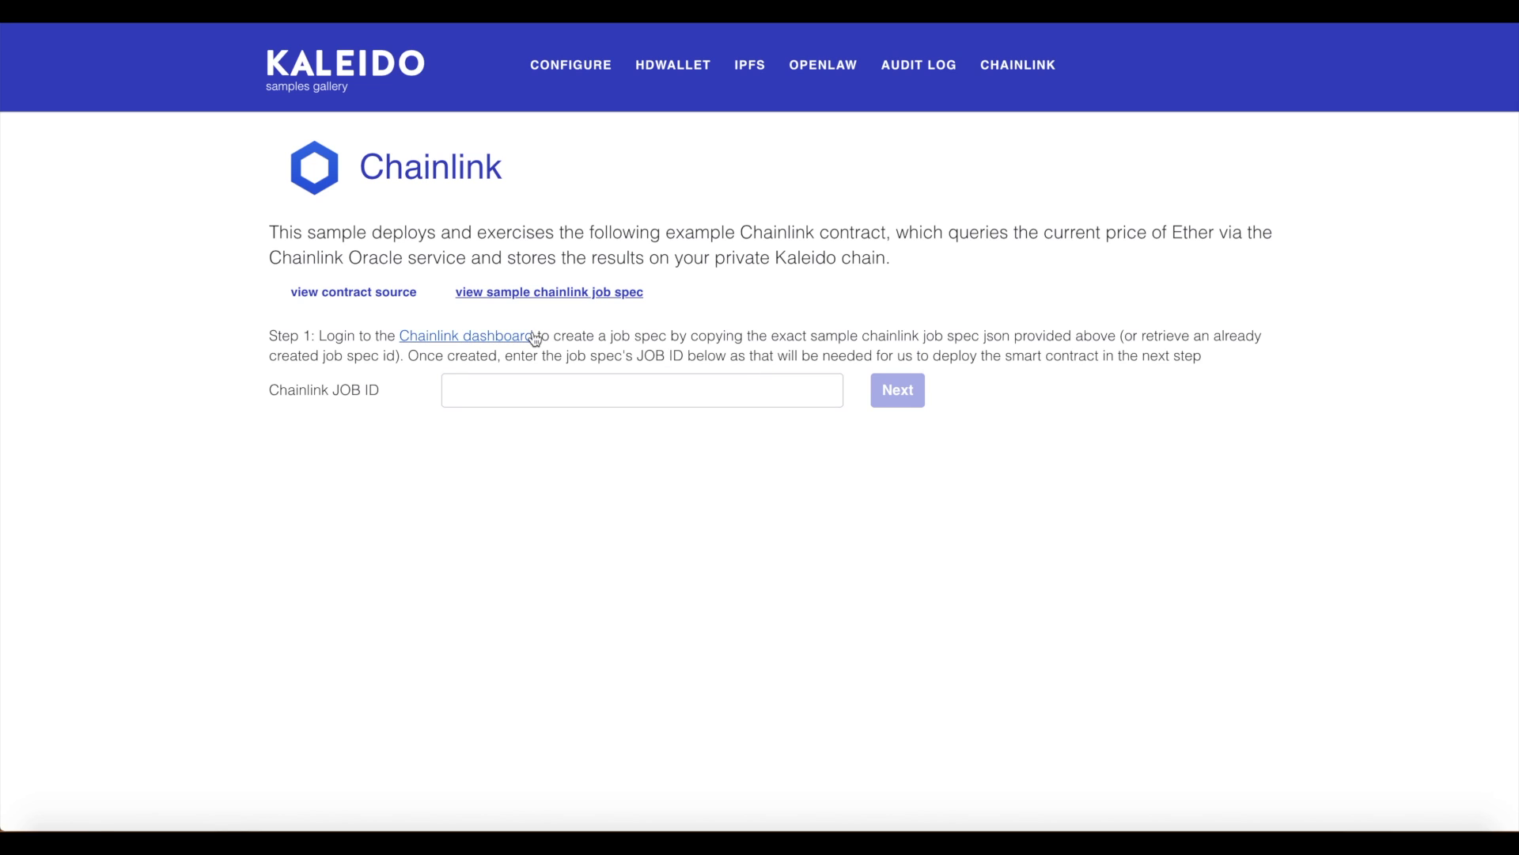
Sign in to Chainlink Operator with the node username and password copied from Kaleido, saving the login.
left_click(466, 336)
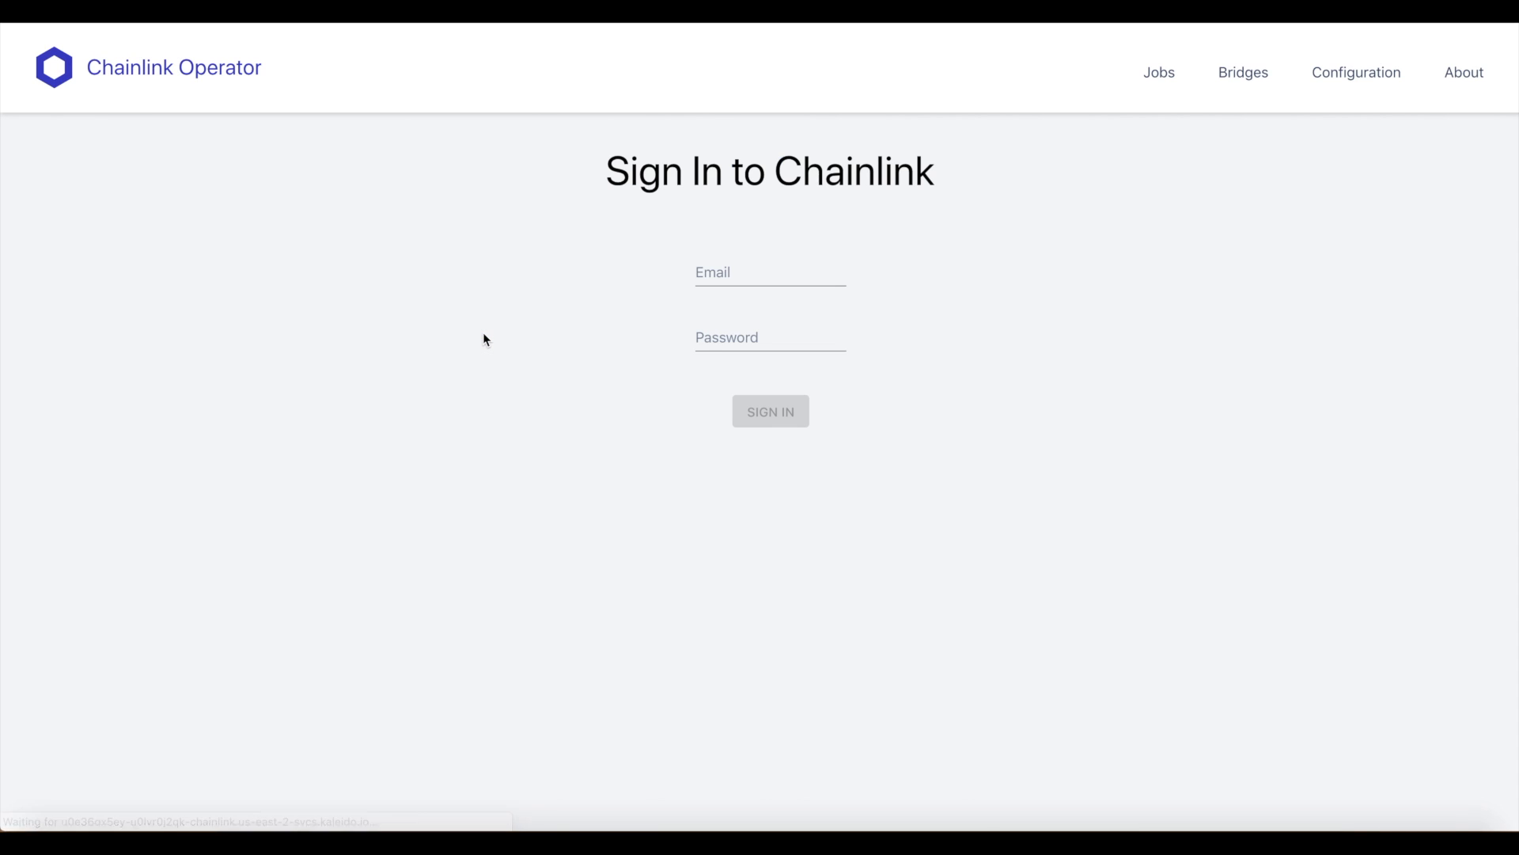
mouse_move(1141, 175)
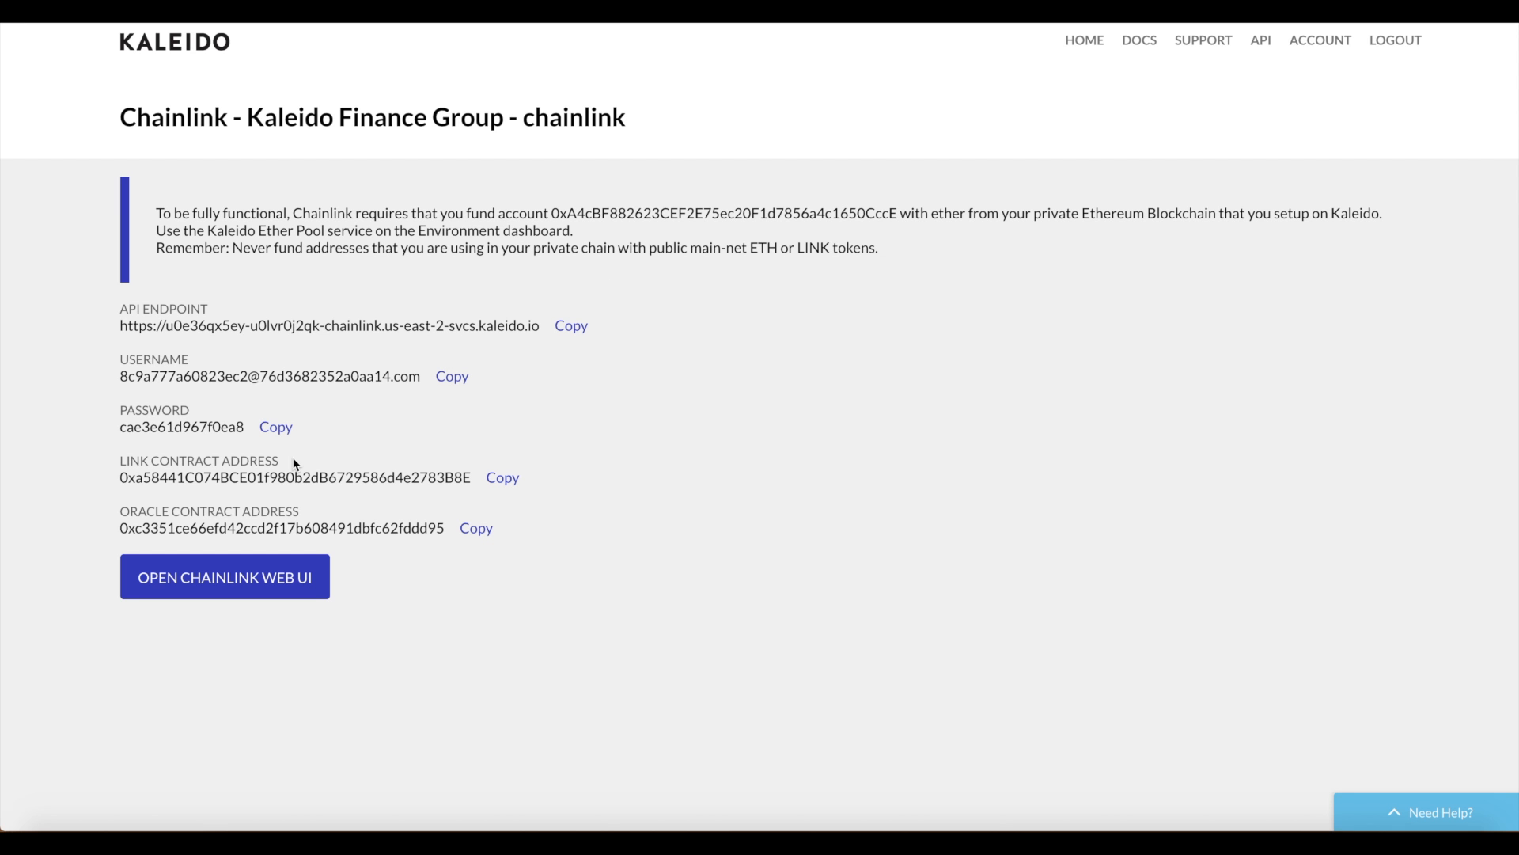
left_click(451, 376)
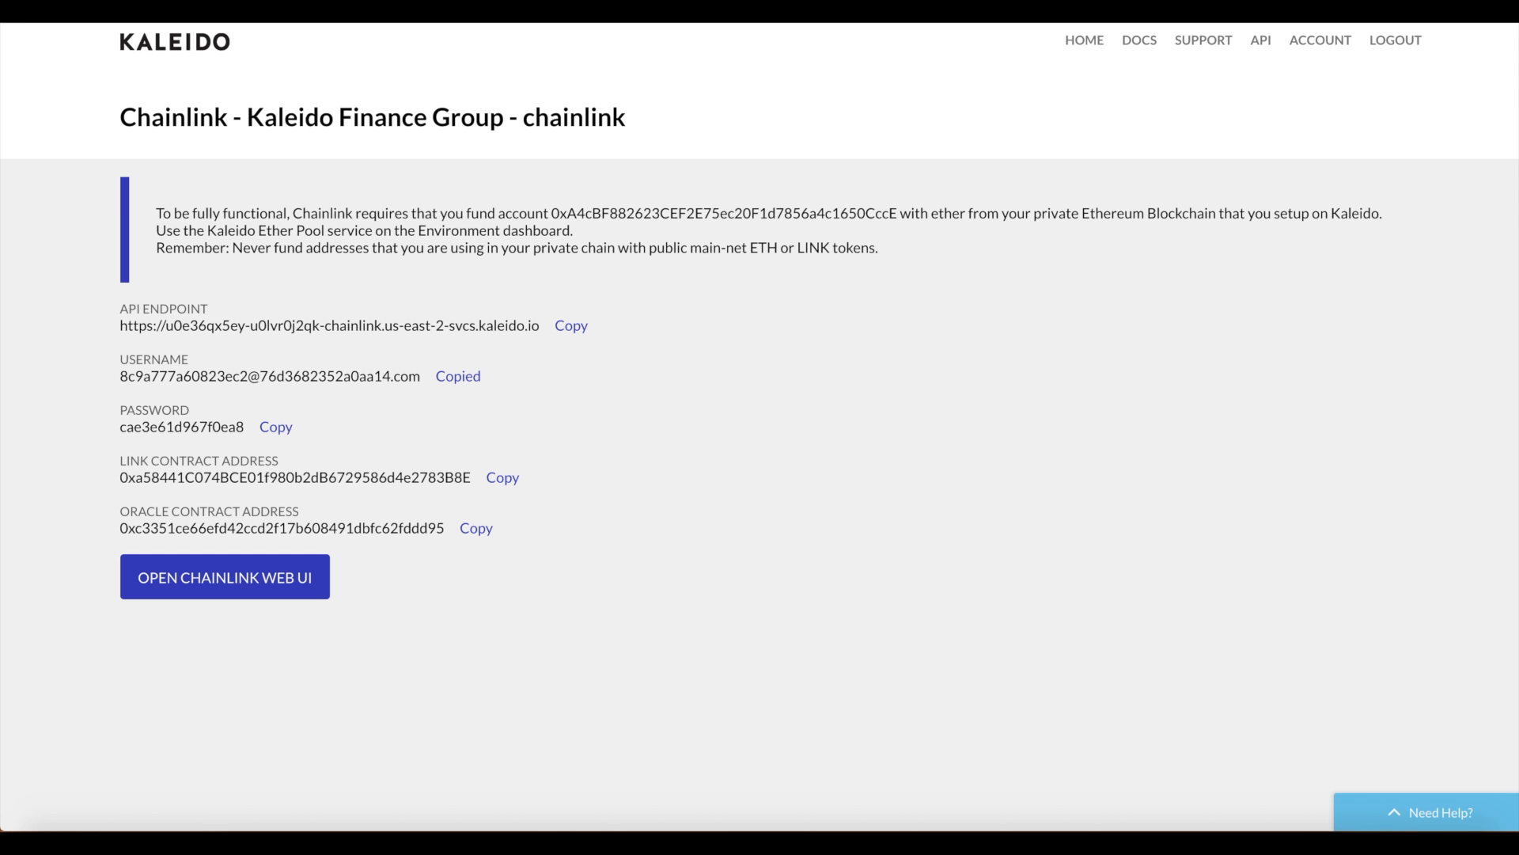
left_click(224, 577)
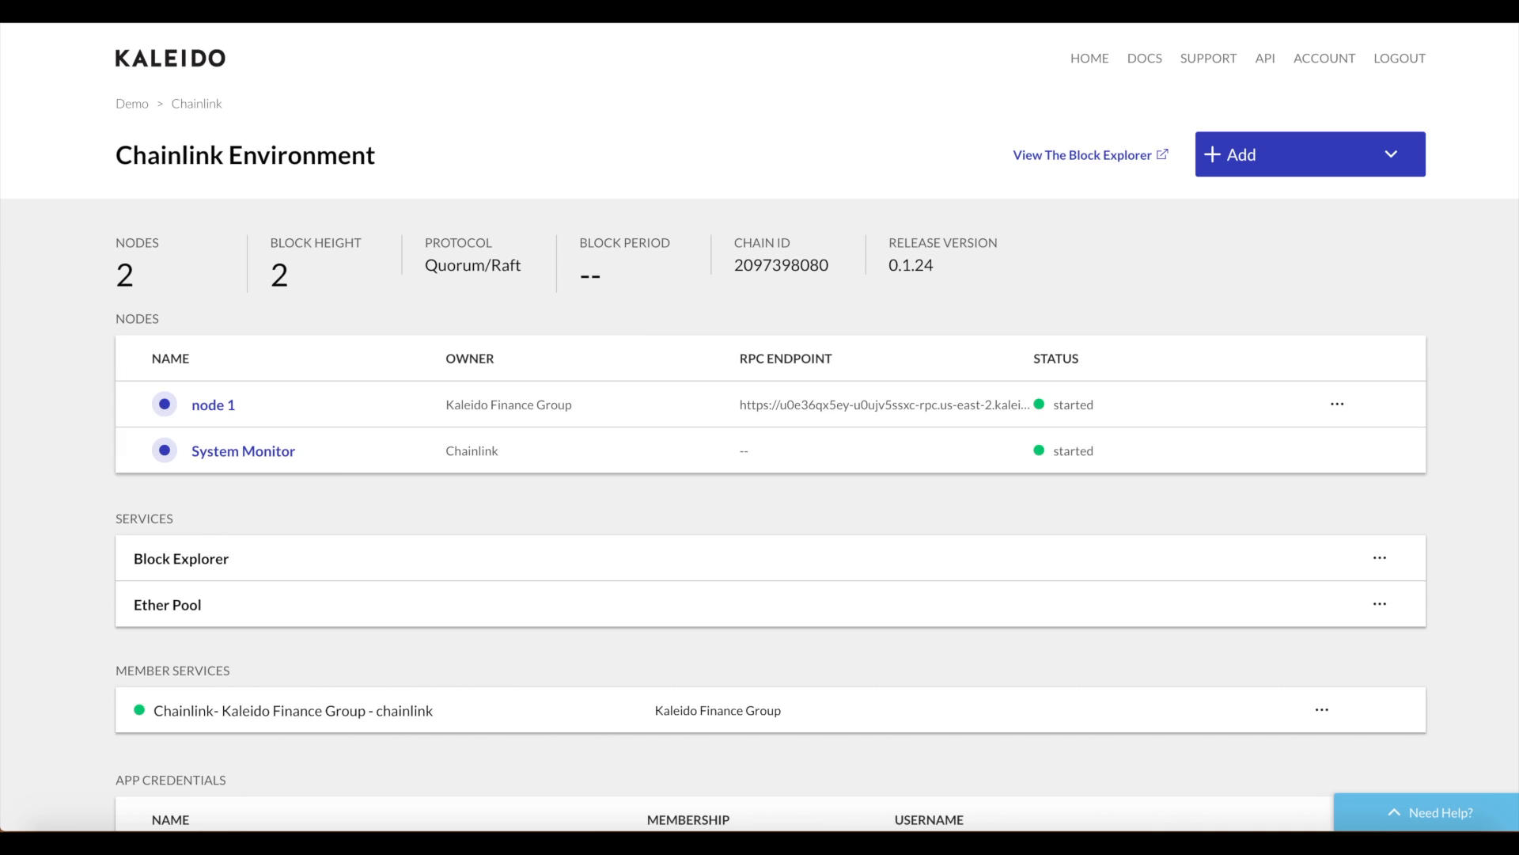
left_click(292, 711)
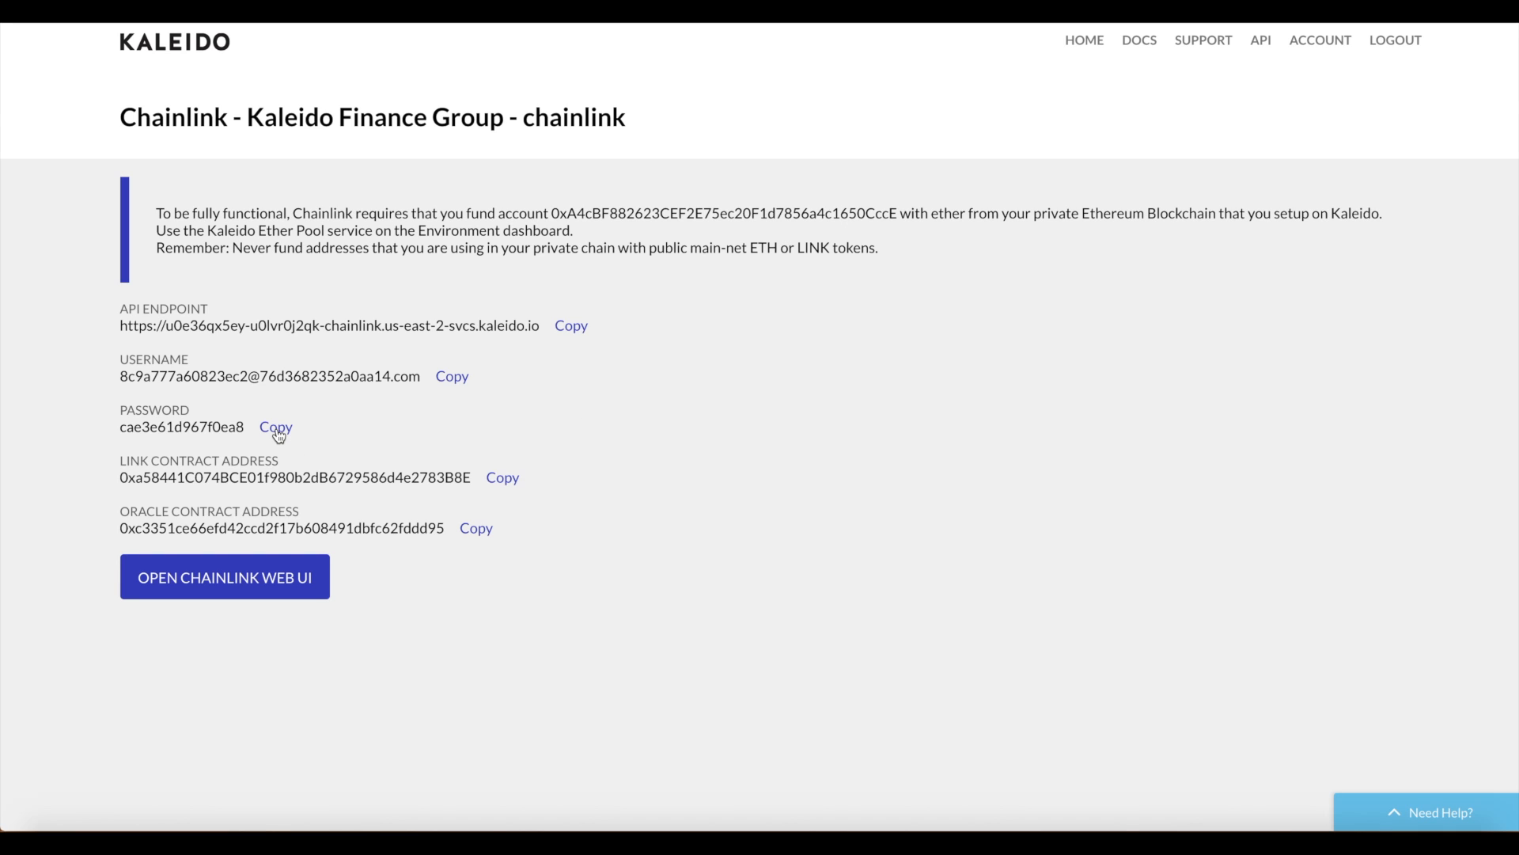
left_click(224, 577)
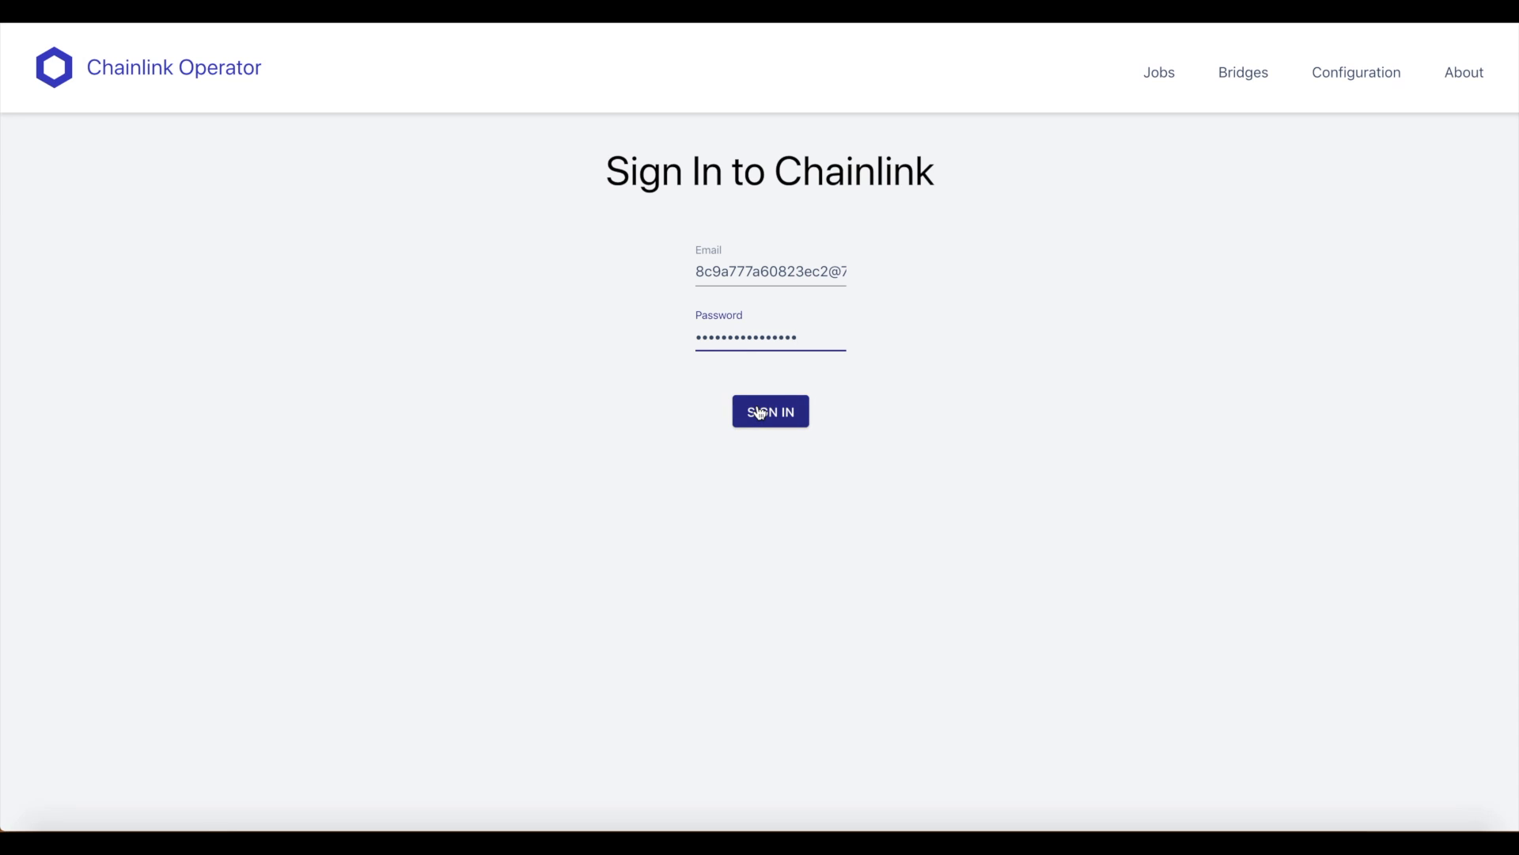
left_click(769, 410)
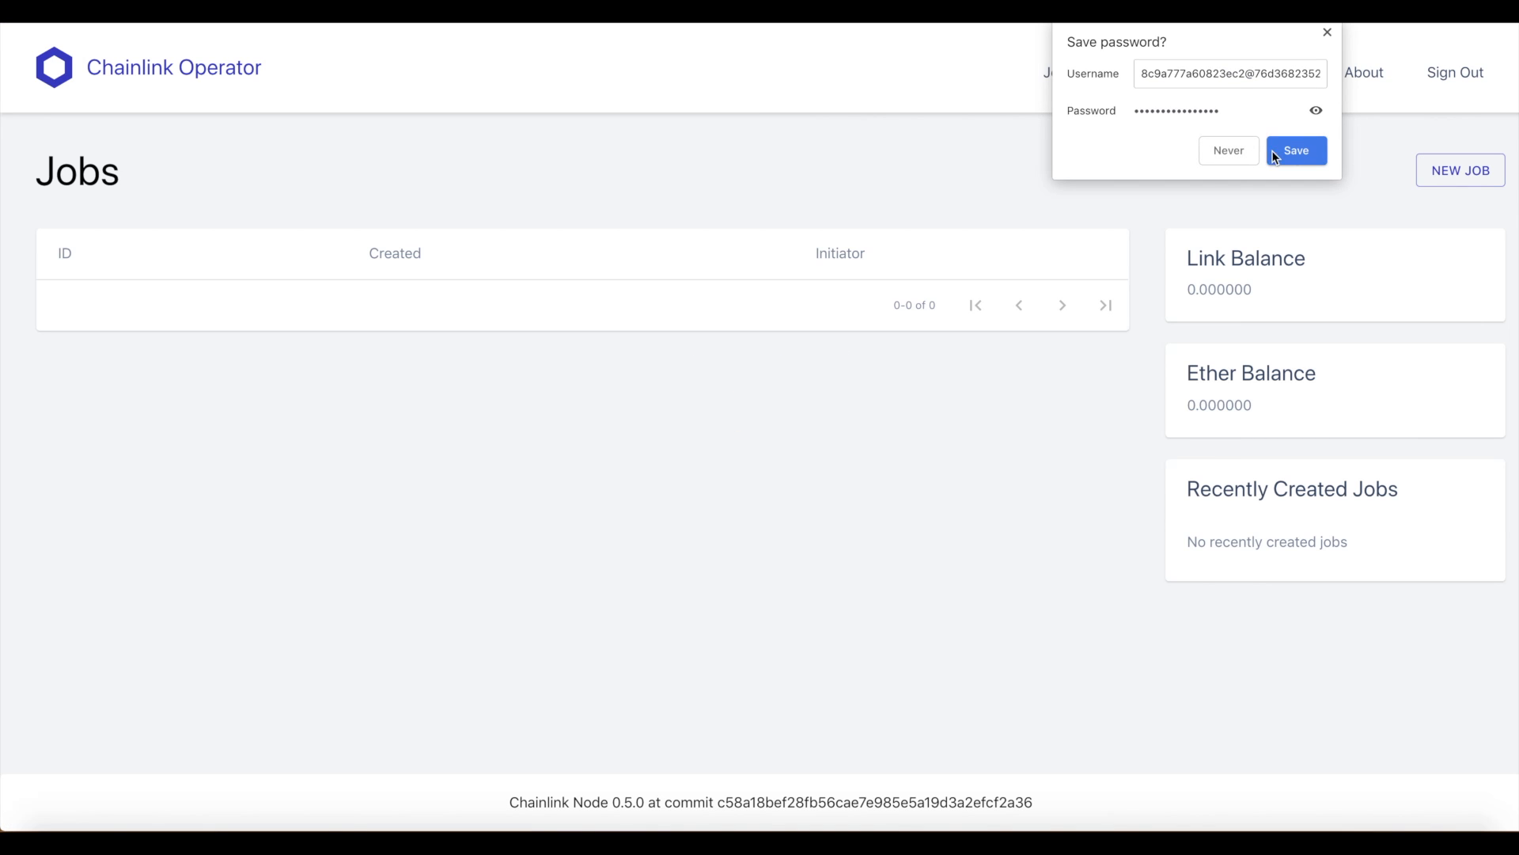
left_click(1296, 150)
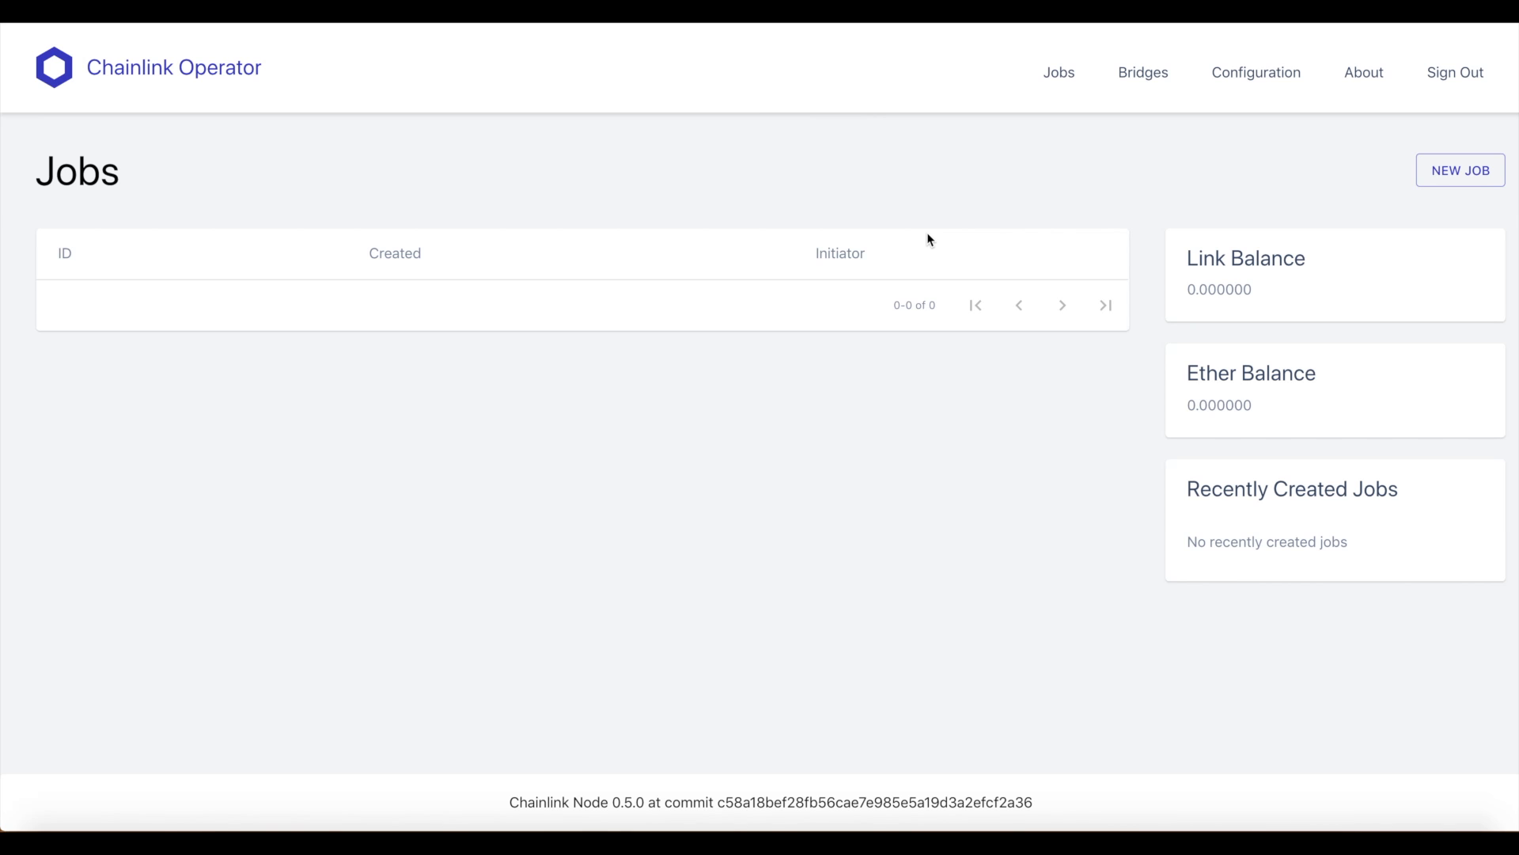
Create a new Chainlink Operator job from the sample Ether-price job spec JSON.
left_click(1459, 171)
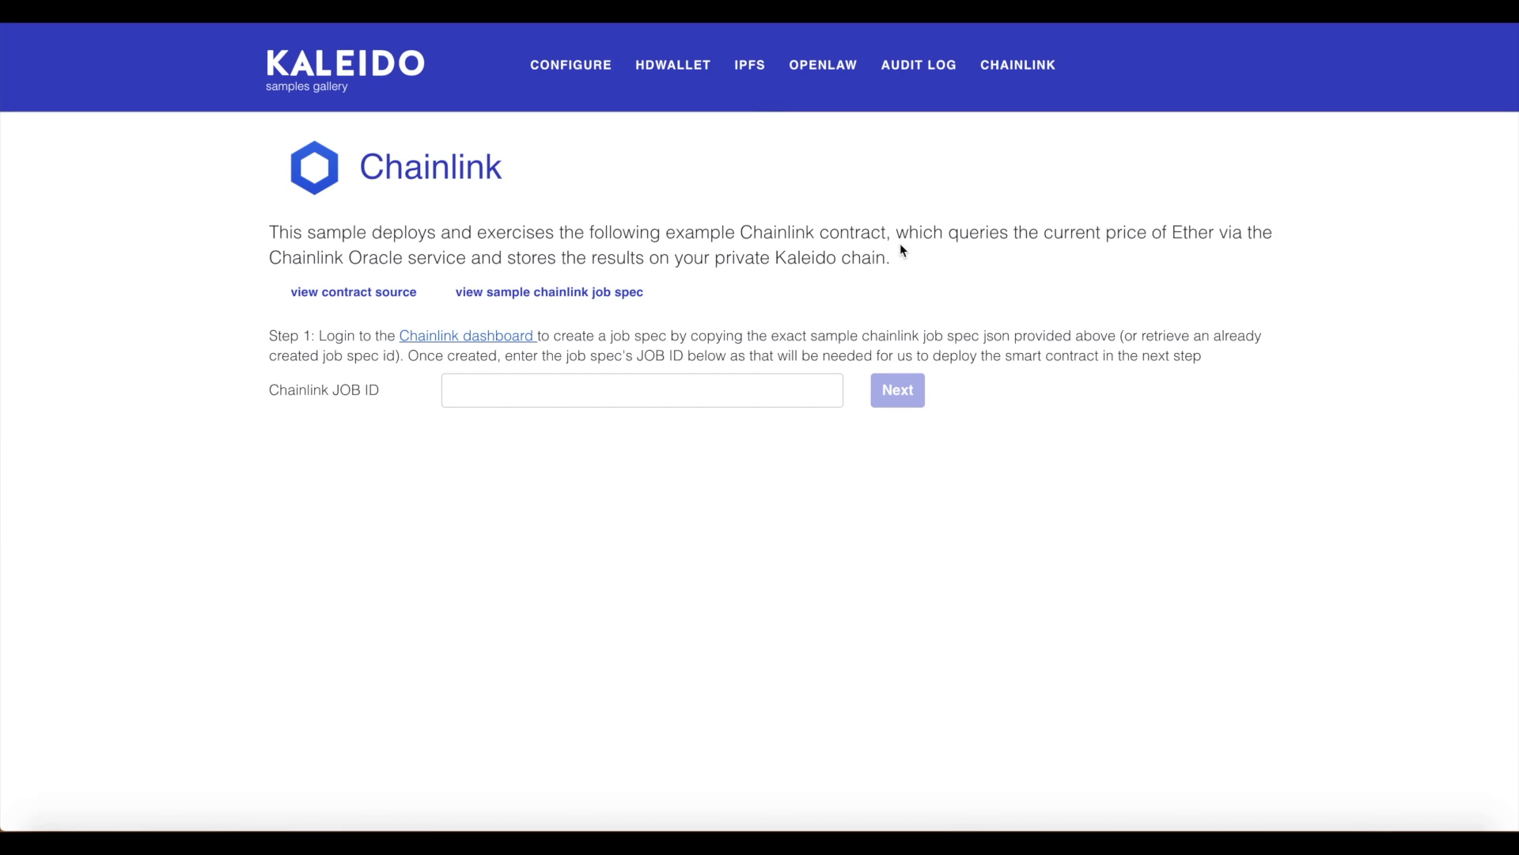
left_click(549, 292)
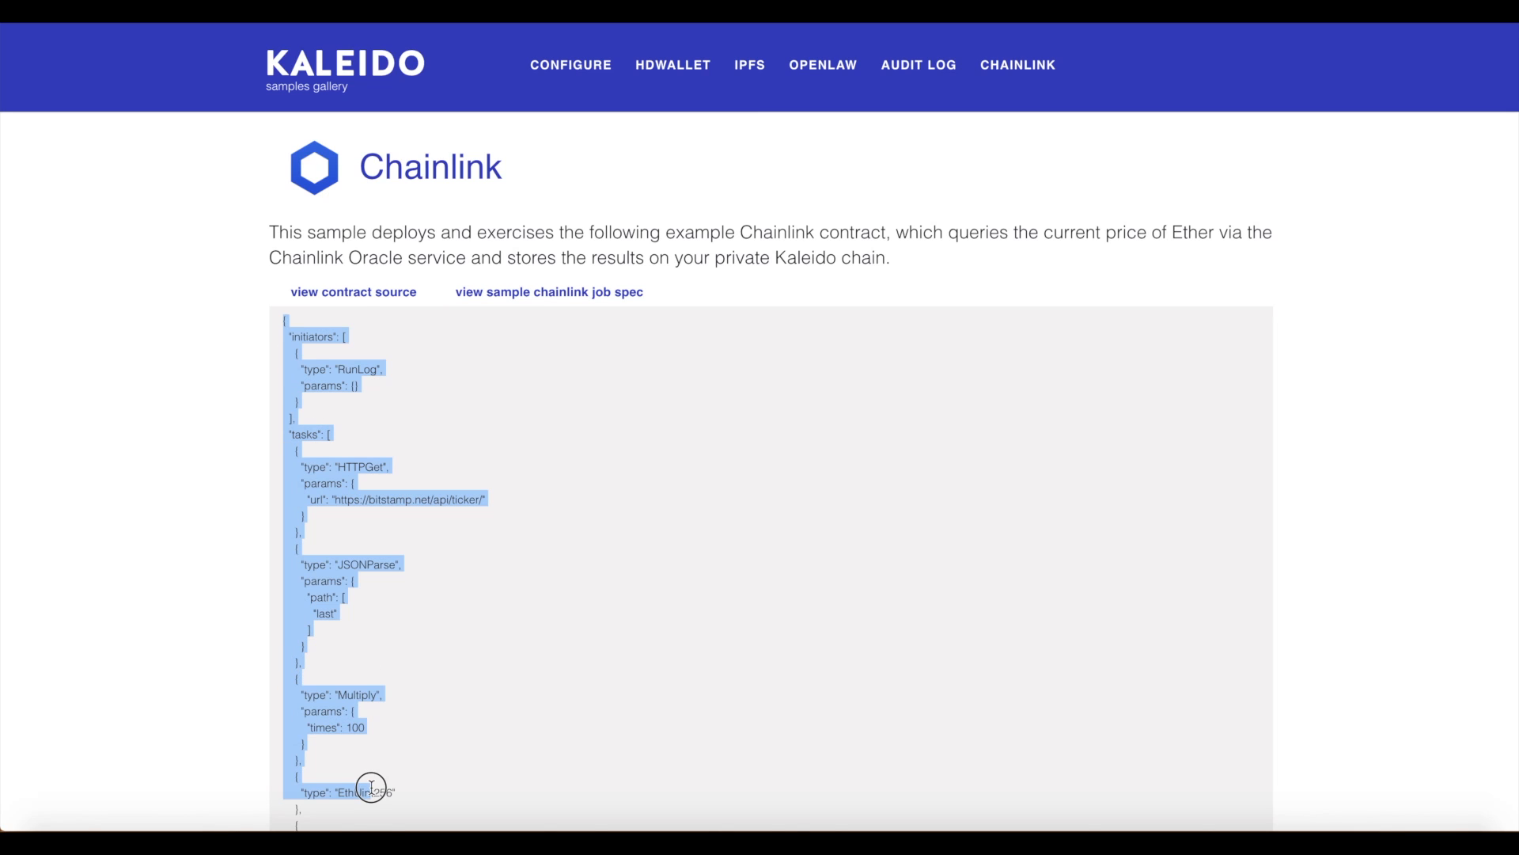
scroll("down", 3)
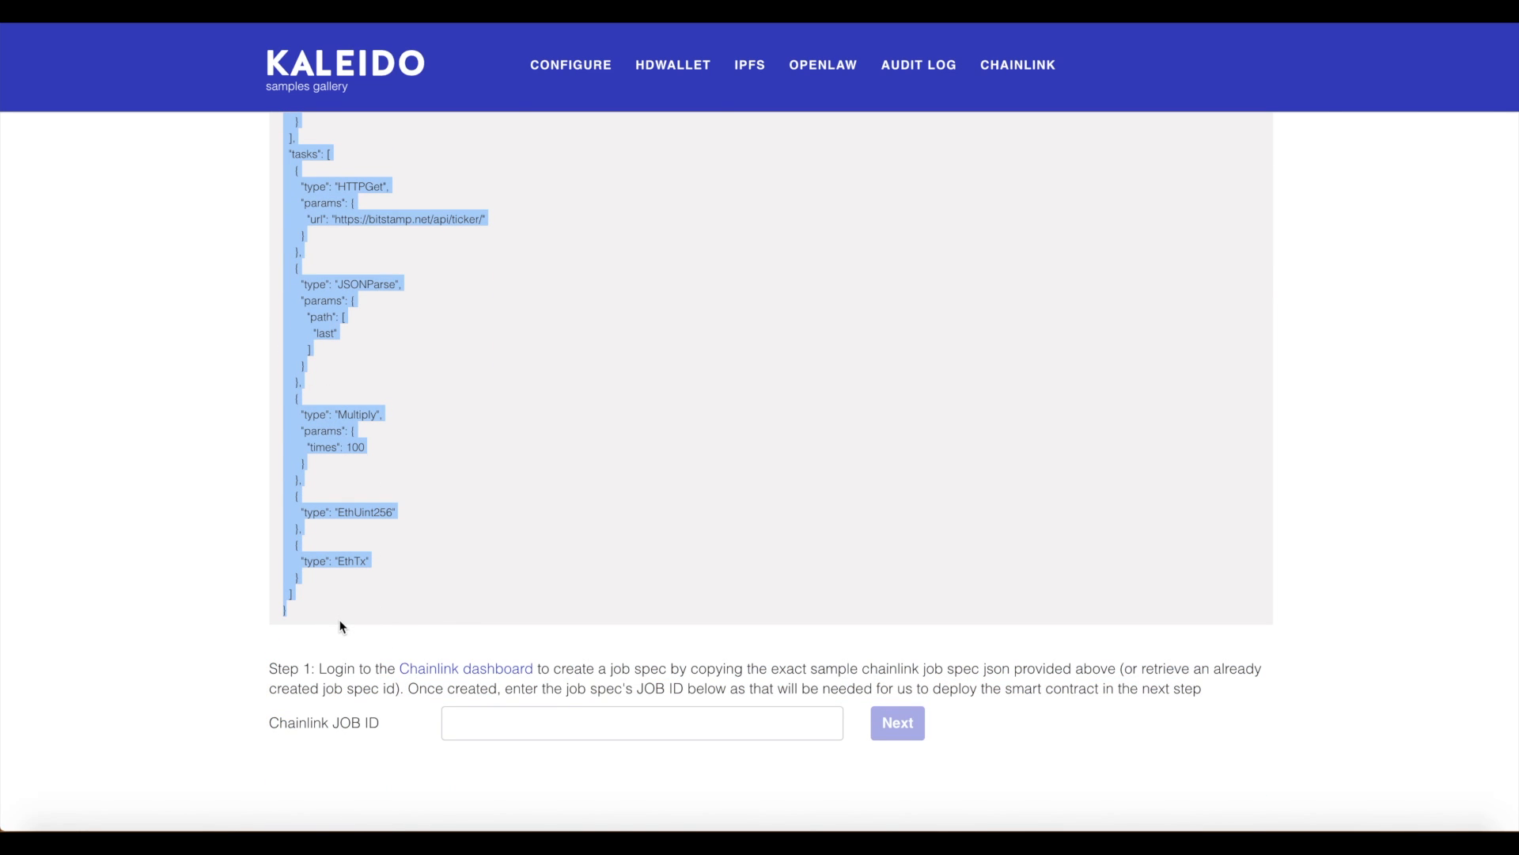
mouse_move(1180, 293)
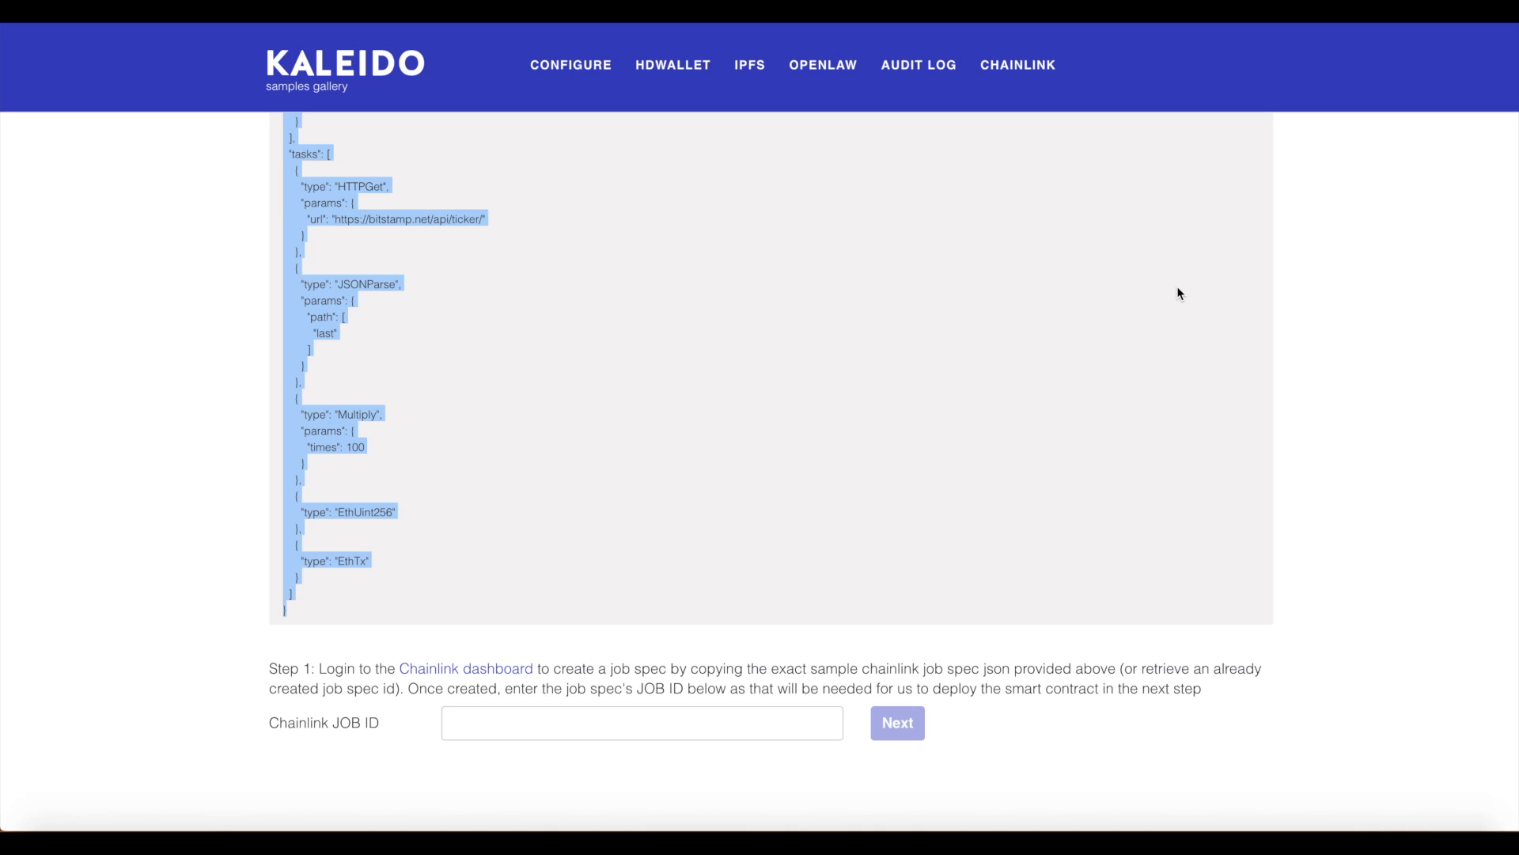
left_click(465, 668)
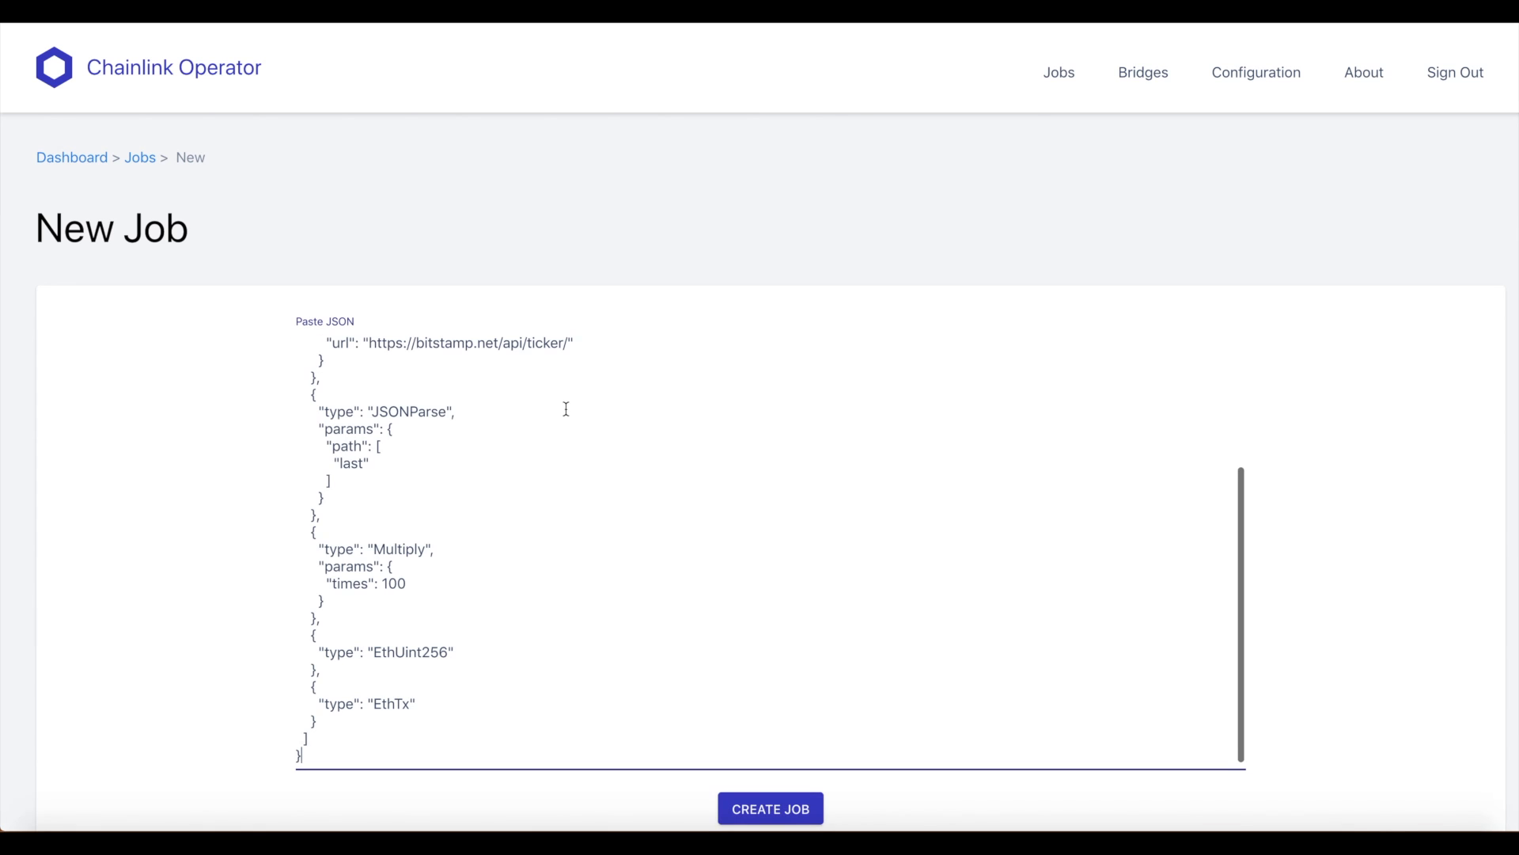
left_click(771, 808)
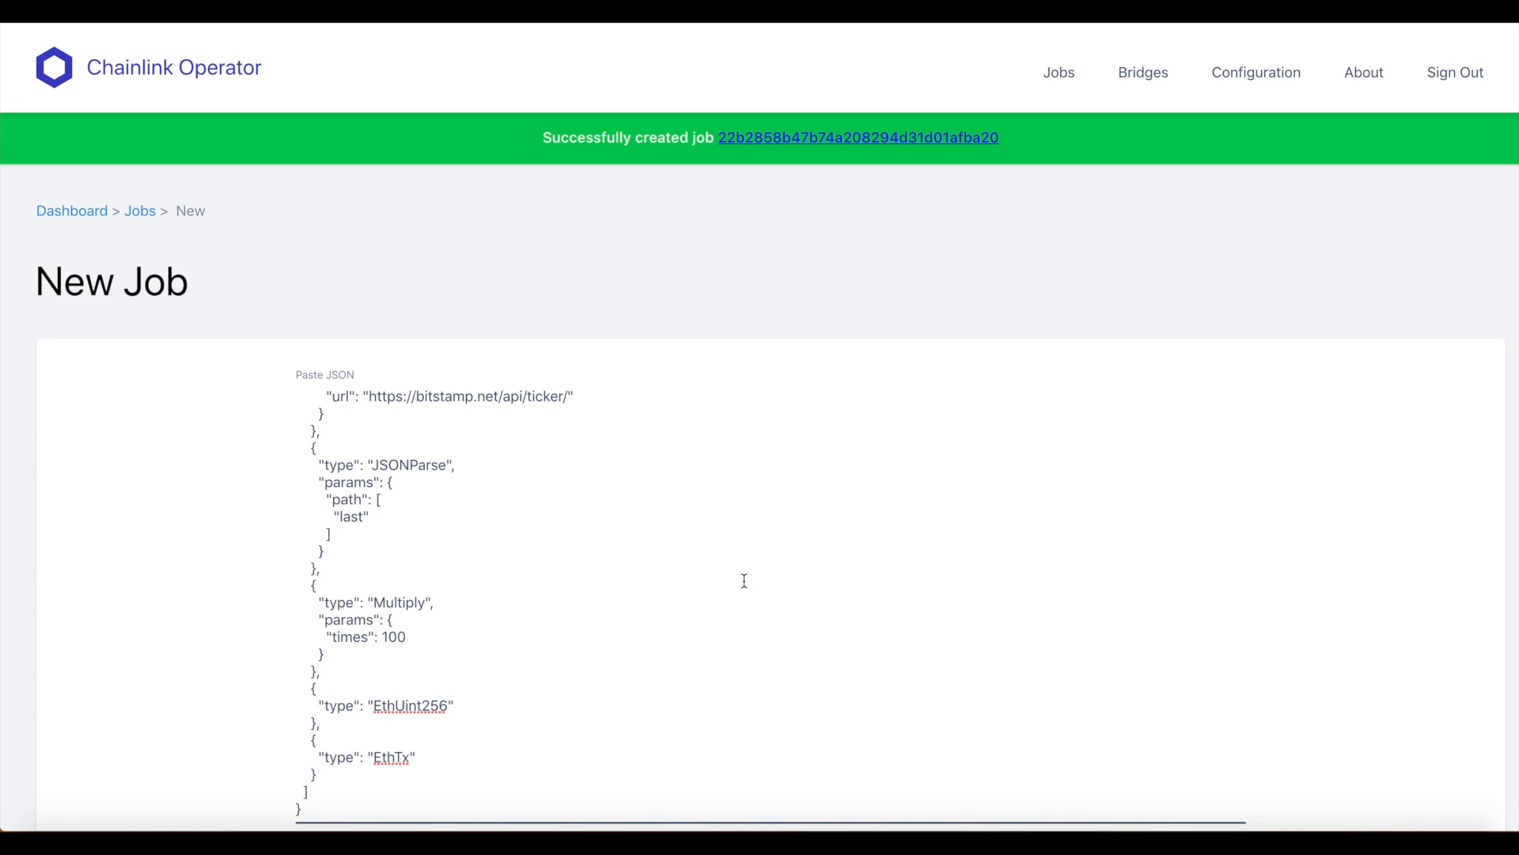
scroll("up", 3)
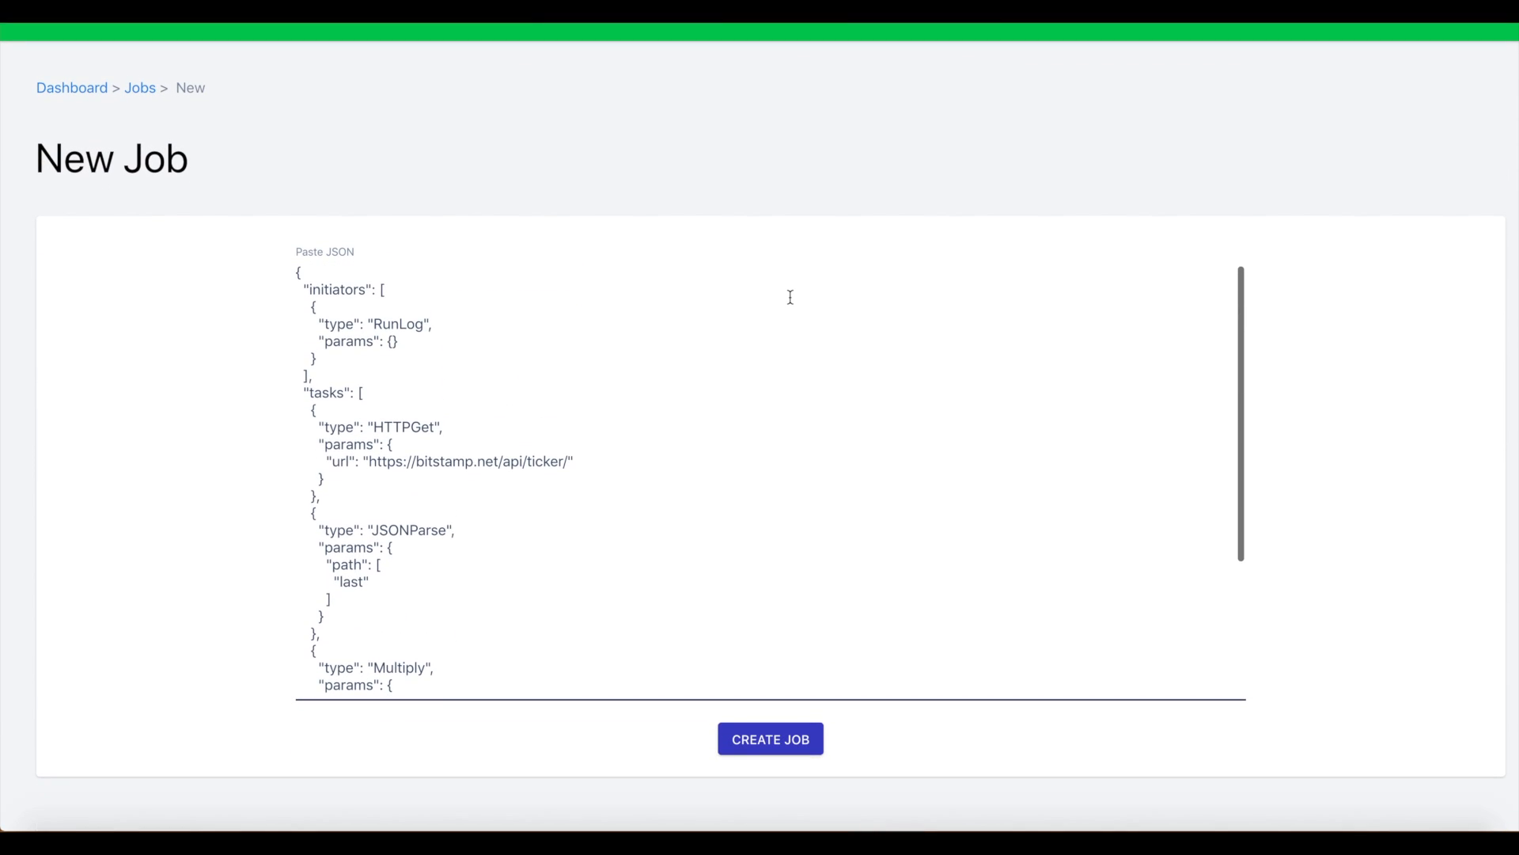
Select and copy the new job's ID from the Job Spec Detail breadcrumb and review its definition.
left_click(769, 738)
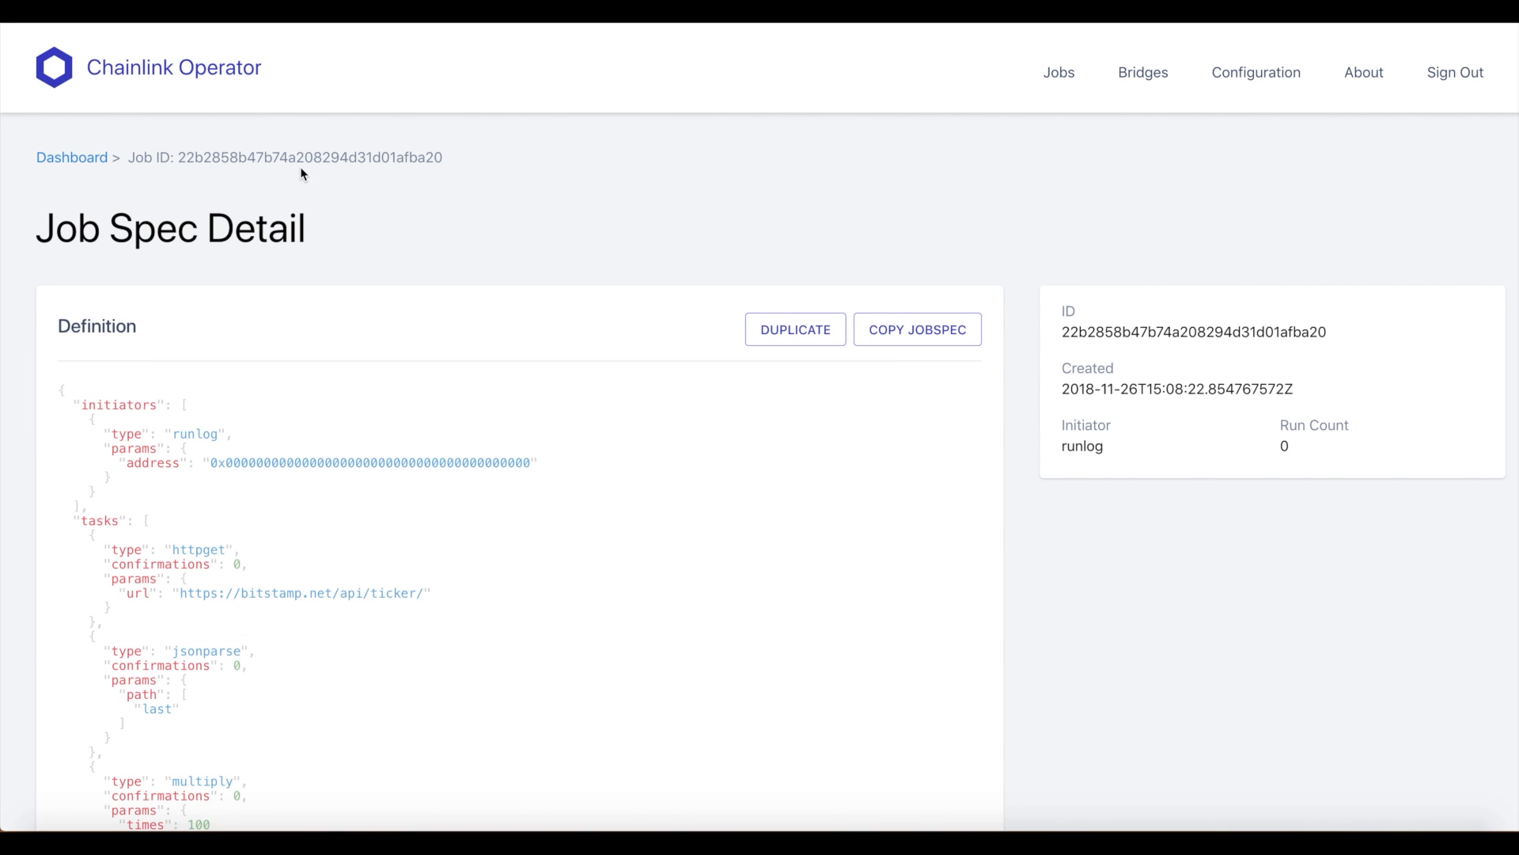
double_click(308, 157)
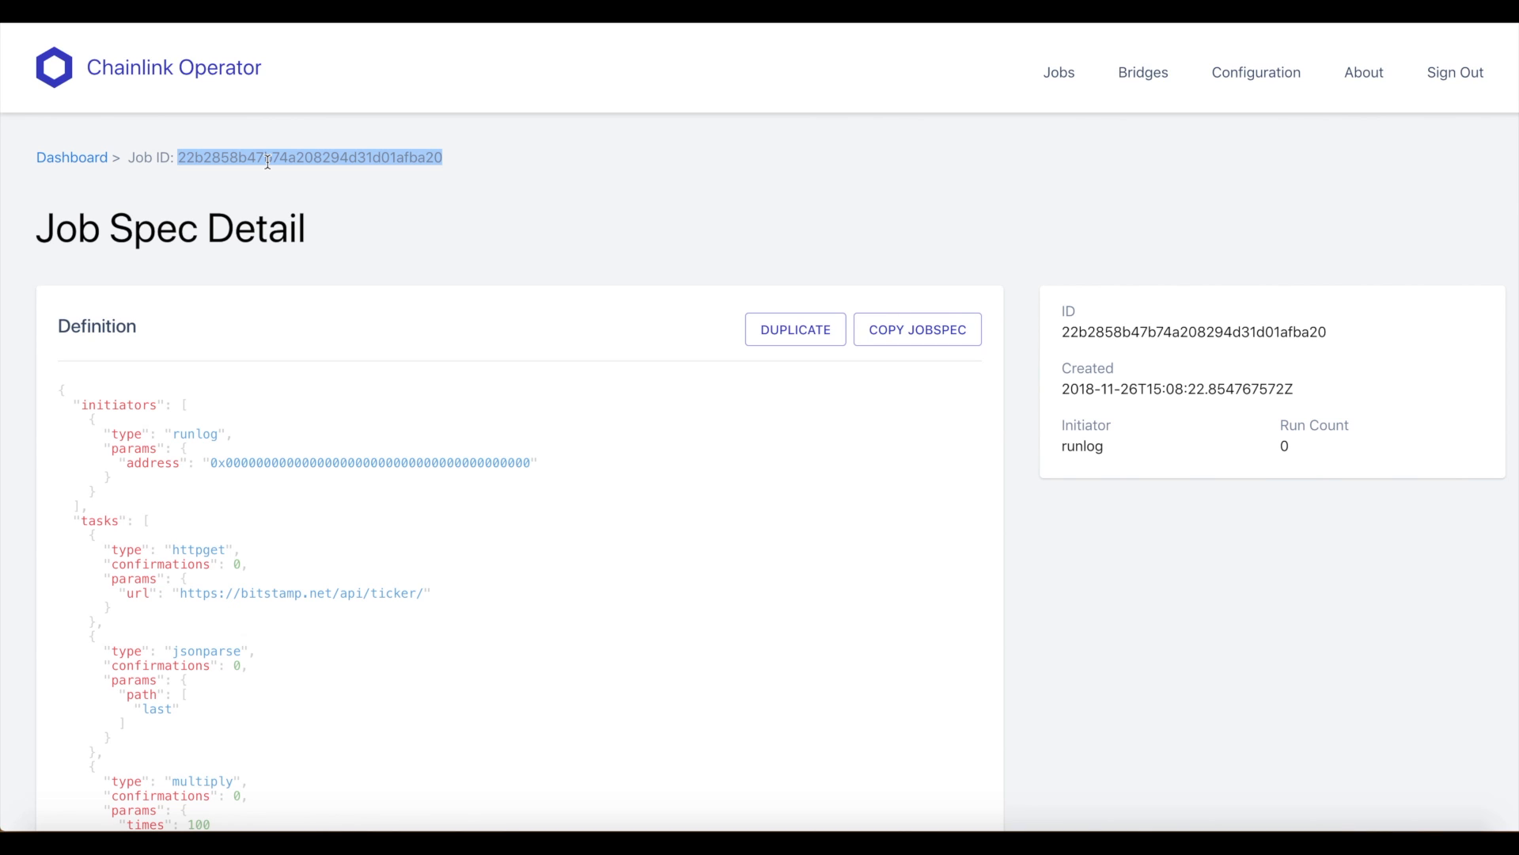
mouse_move(311, 553)
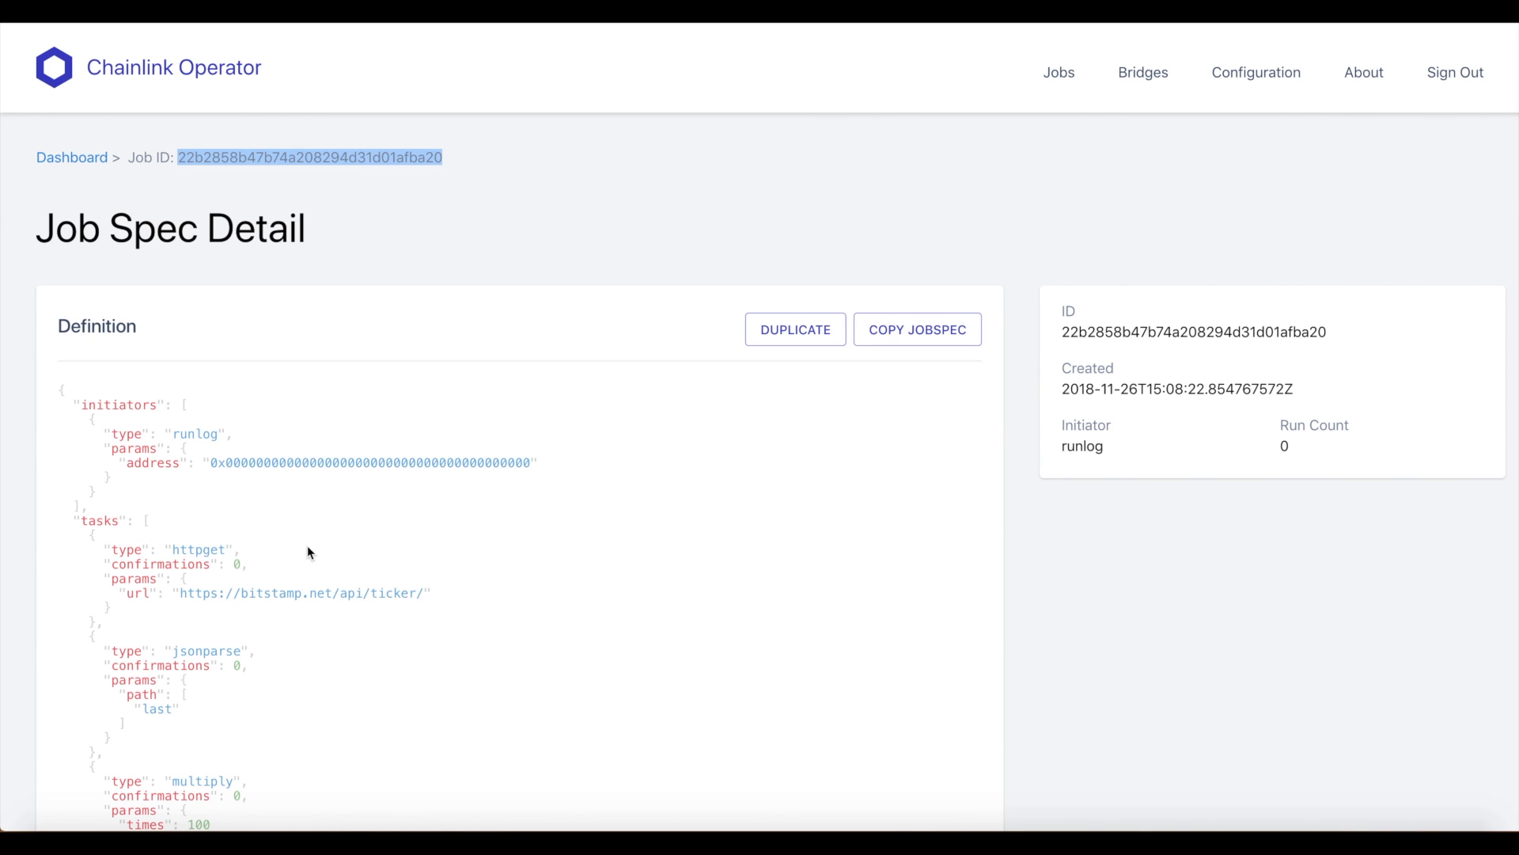
mouse_move(312, 593)
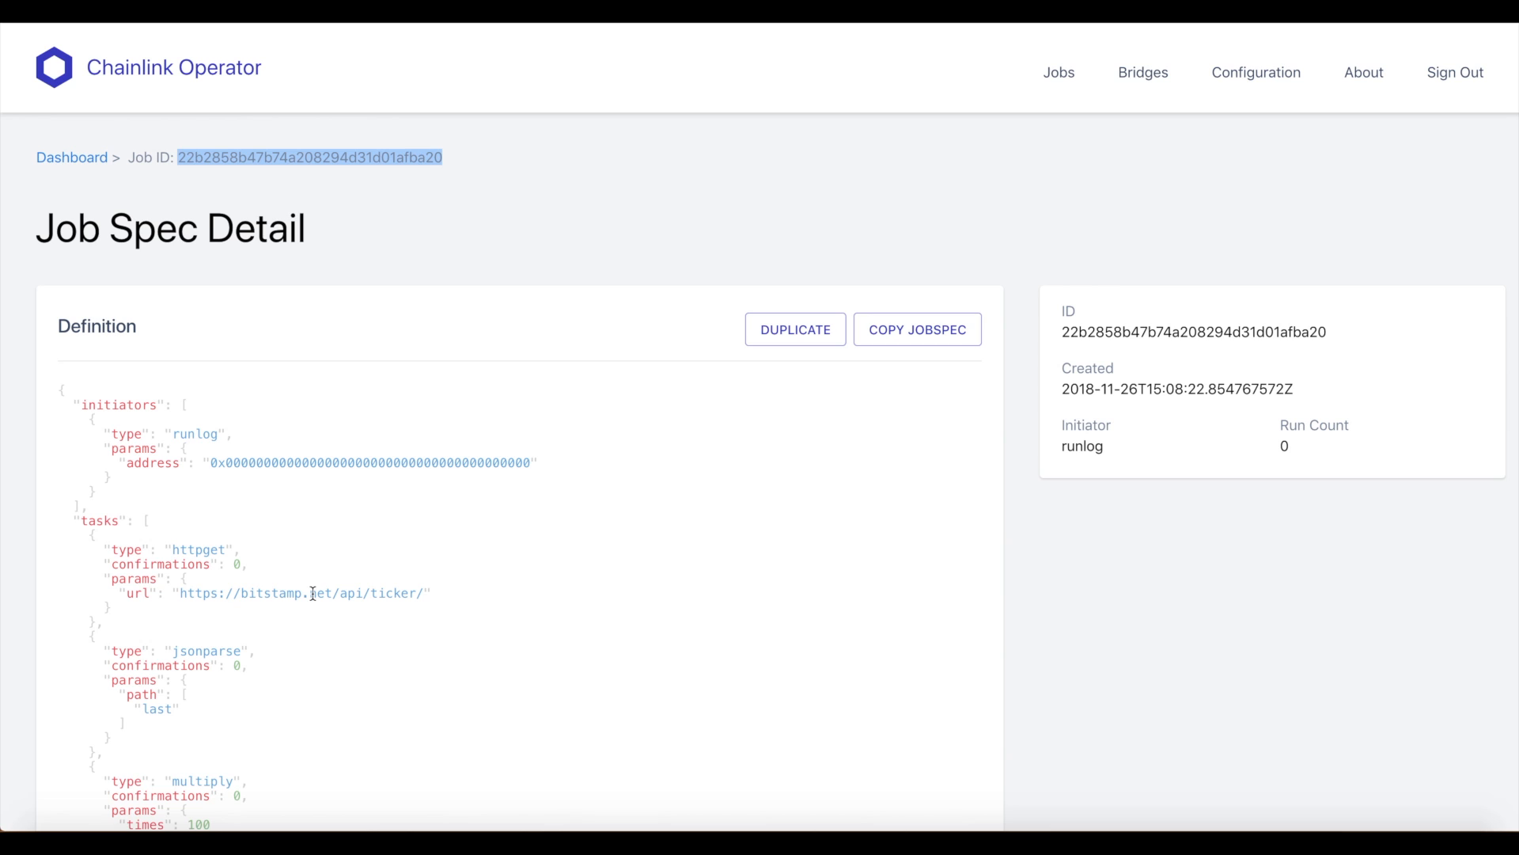
scroll("down", 3)
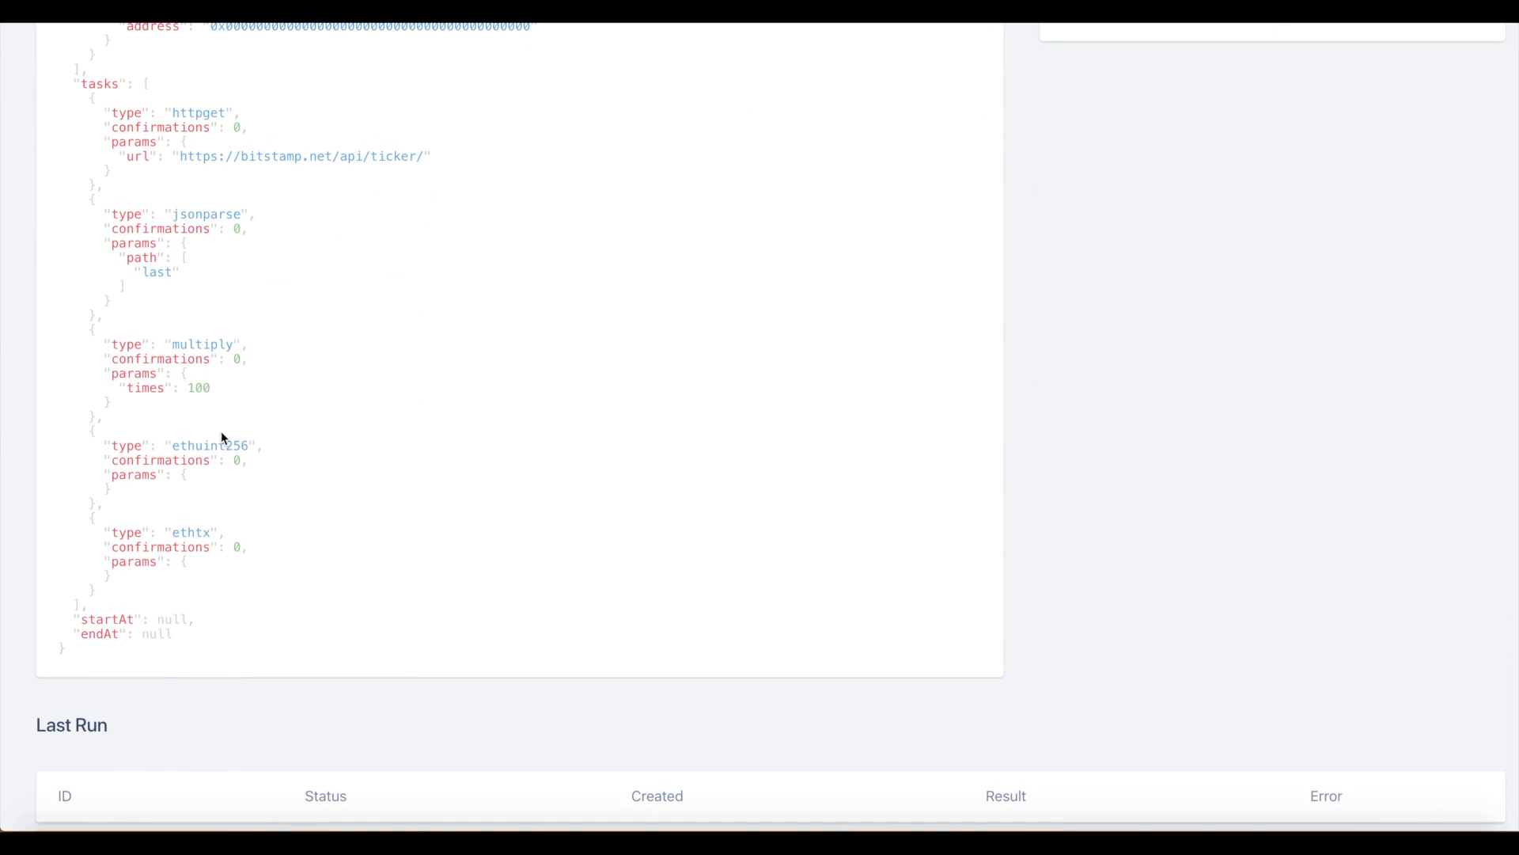
scroll("up", 3)
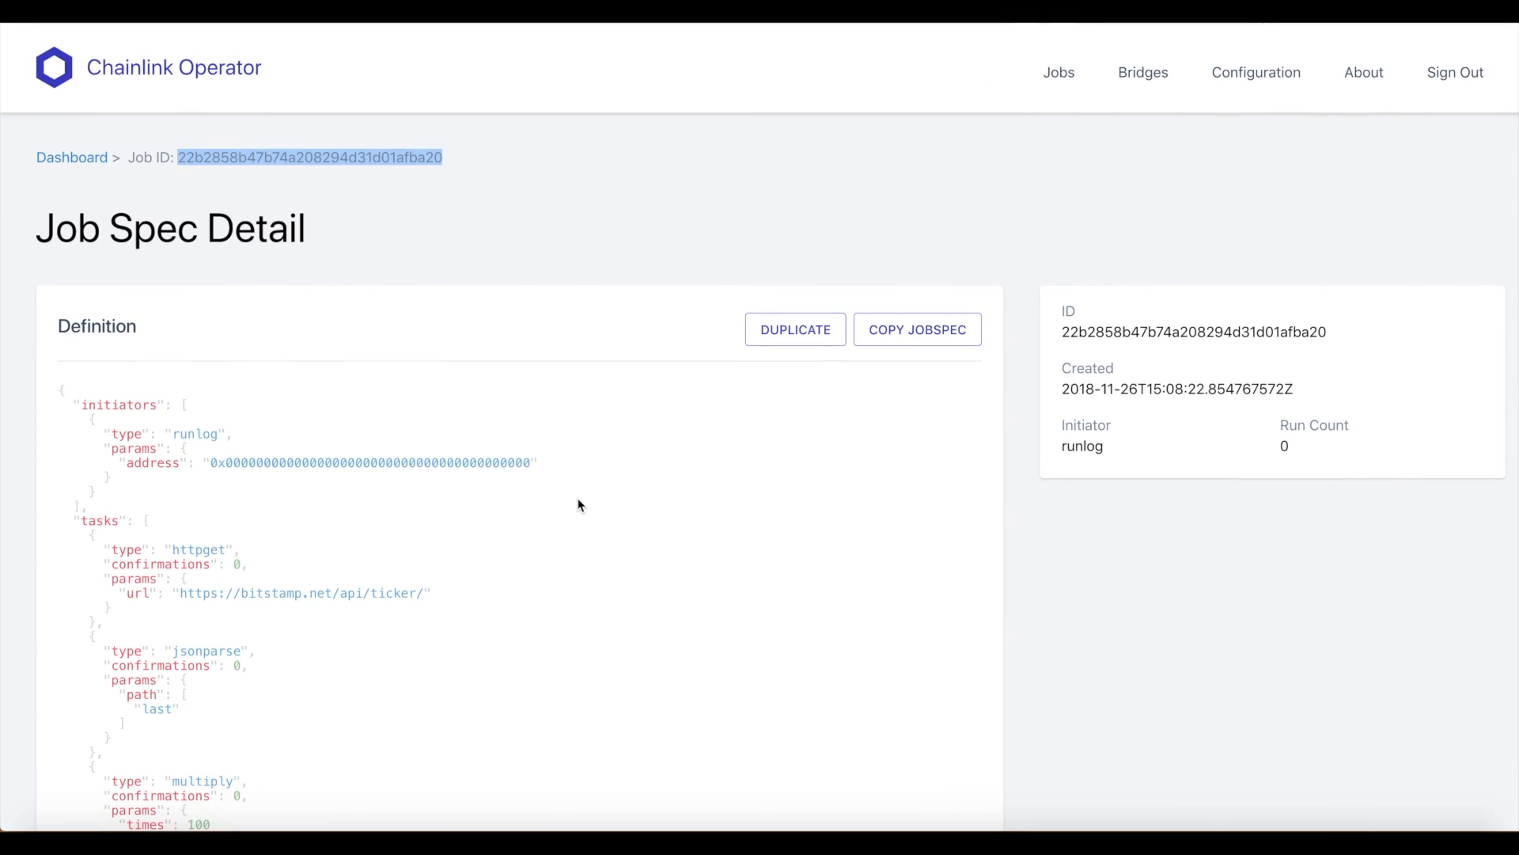
mouse_move(1144, 72)
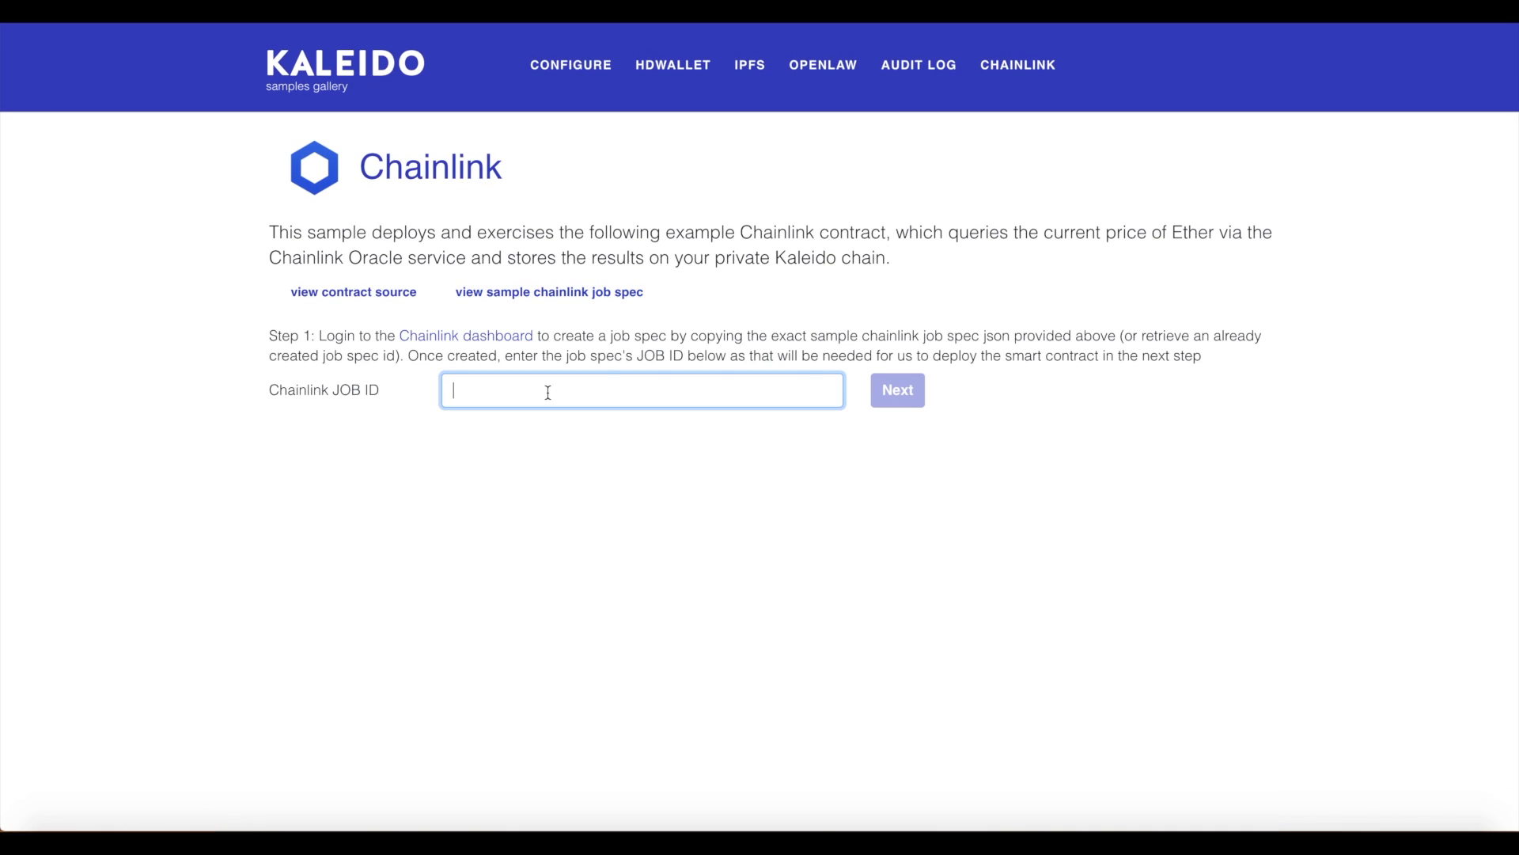
Submit the job ID and review the contract source, picking out the fulfillEthereumPrice callback.
left_click(895, 390)
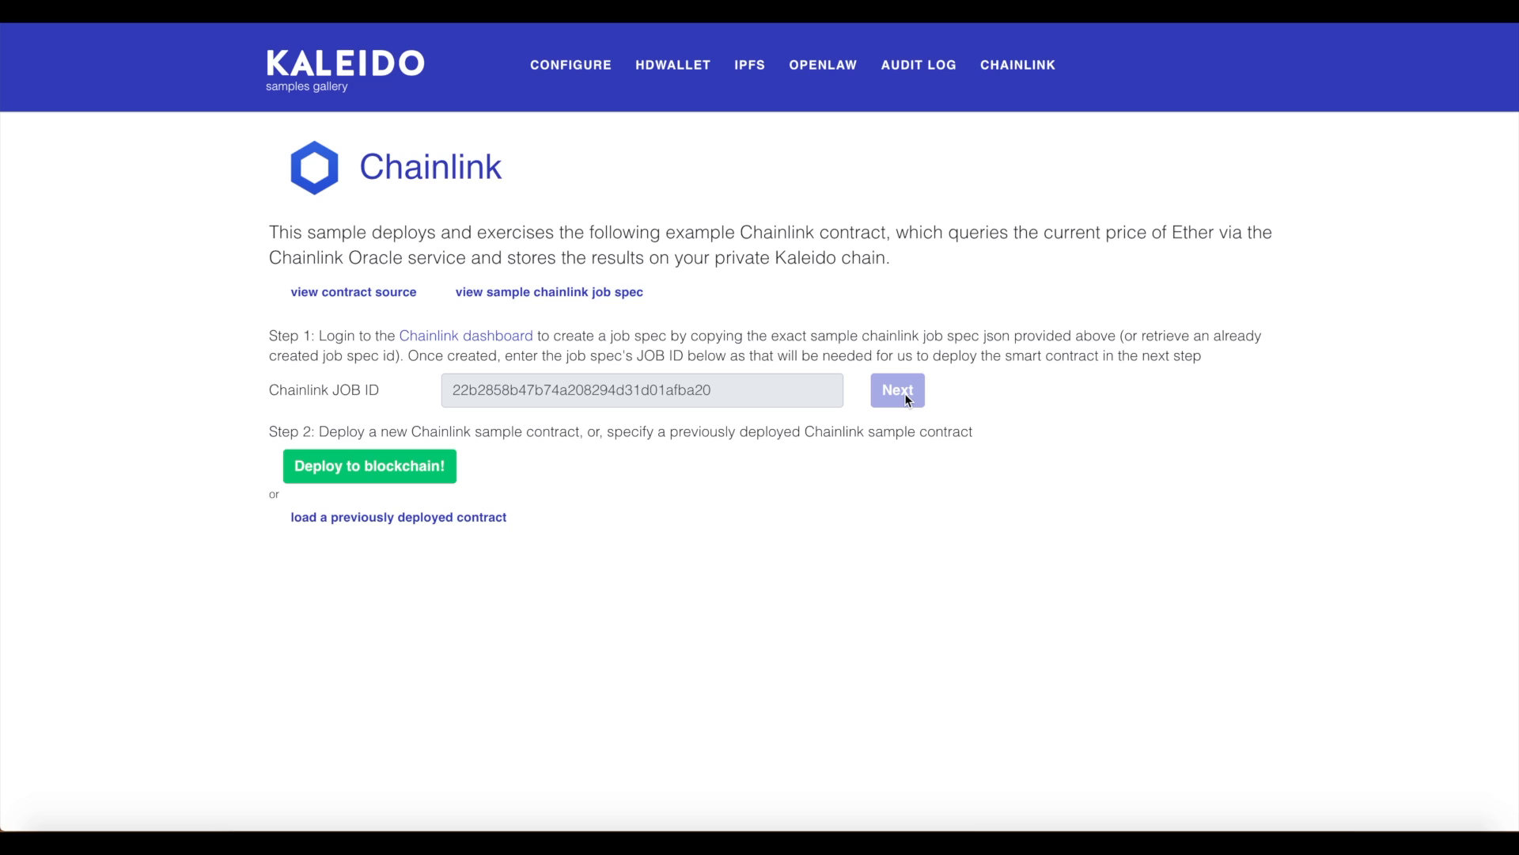
mouse_move(556, 312)
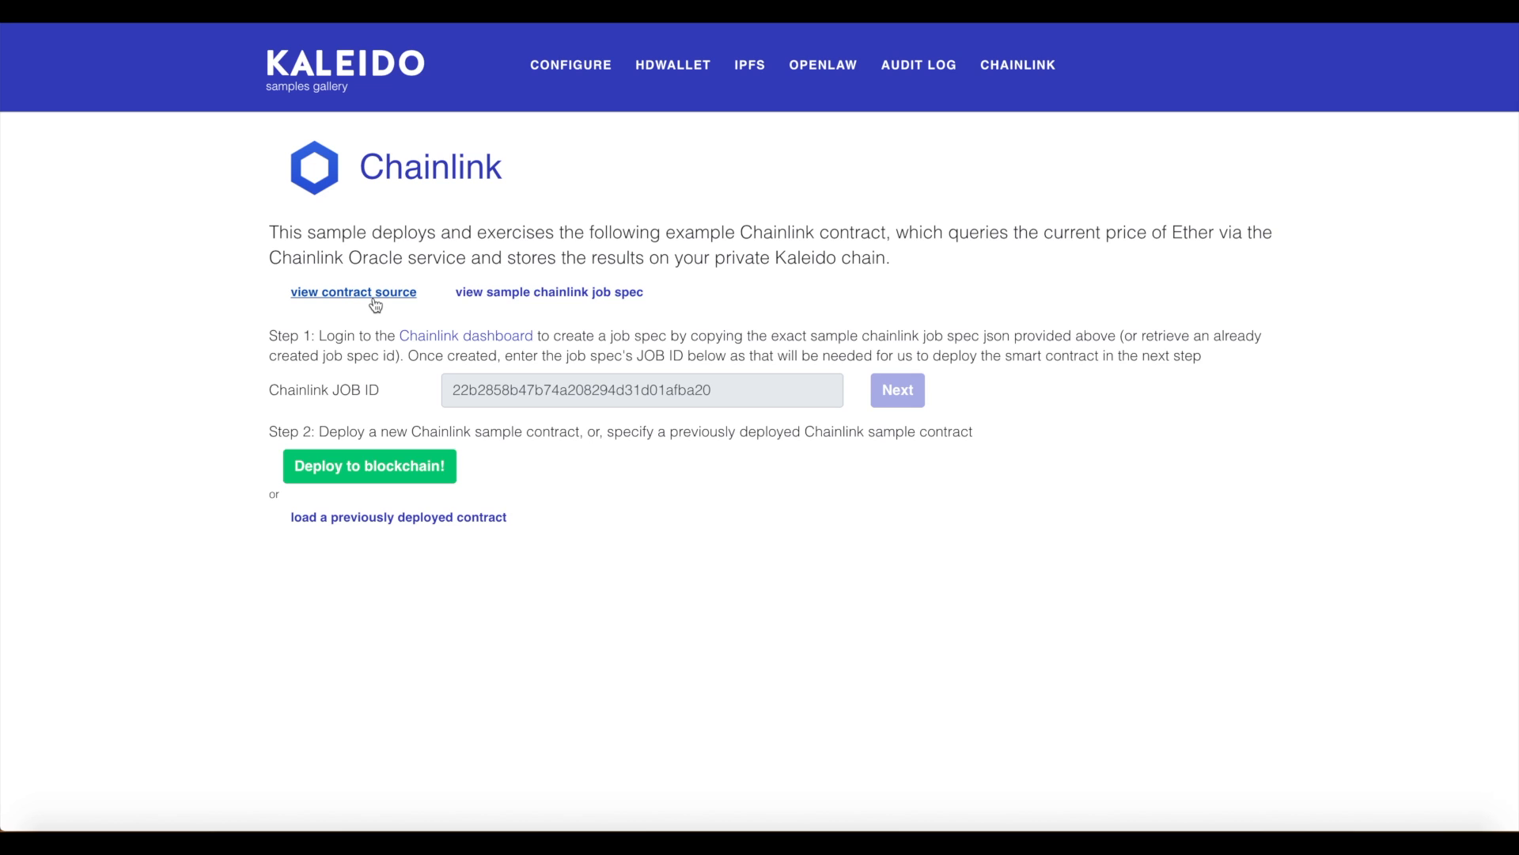
left_click(353, 293)
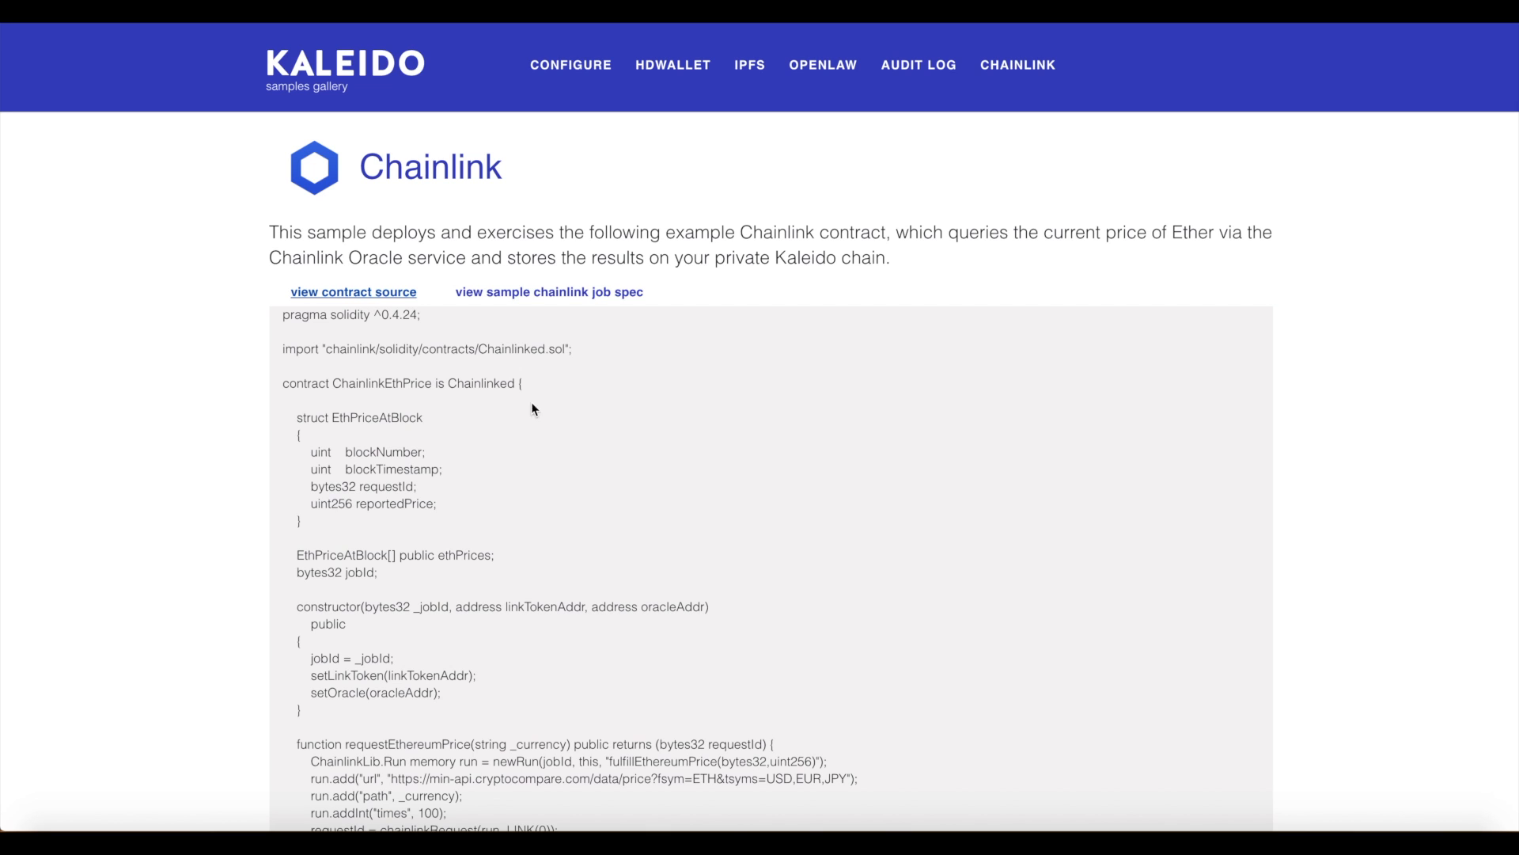
scroll("down", 3)
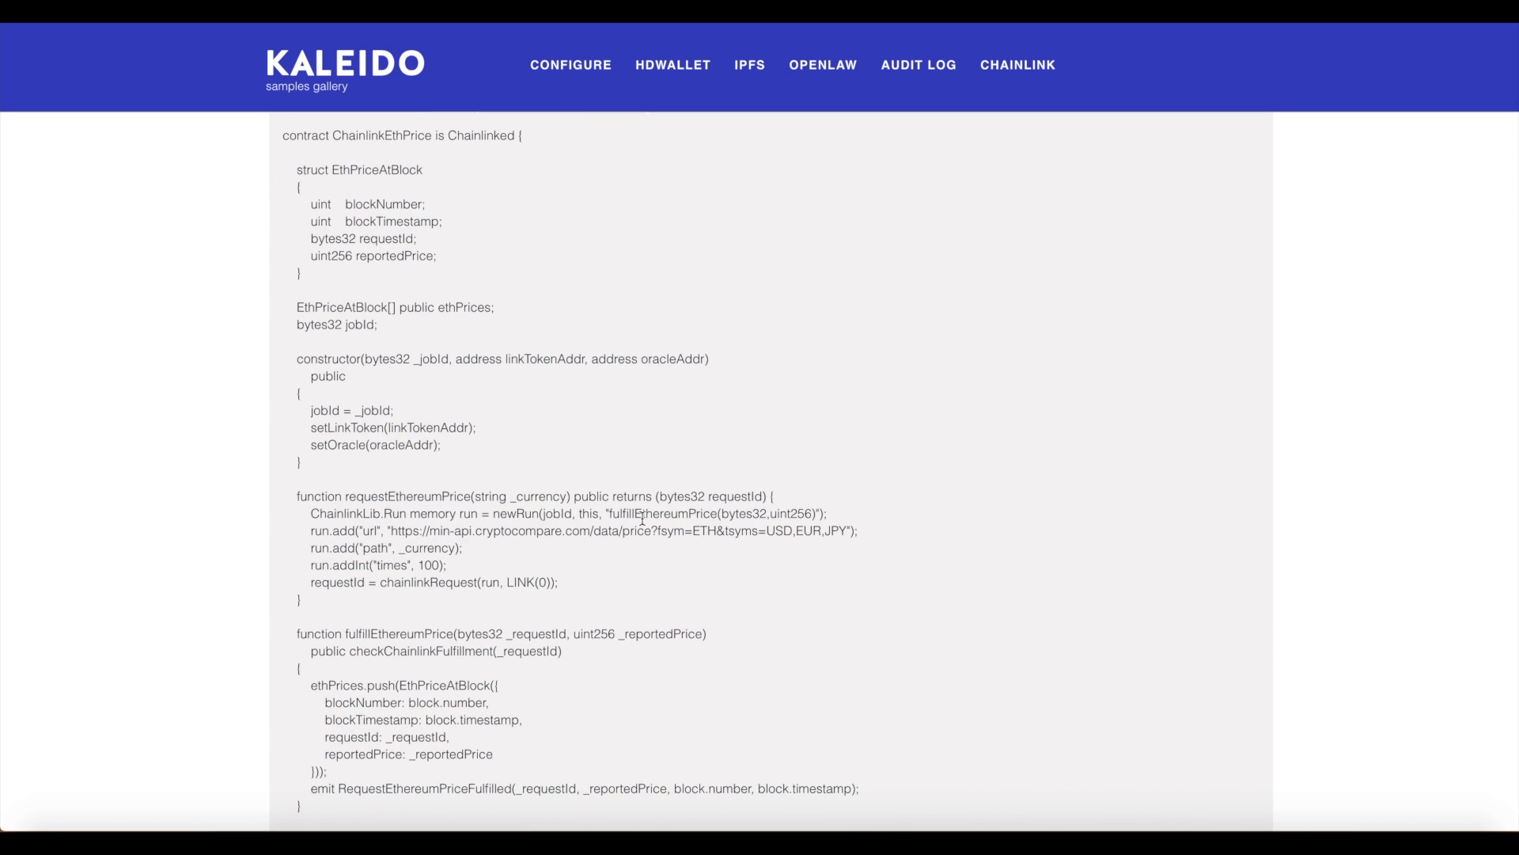
double_click(658, 513)
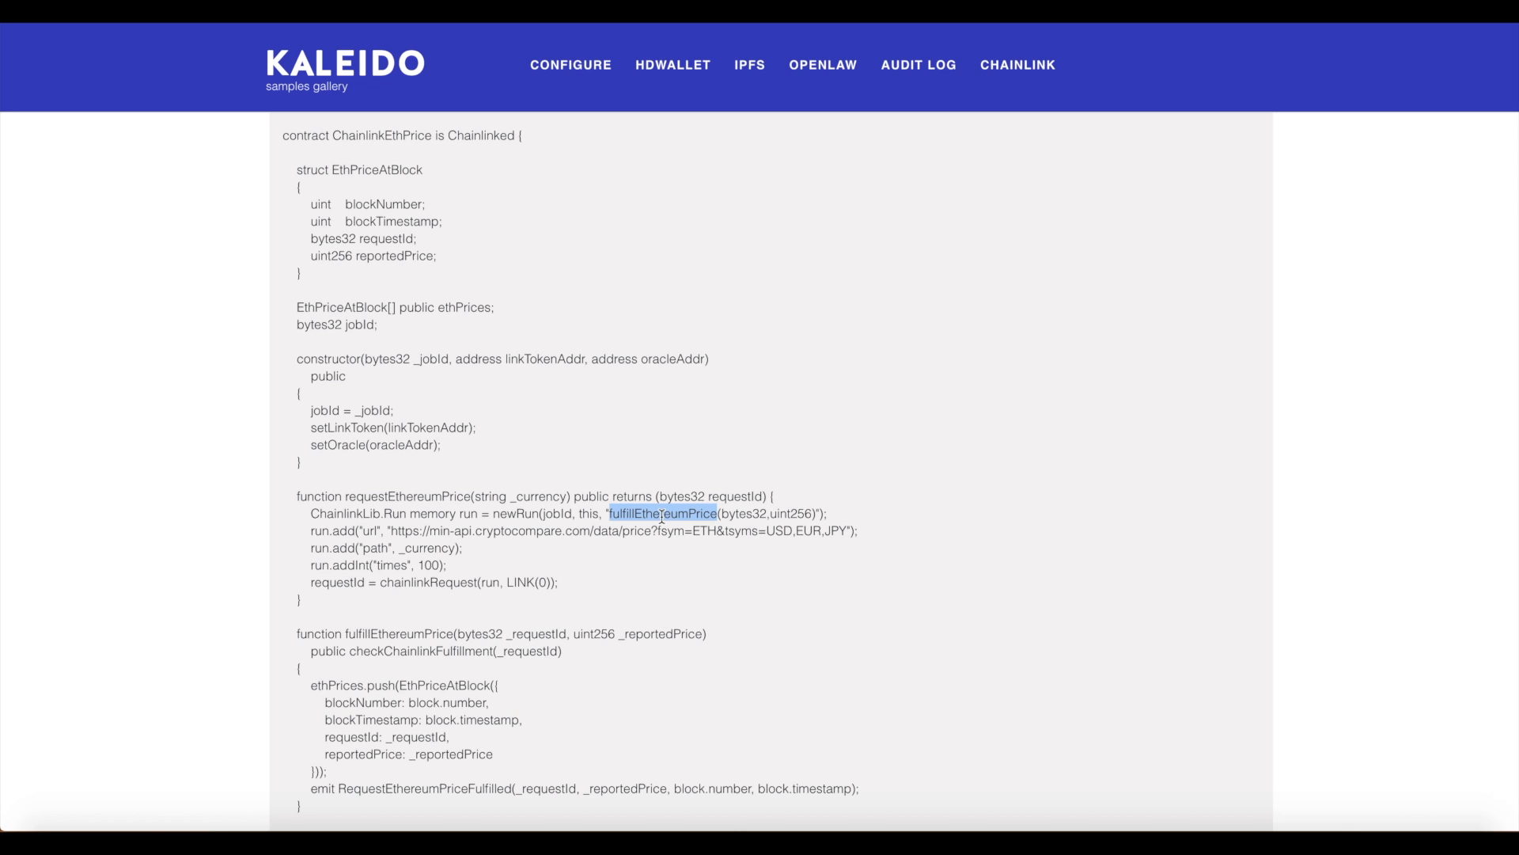
scroll("up", 3)
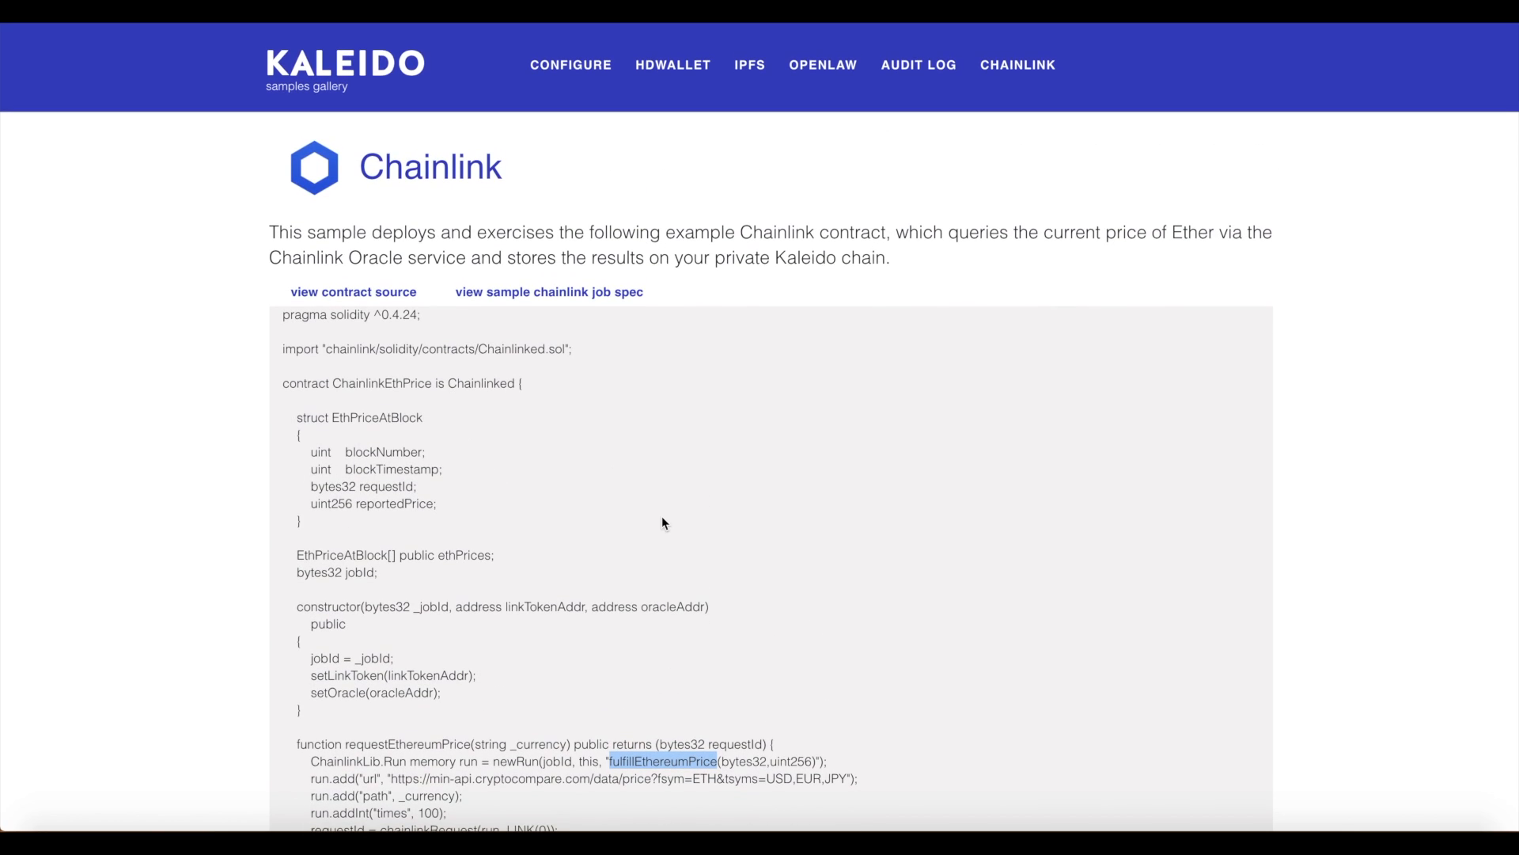
mouse_move(540, 345)
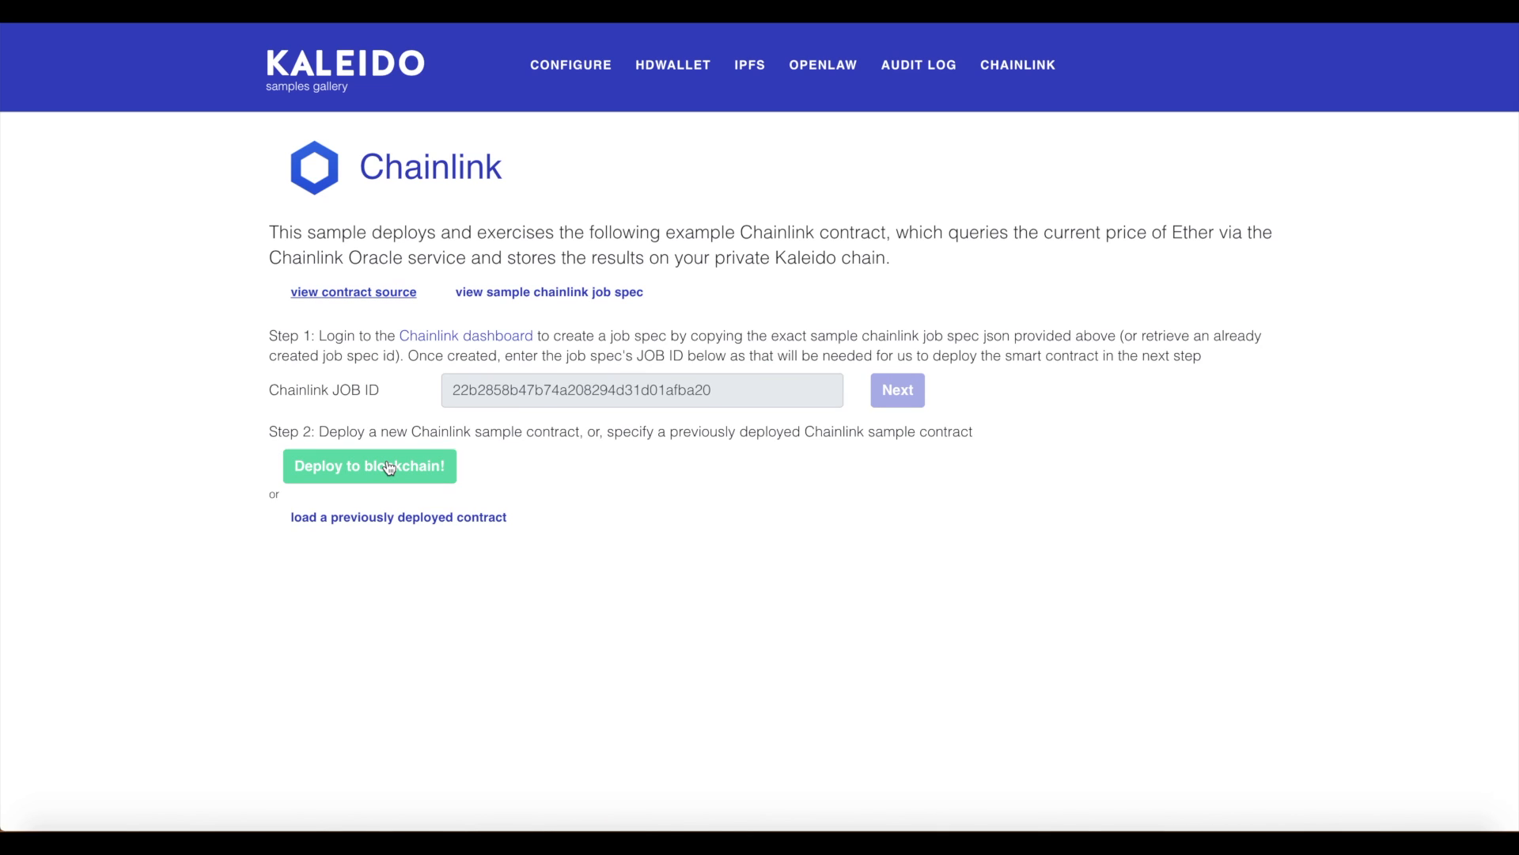
Deploy the sample Ether-price contract to the Kaleido chain and await its address.
left_click(368, 466)
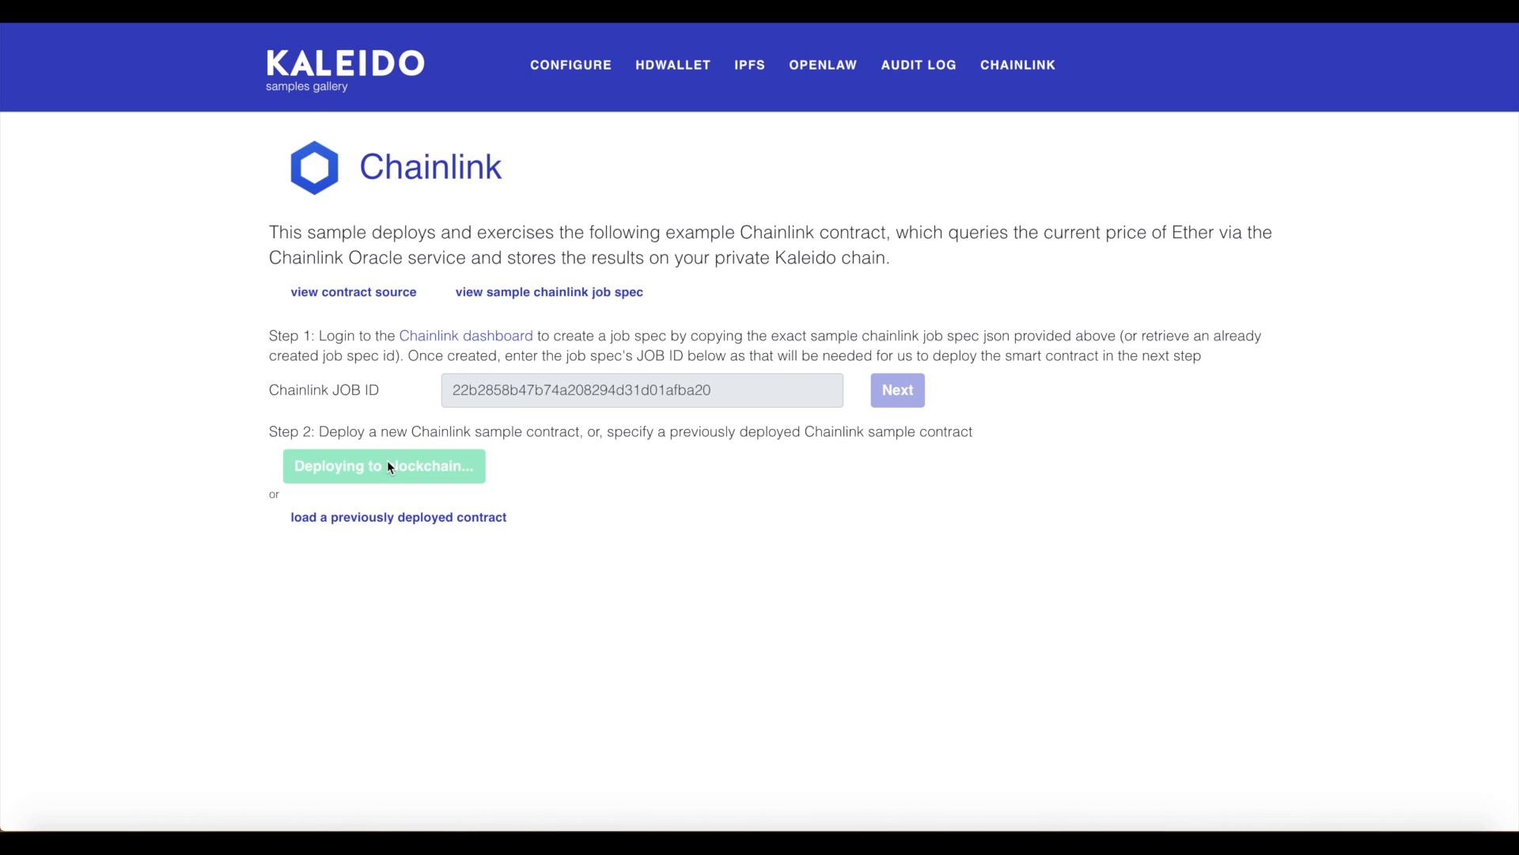
left_click(384, 466)
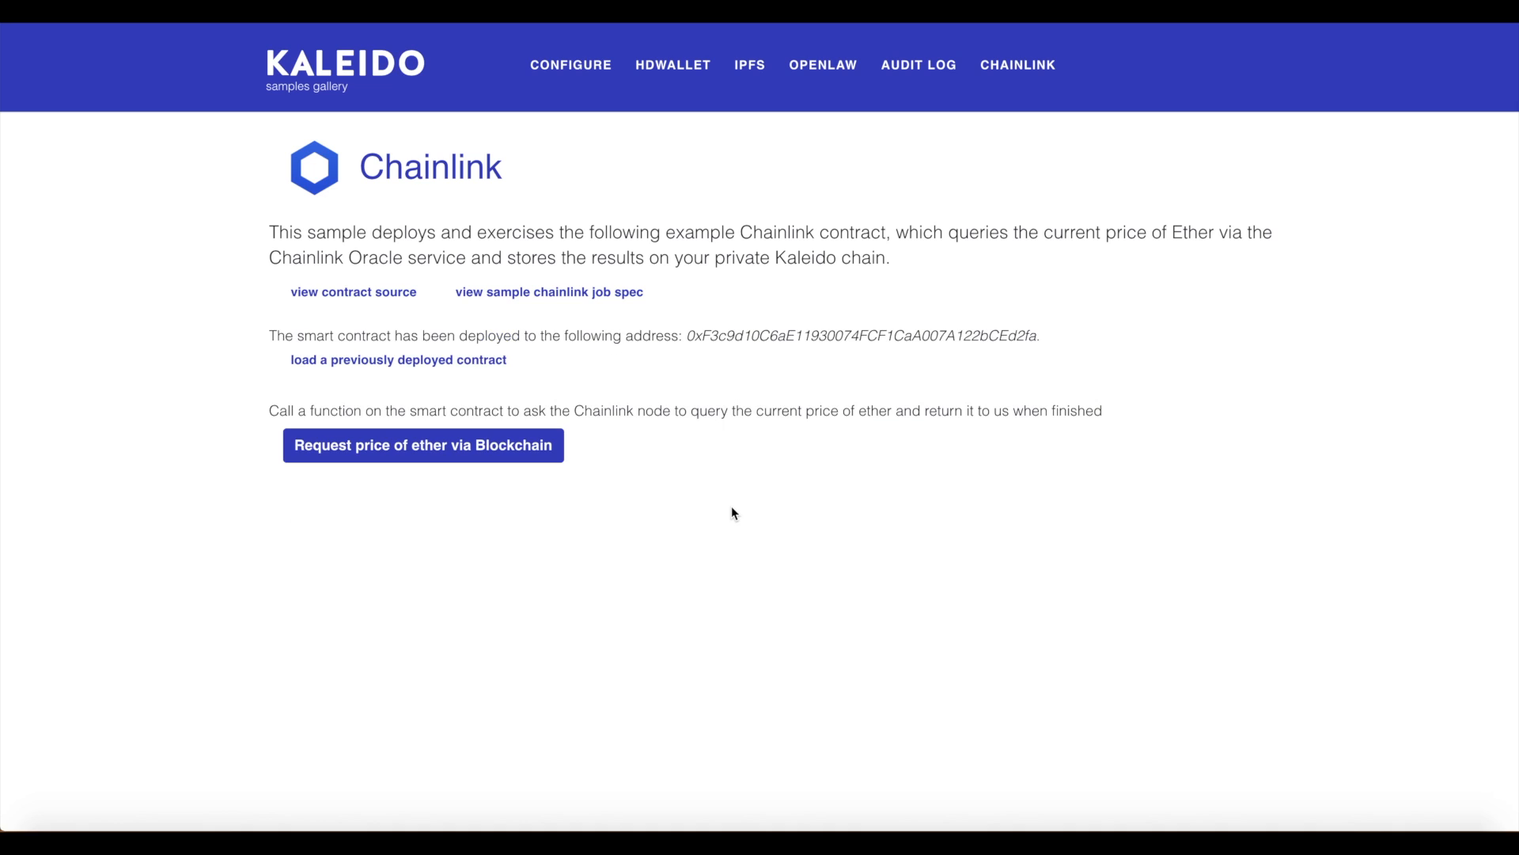
mouse_move(574, 488)
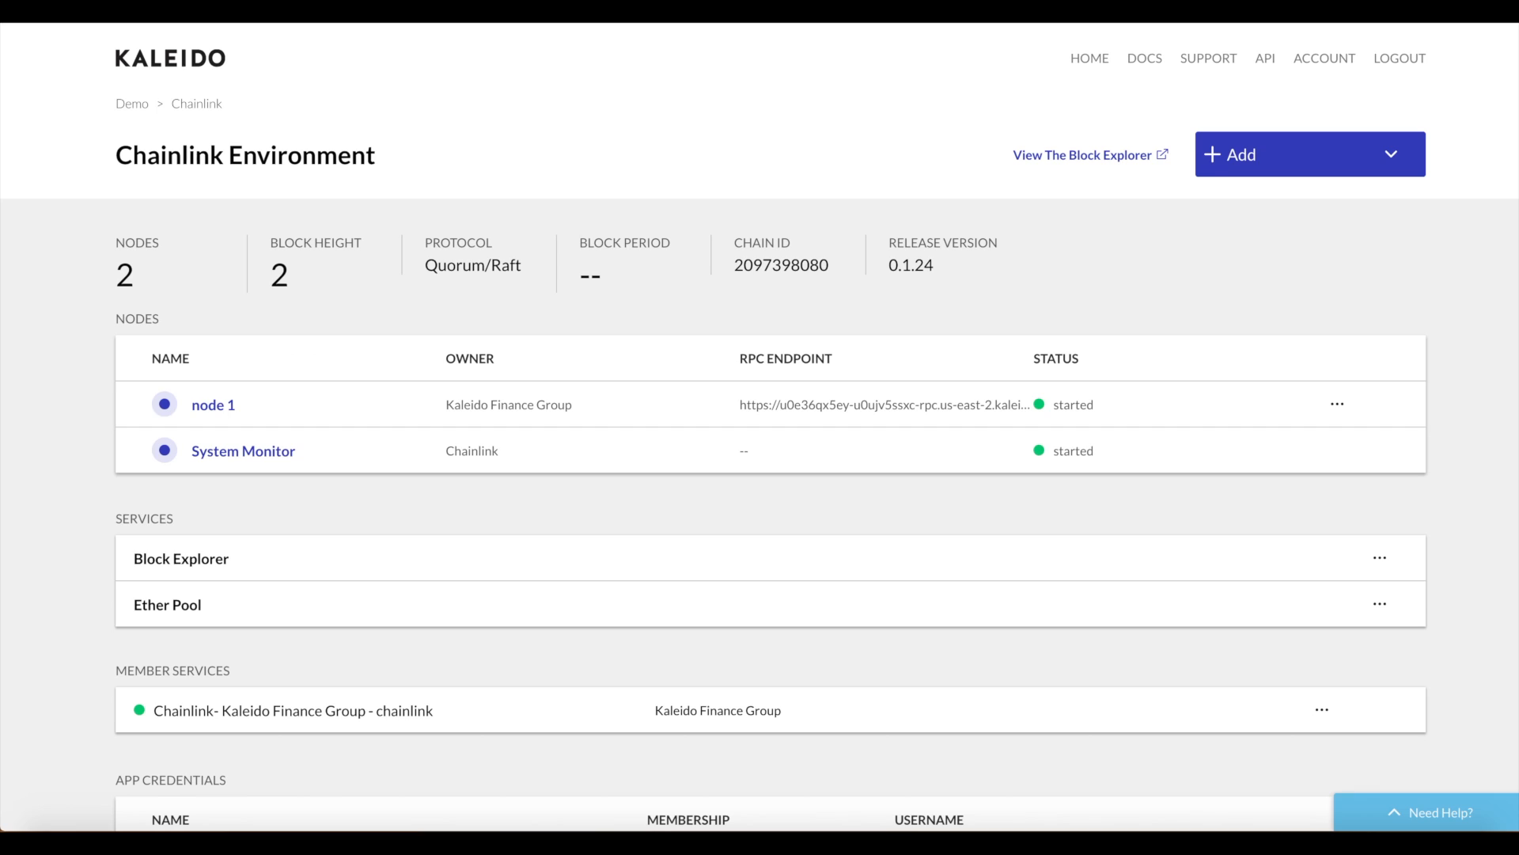
mouse_move(1082, 155)
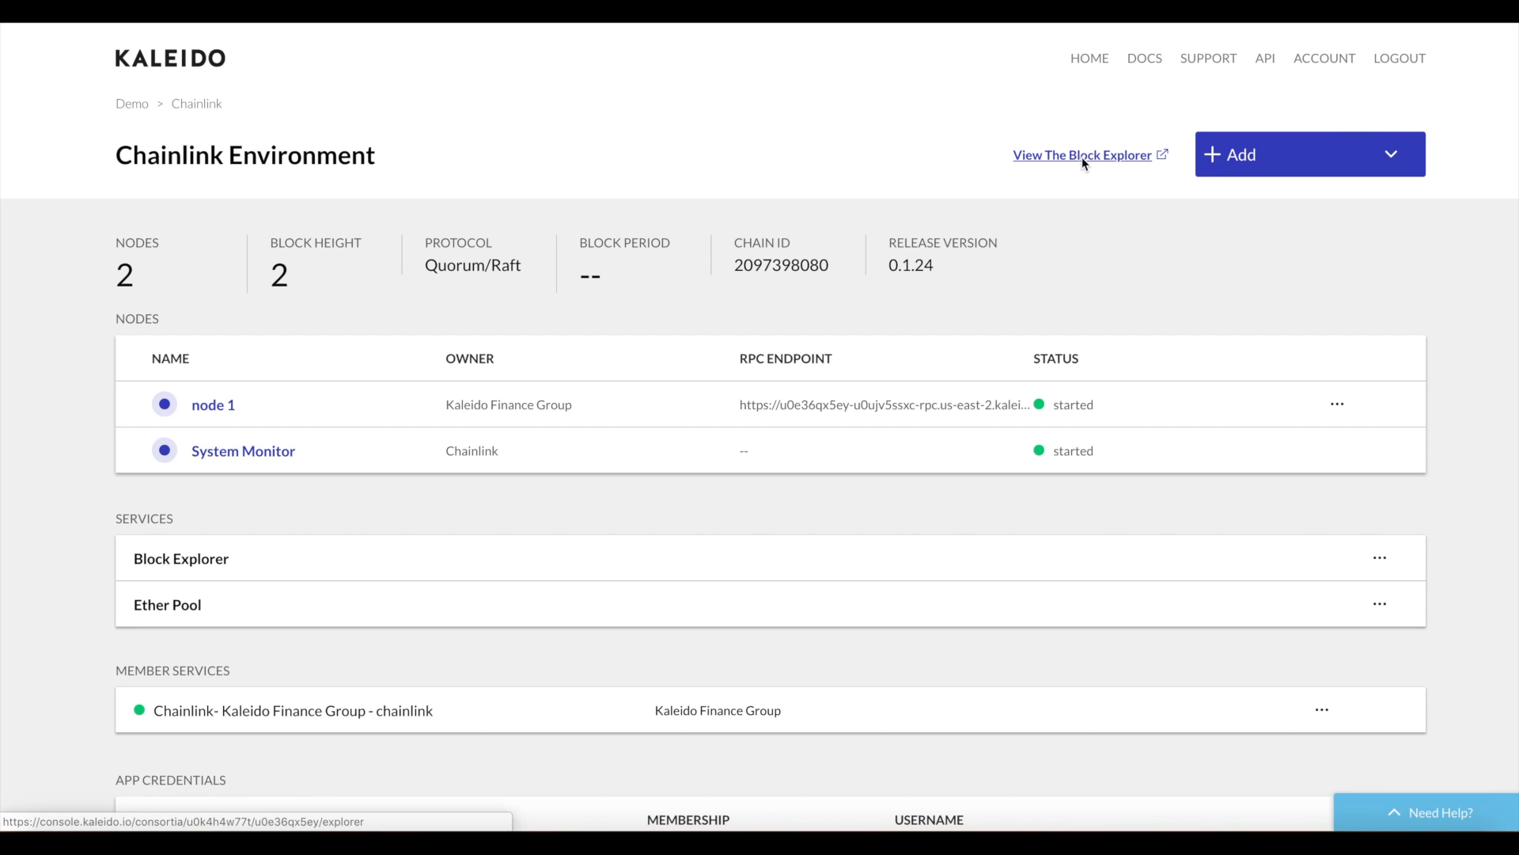
View the environment's block explorer listing the recent contract-creation transactions.
left_click(1083, 155)
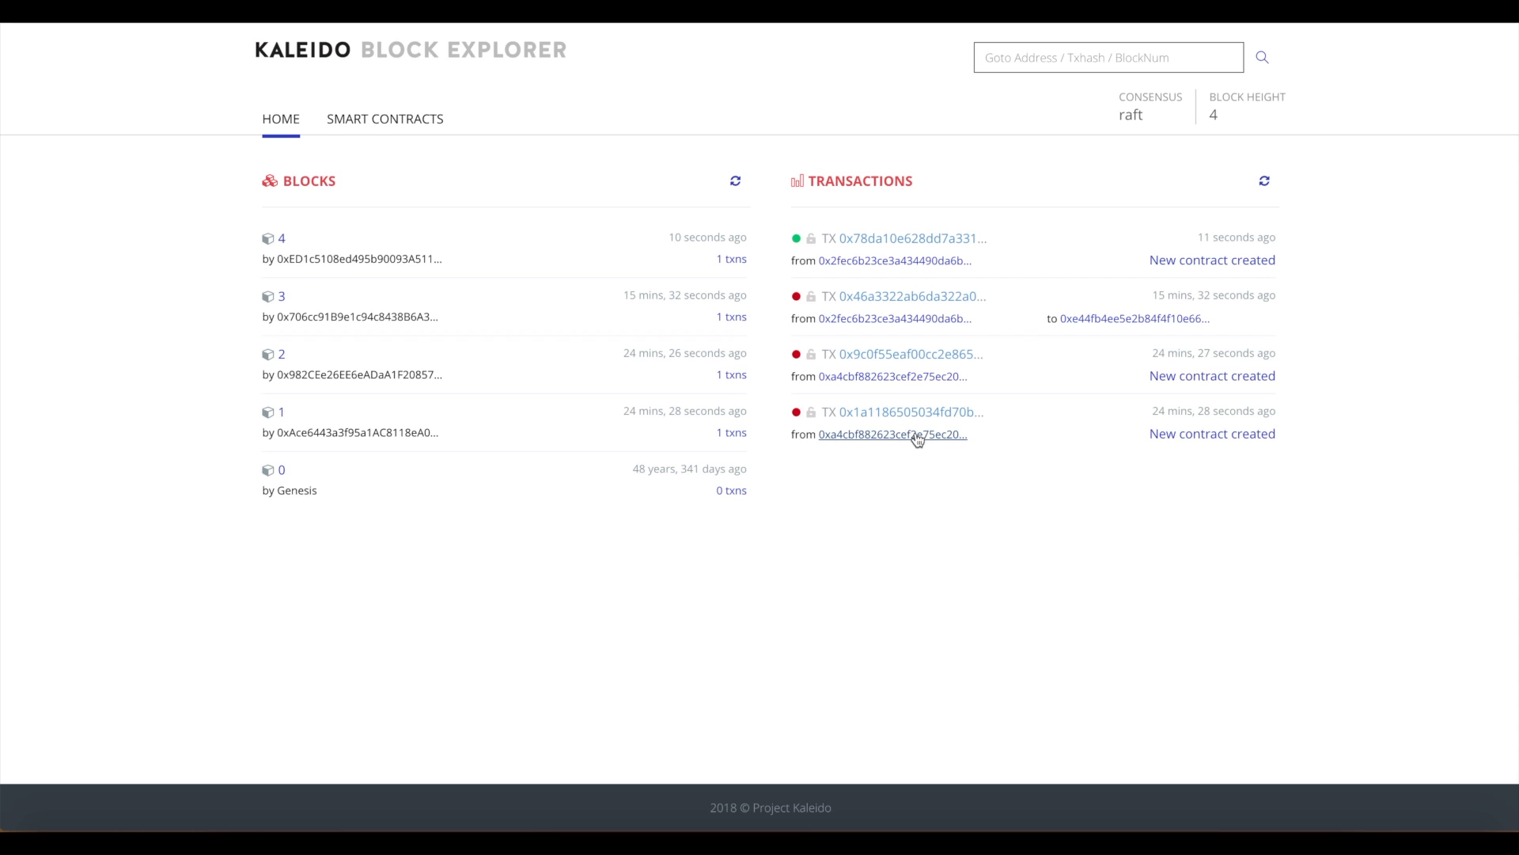
mouse_move(892, 435)
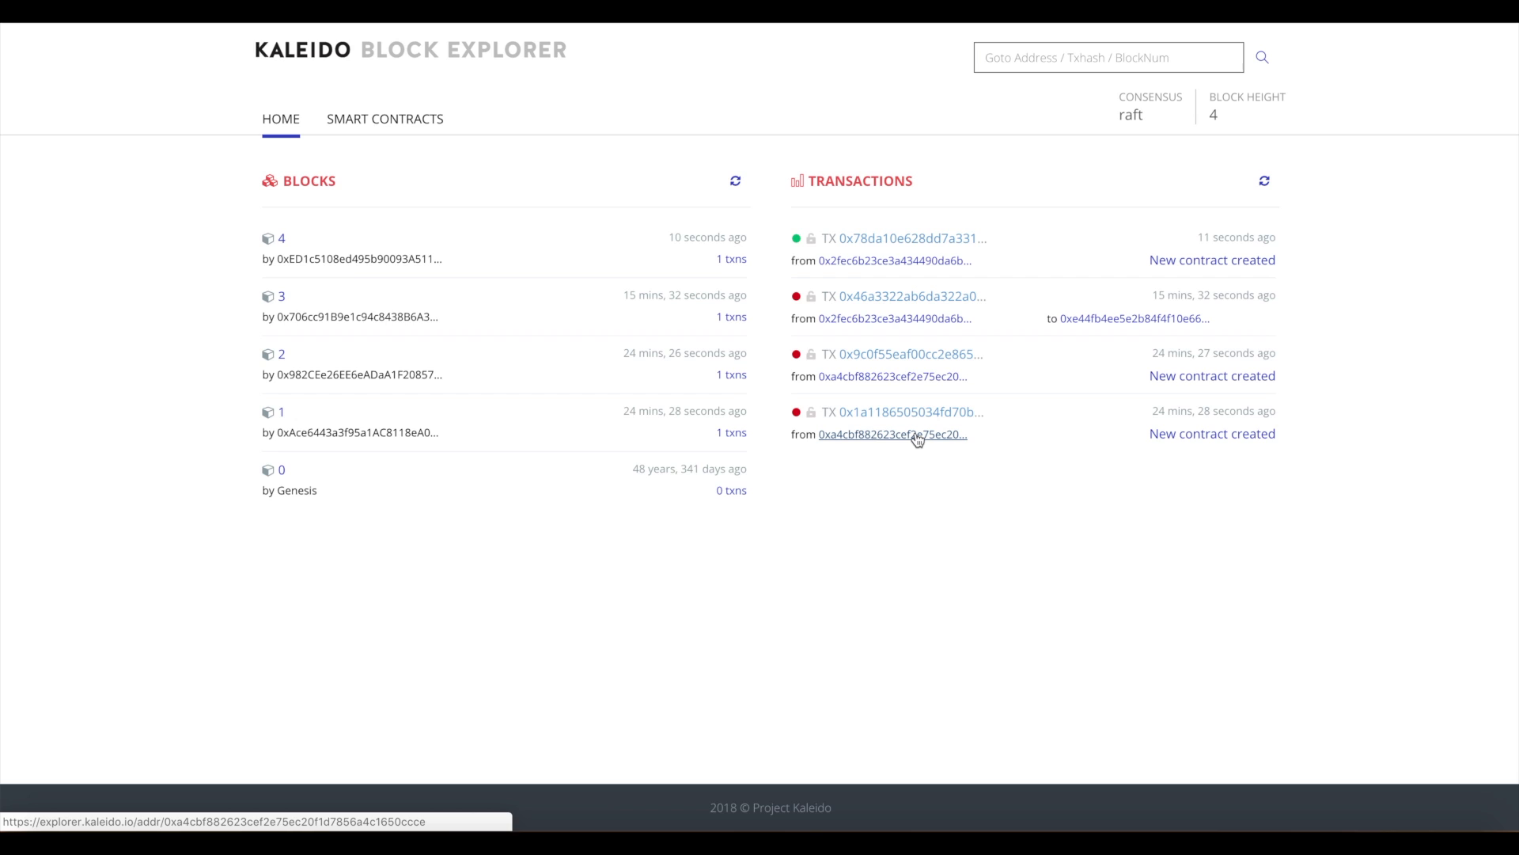
mouse_move(892, 376)
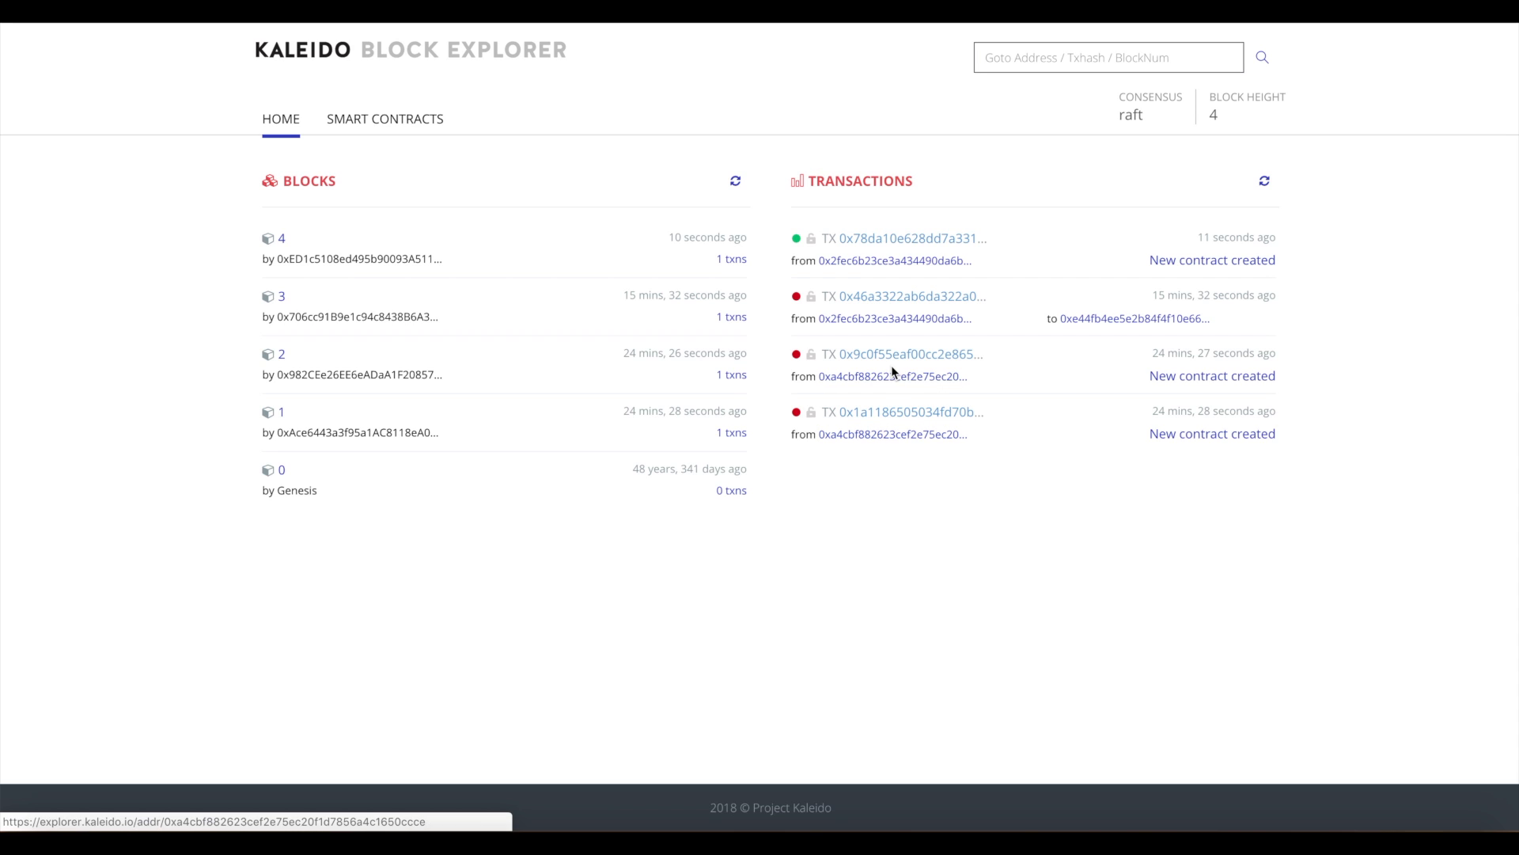
mouse_move(892, 376)
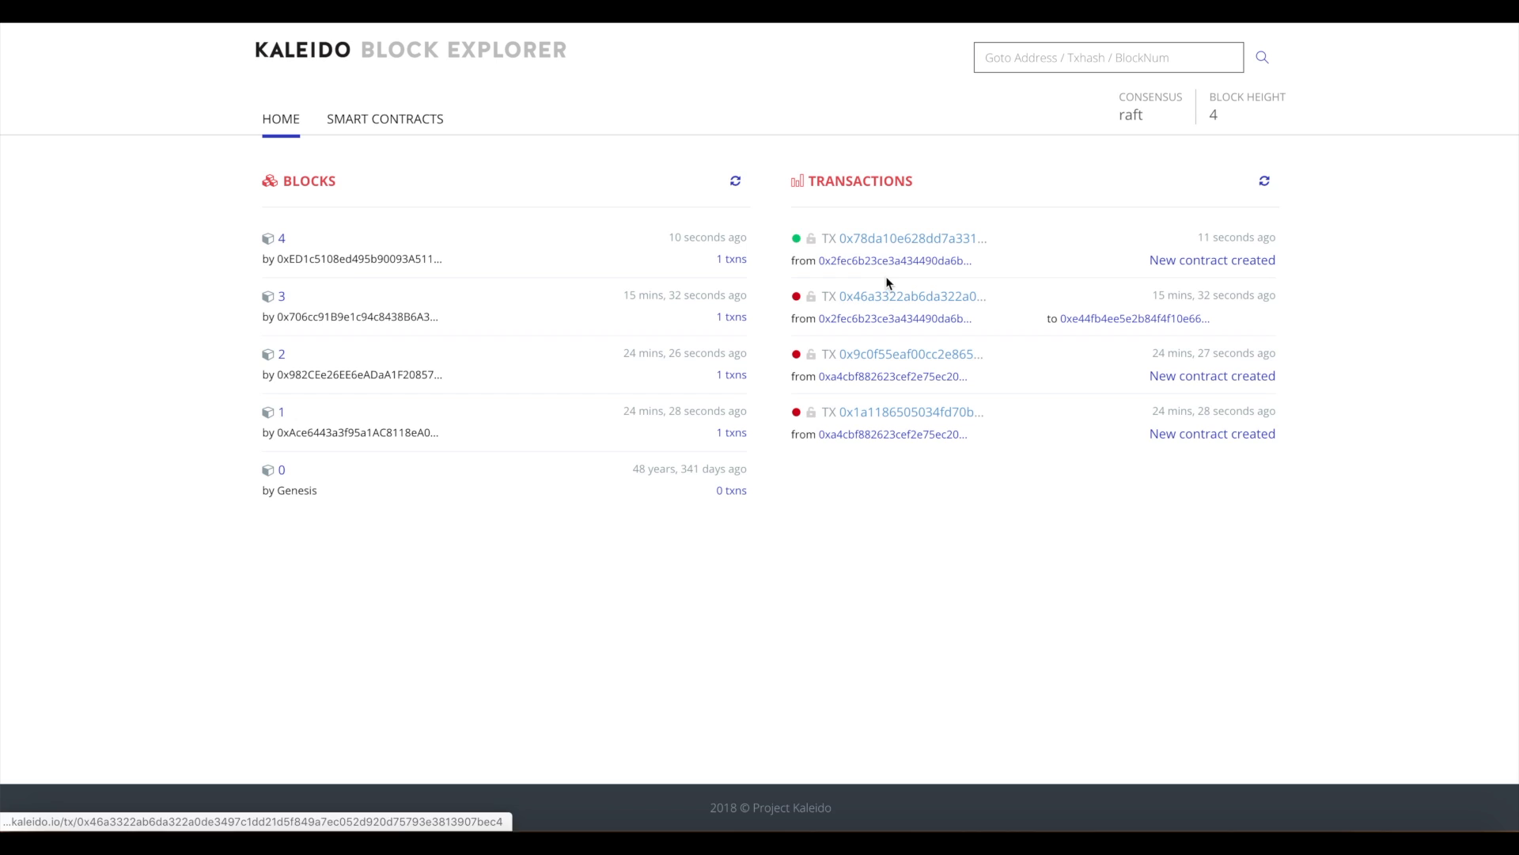
mouse_move(893, 260)
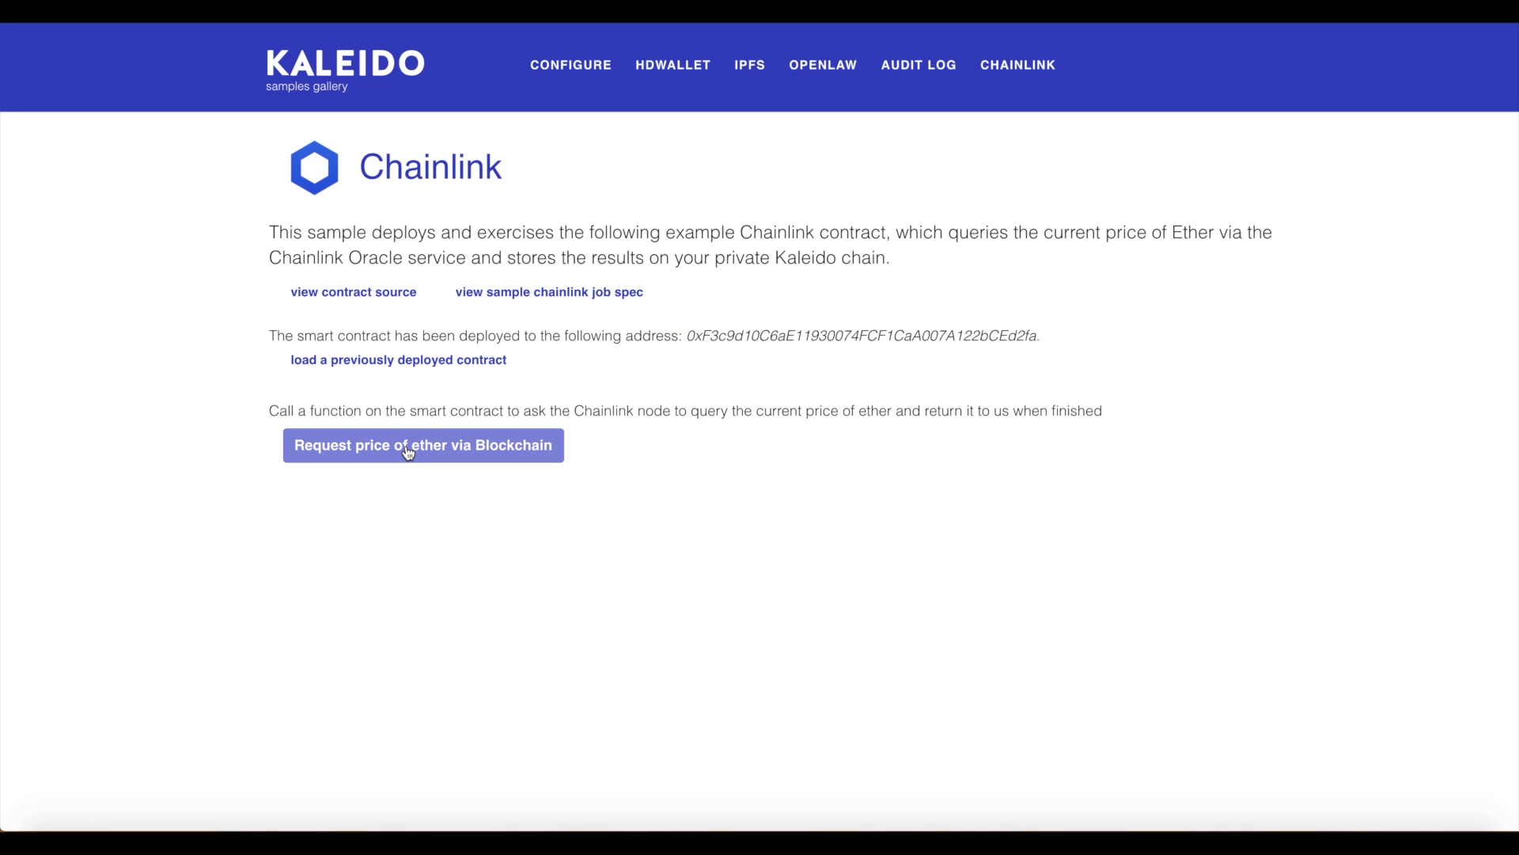
Request the ETH price twice, recording quotes 109.46 at block 6 and 109.42 at block 8.
left_click(423, 445)
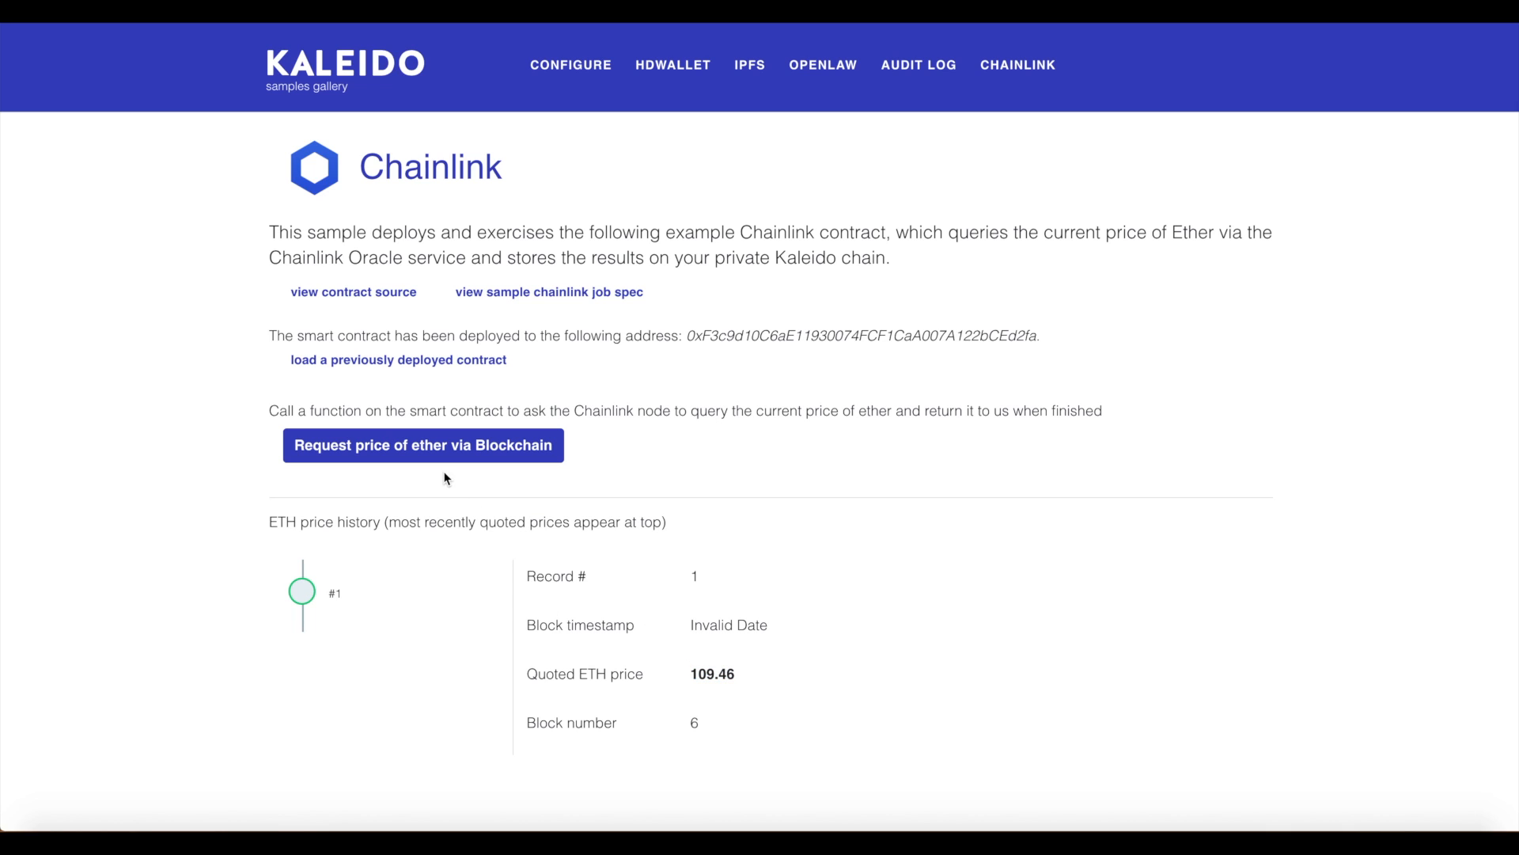
left_click(423, 444)
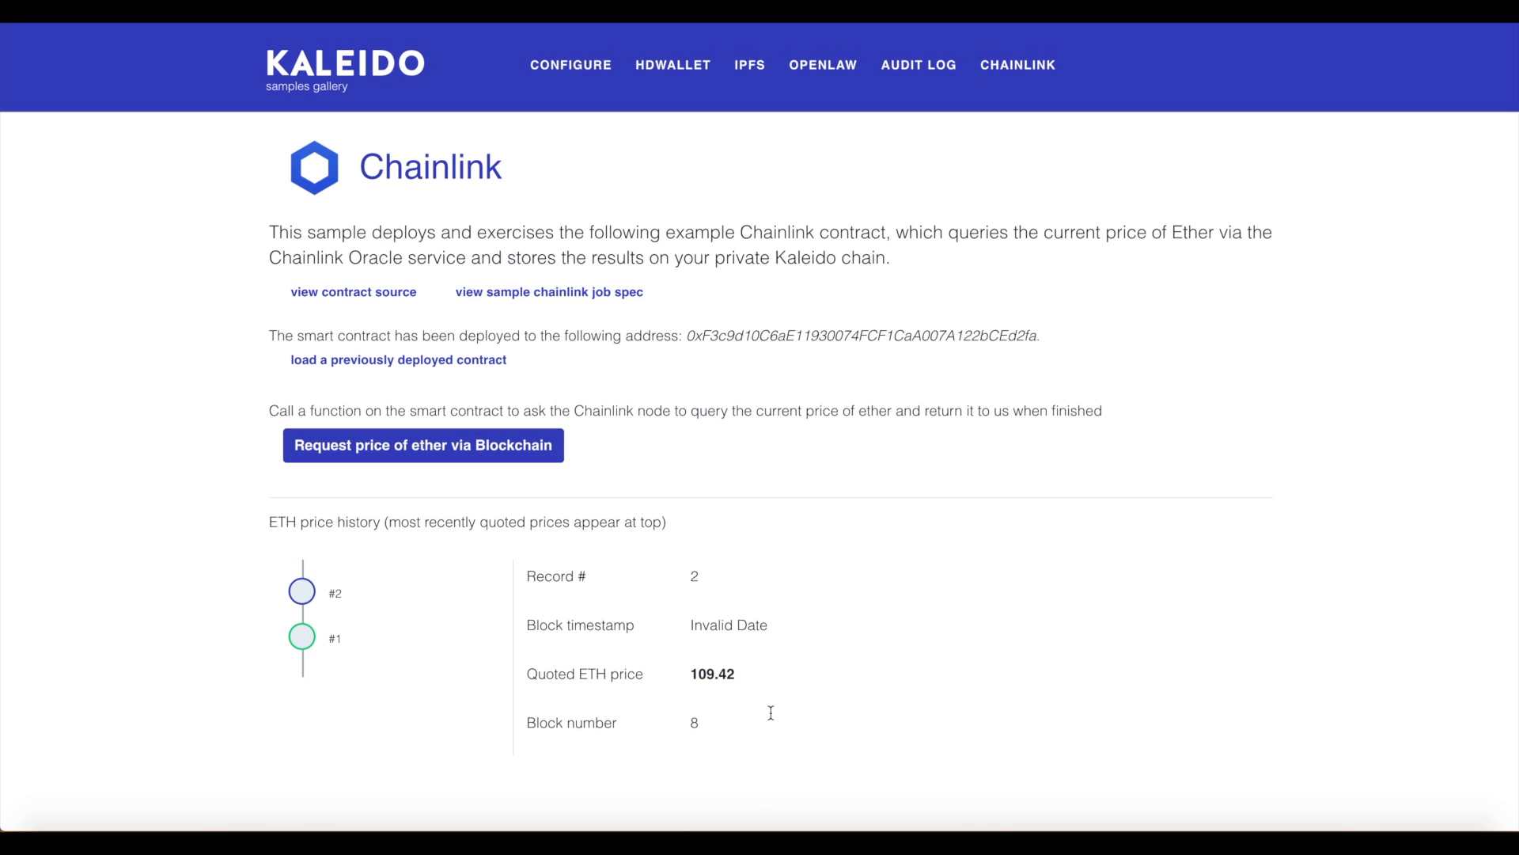
mouse_move(302, 593)
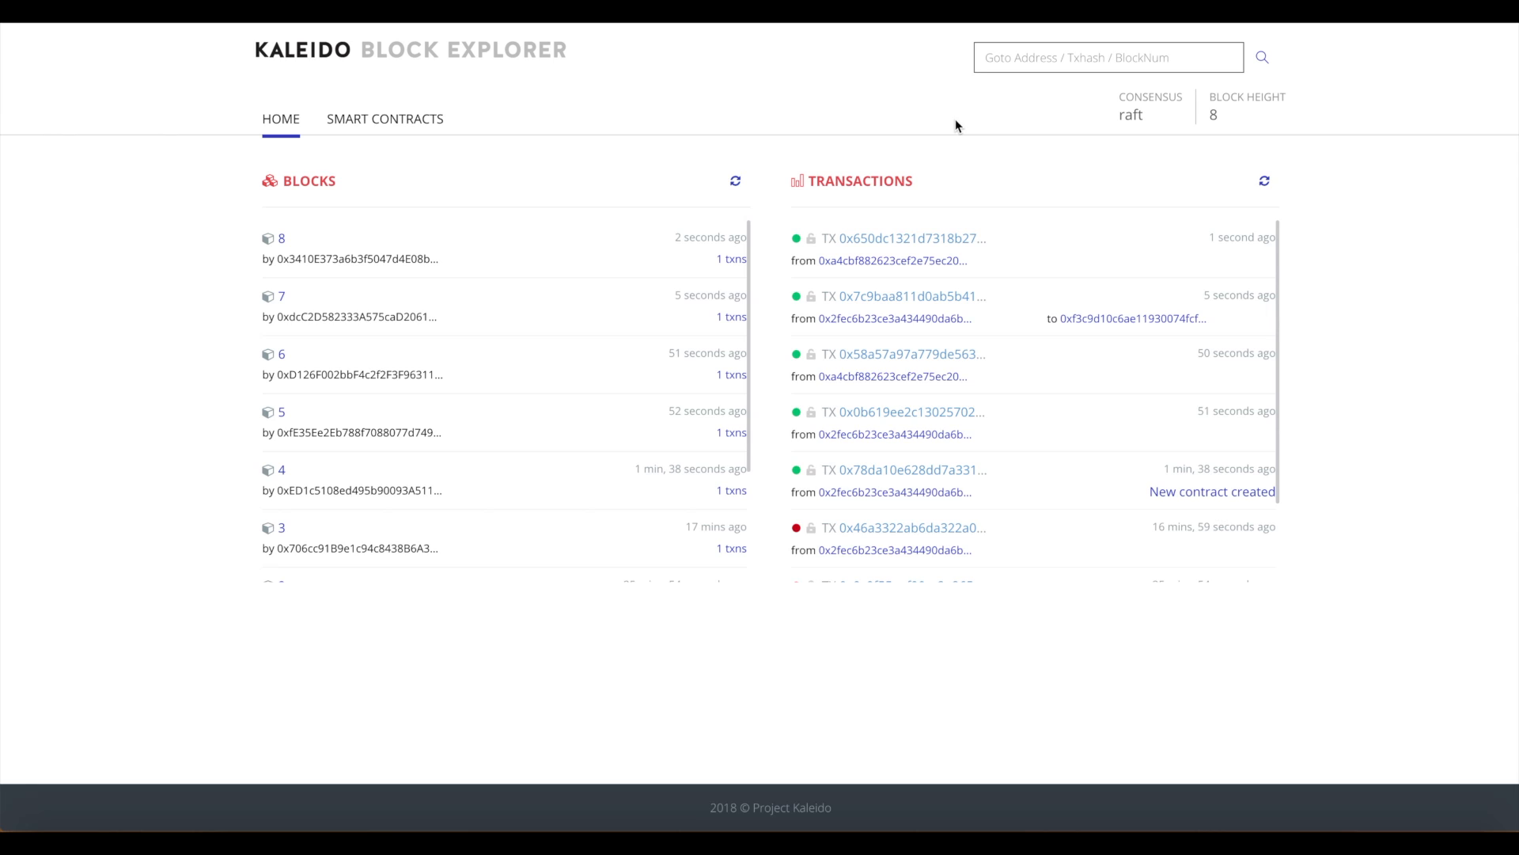
mouse_move(910, 283)
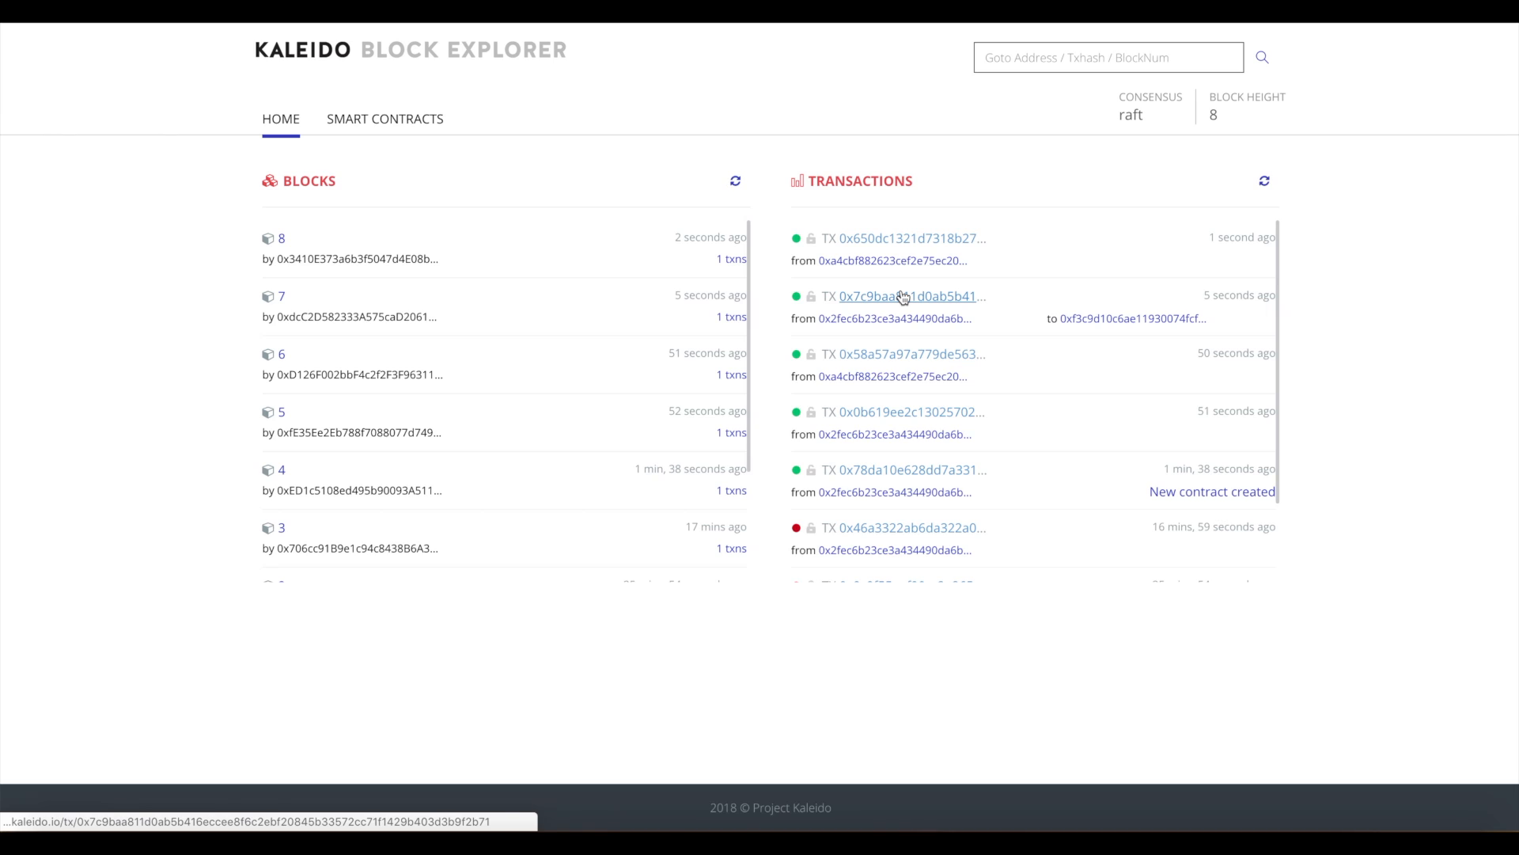
mouse_move(890, 238)
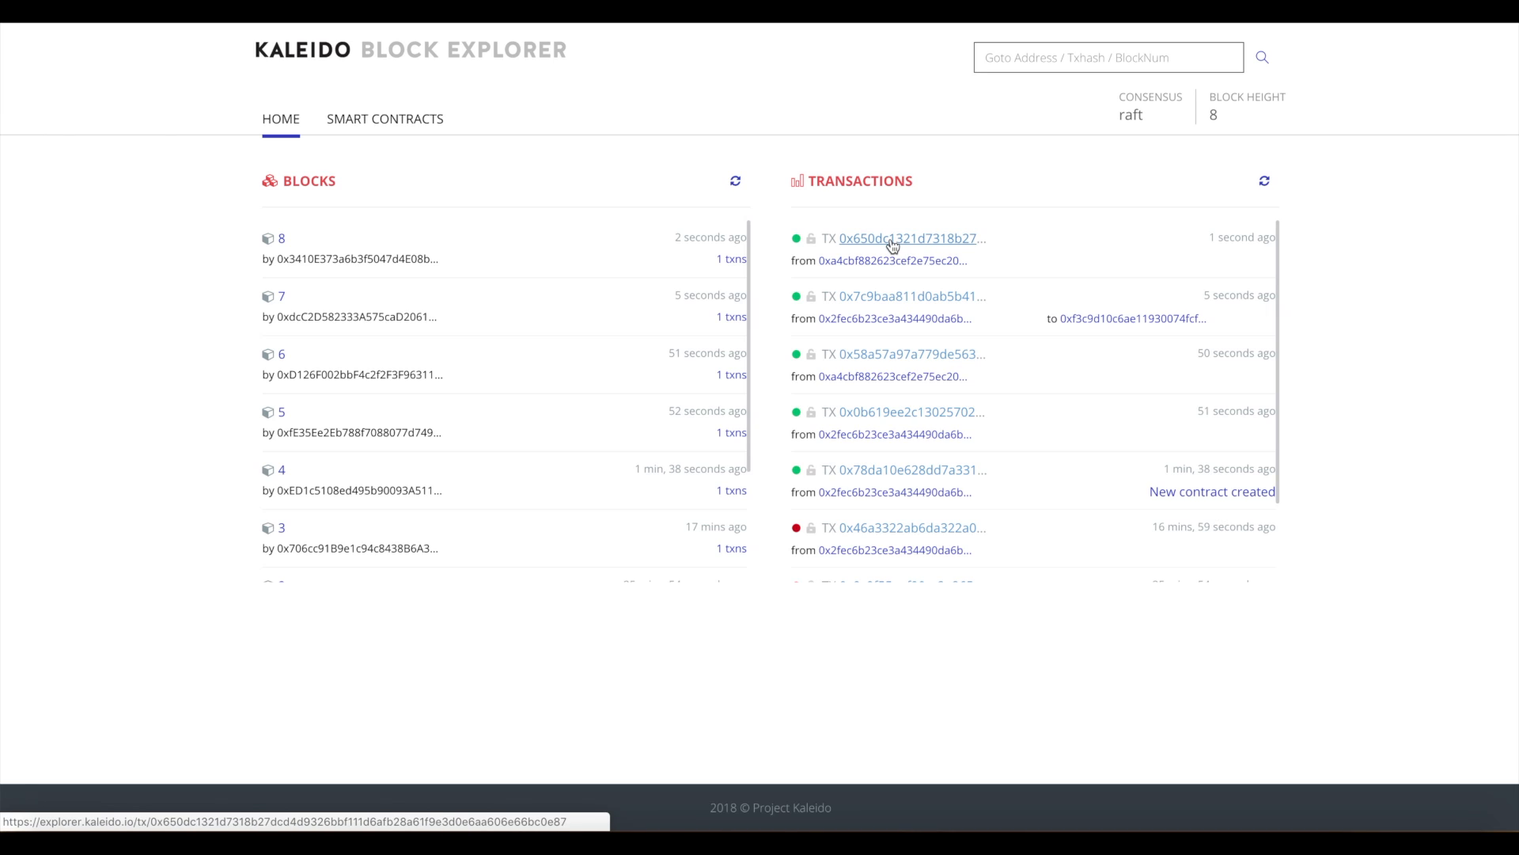